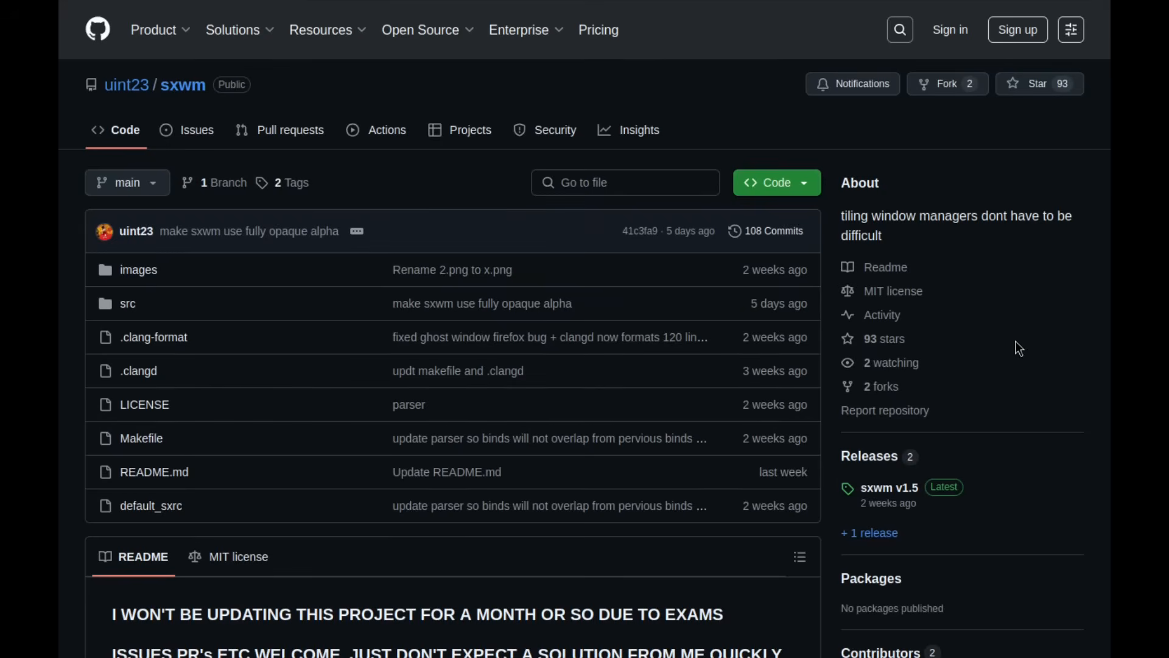
Browse the dwm site and go to its patches/ list
scroll("down", 3)
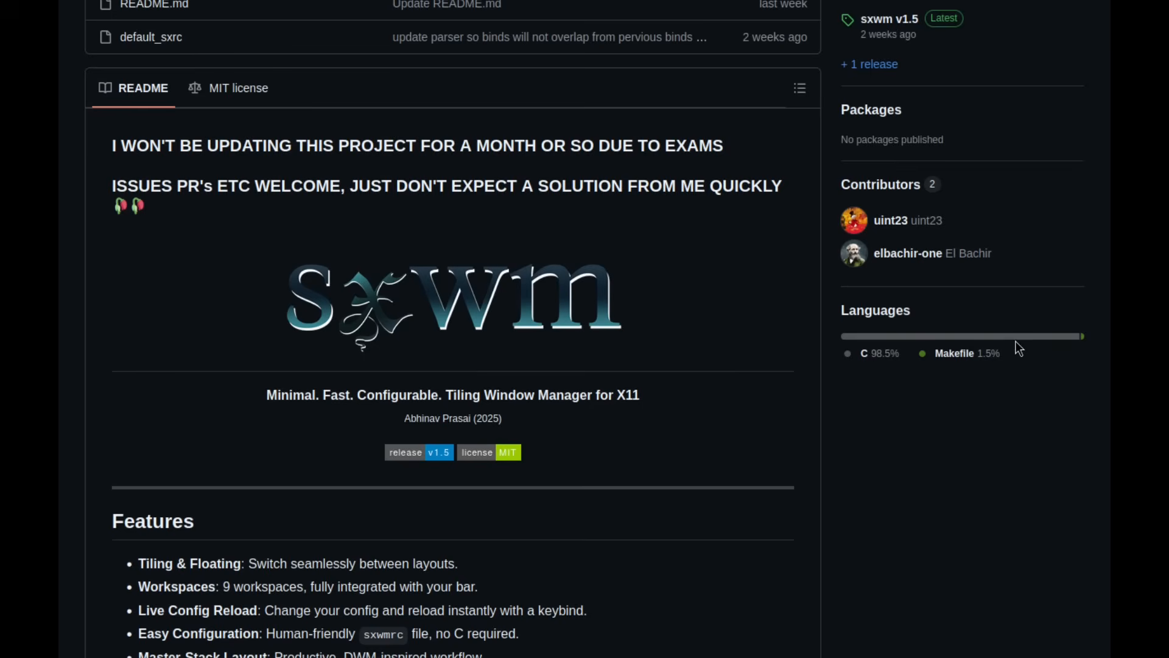
mouse_move(942, 463)
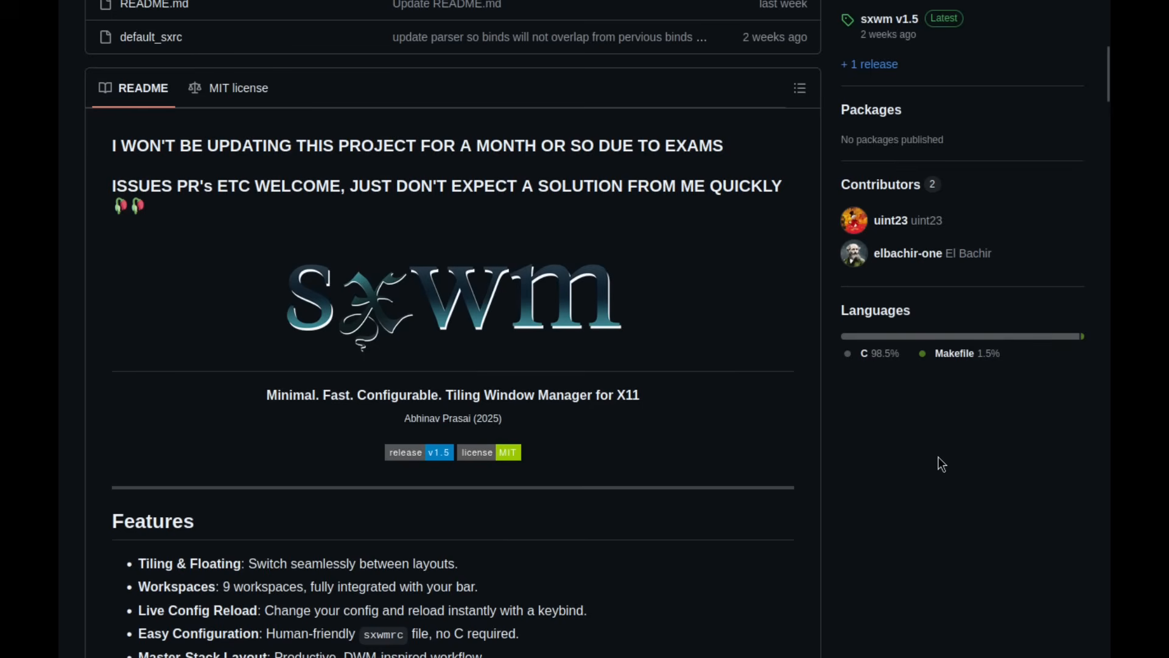
scroll("up", 3)
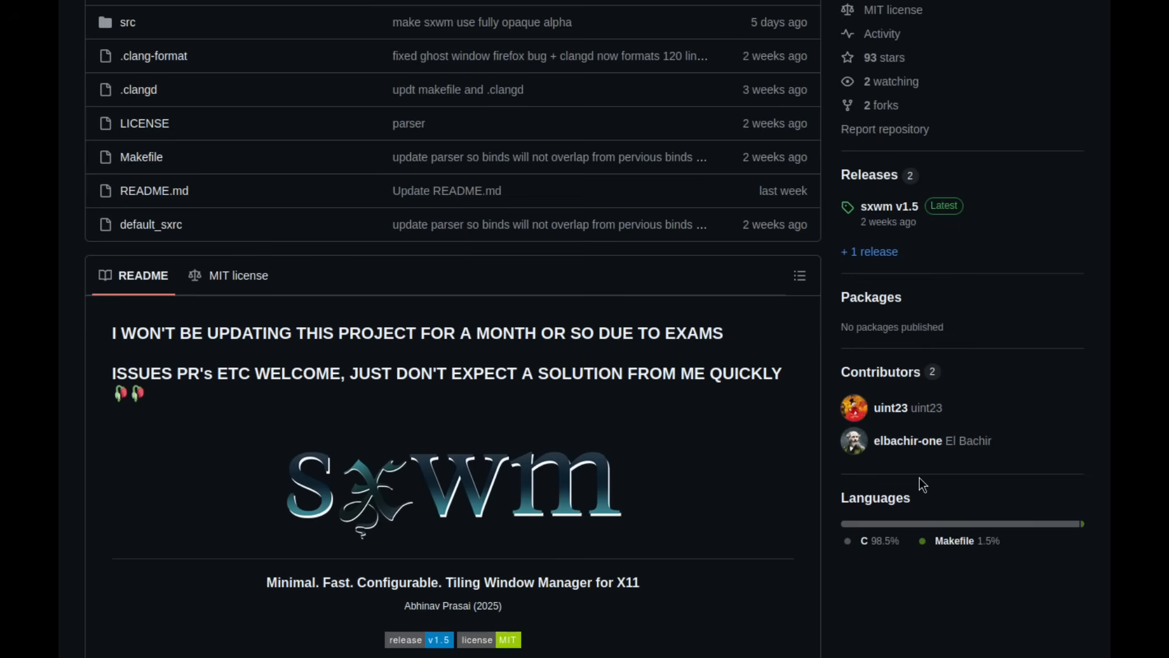
scroll("up", 3)
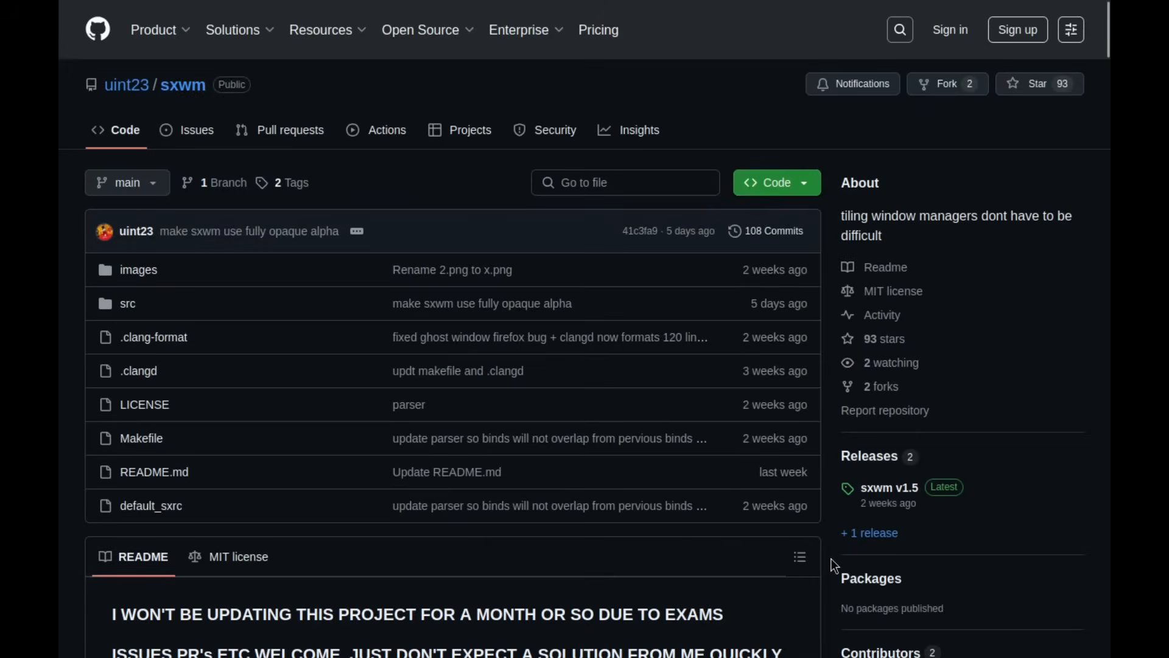
mouse_move(755, 405)
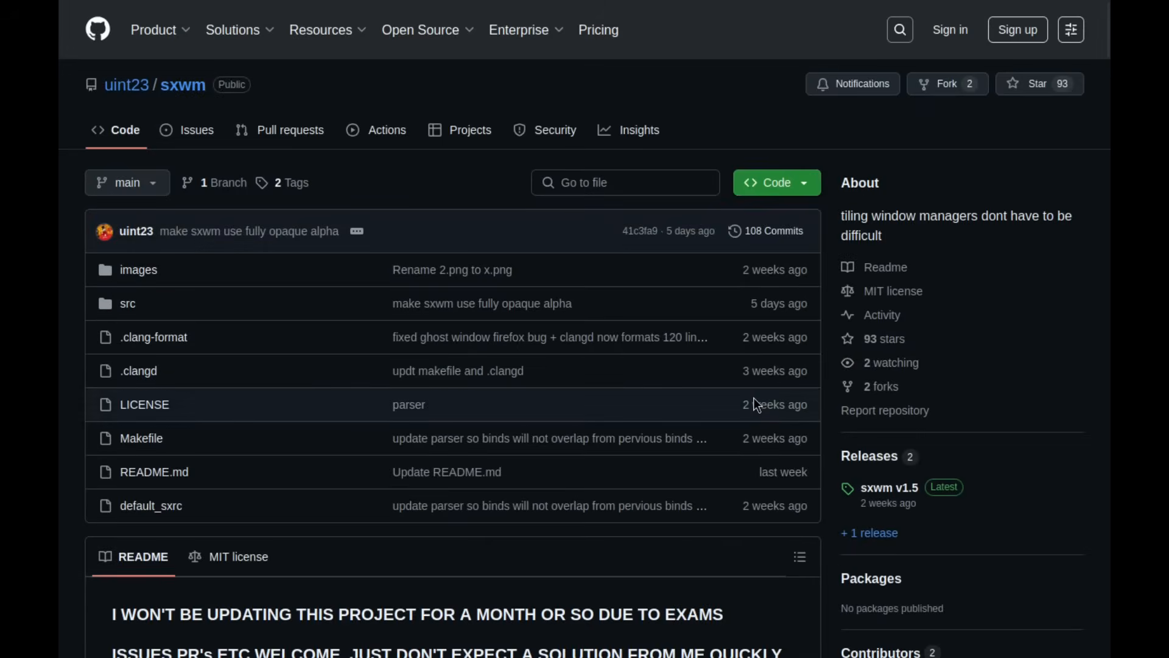
mouse_move(1024, 247)
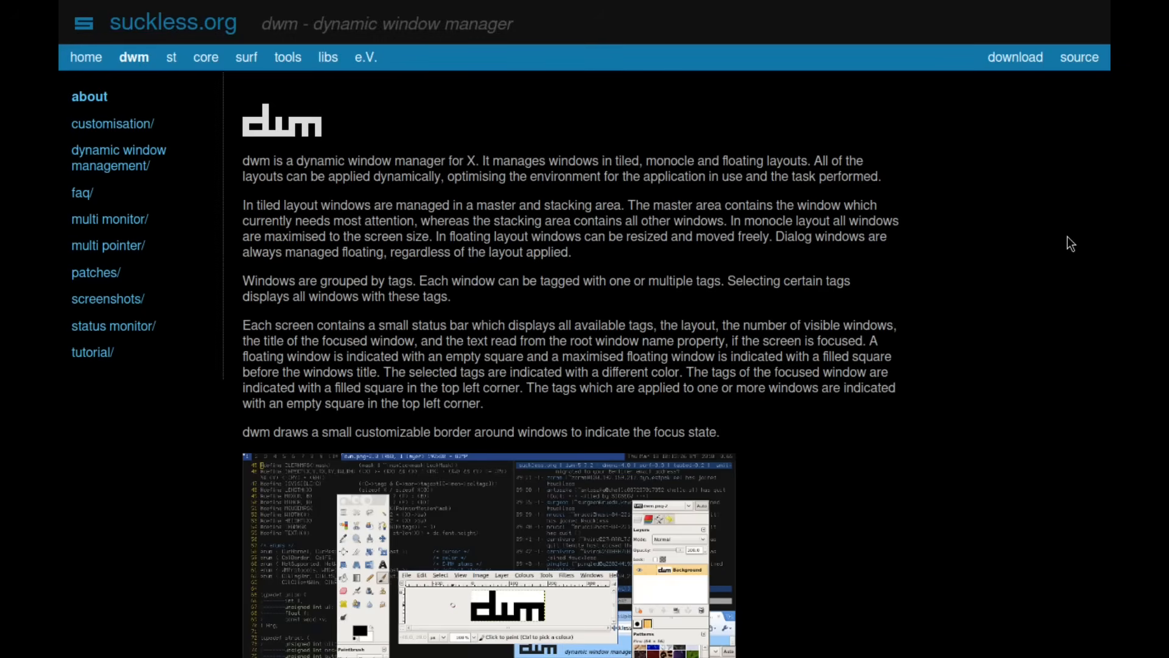
left_click(95, 272)
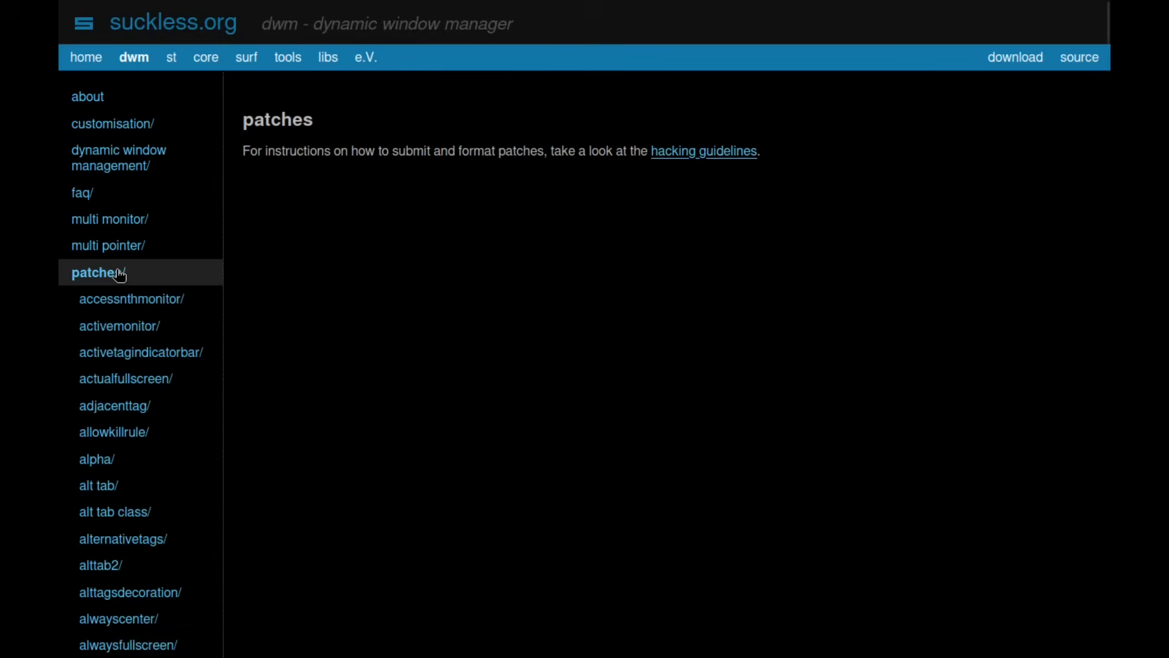
scroll("down", 3)
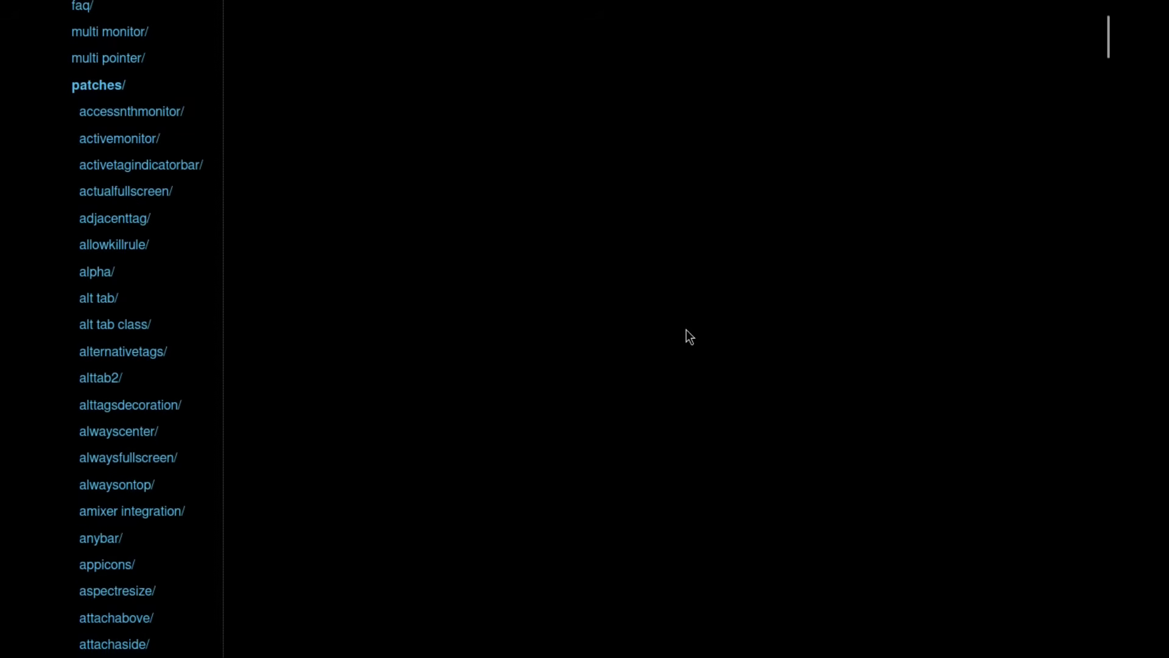
scroll("up", 3)
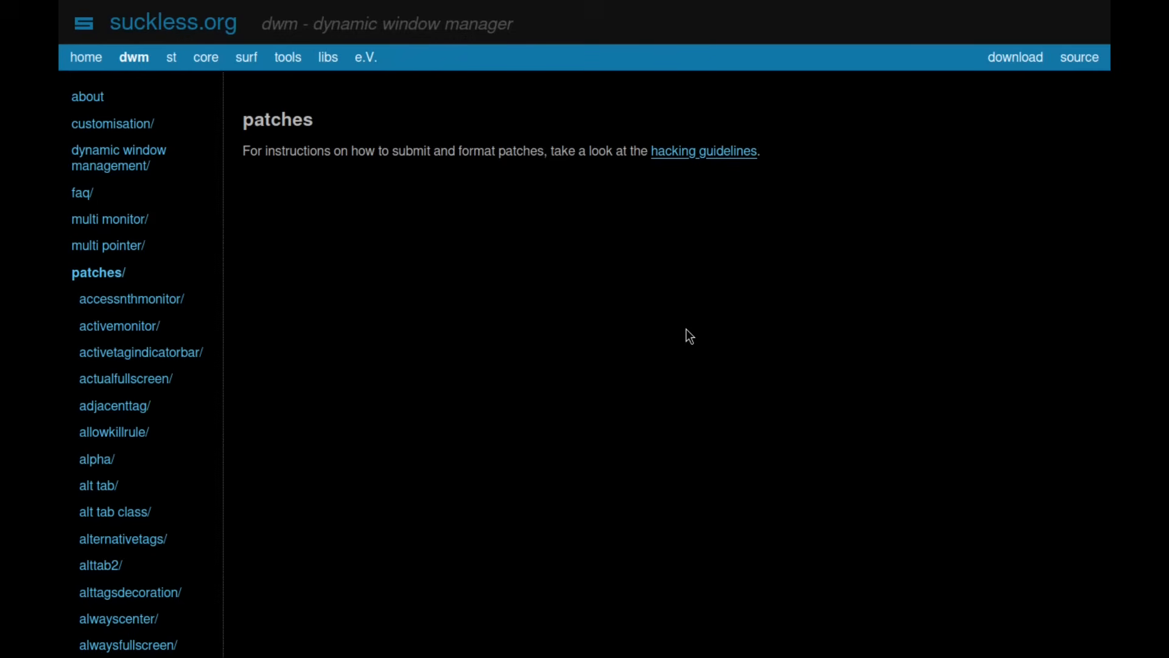
Reach the actualfullscreen patch via activemonitor and view its dwm-actualfullscreen-20191112 diff
left_click(120, 326)
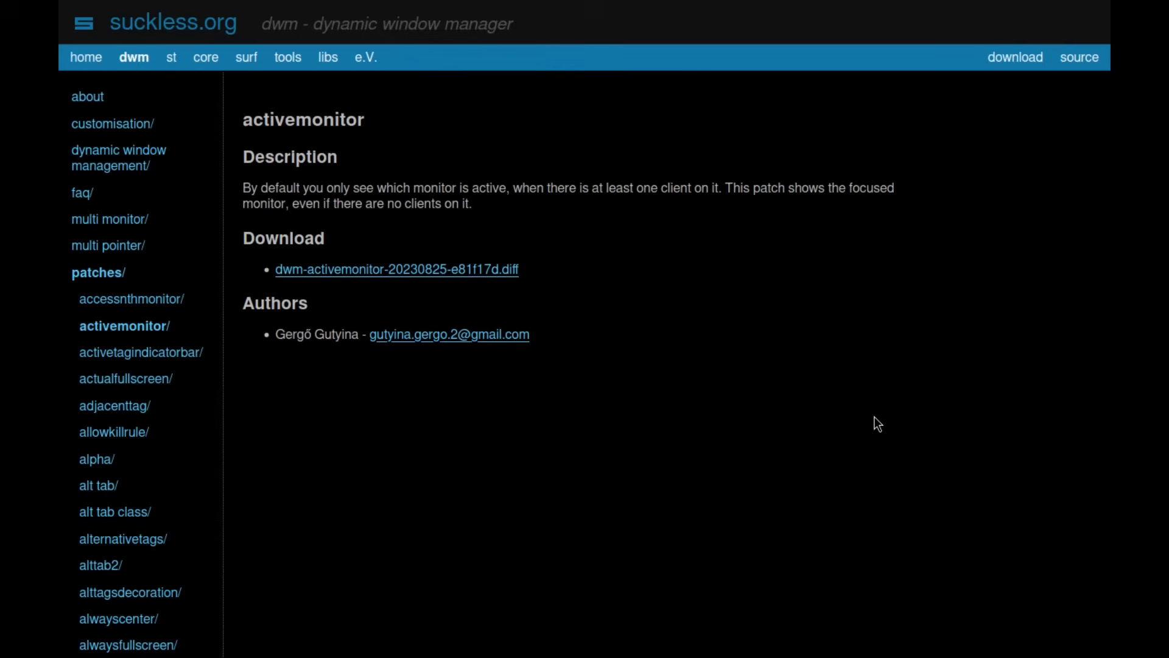
mouse_move(125, 379)
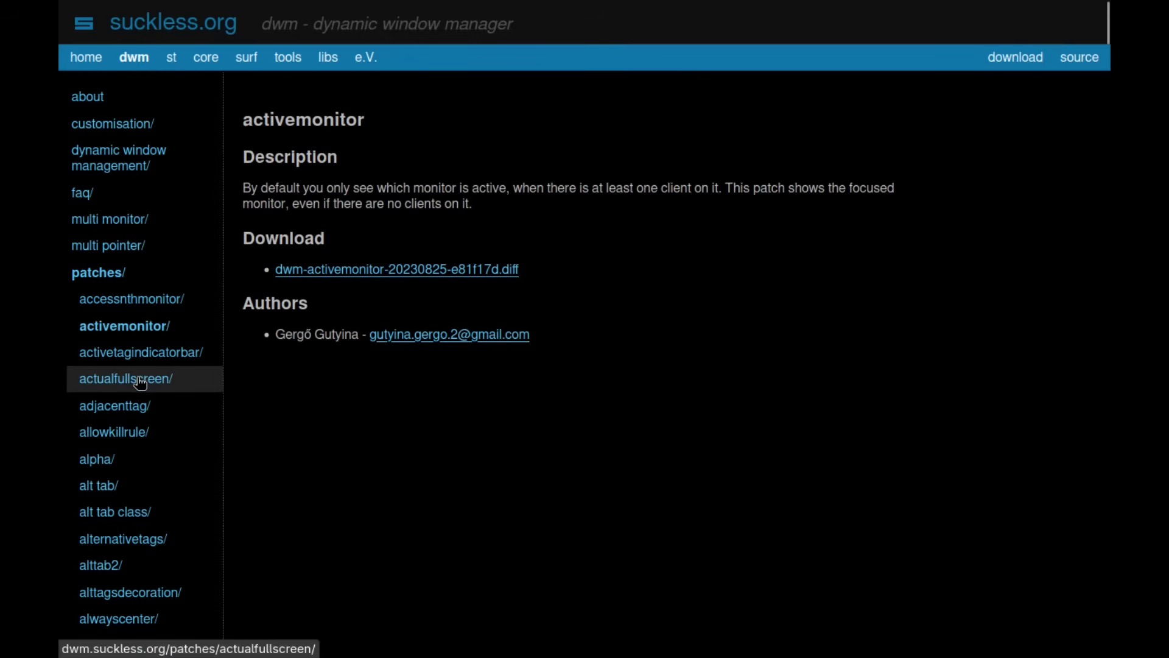
left_click(125, 379)
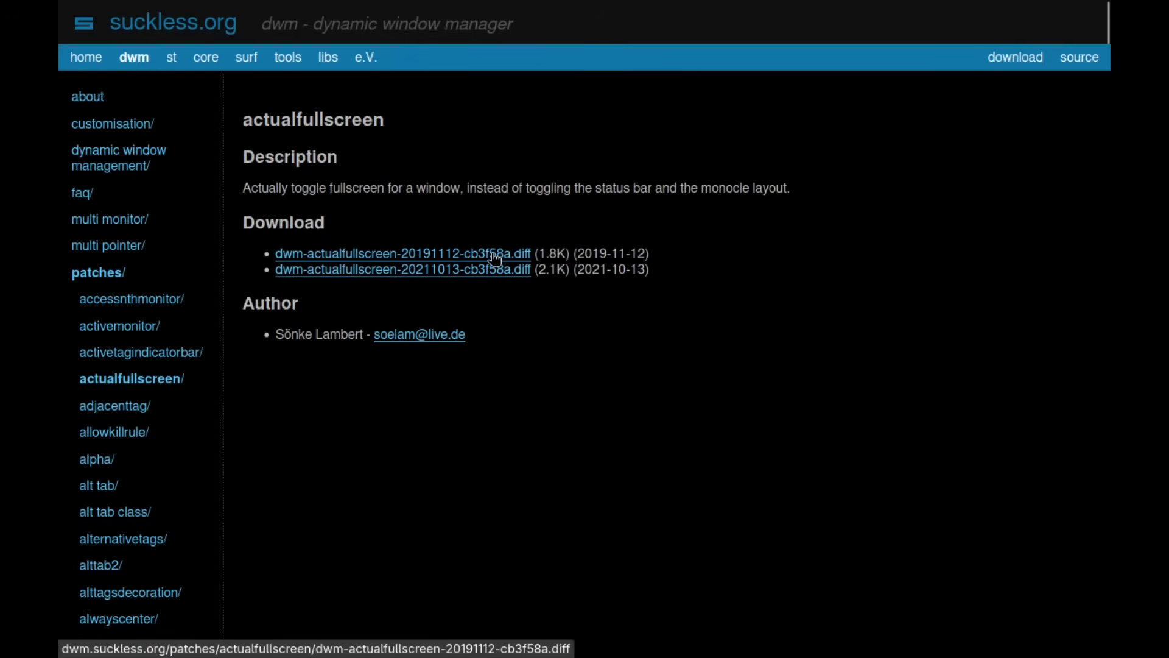
left_click(402, 253)
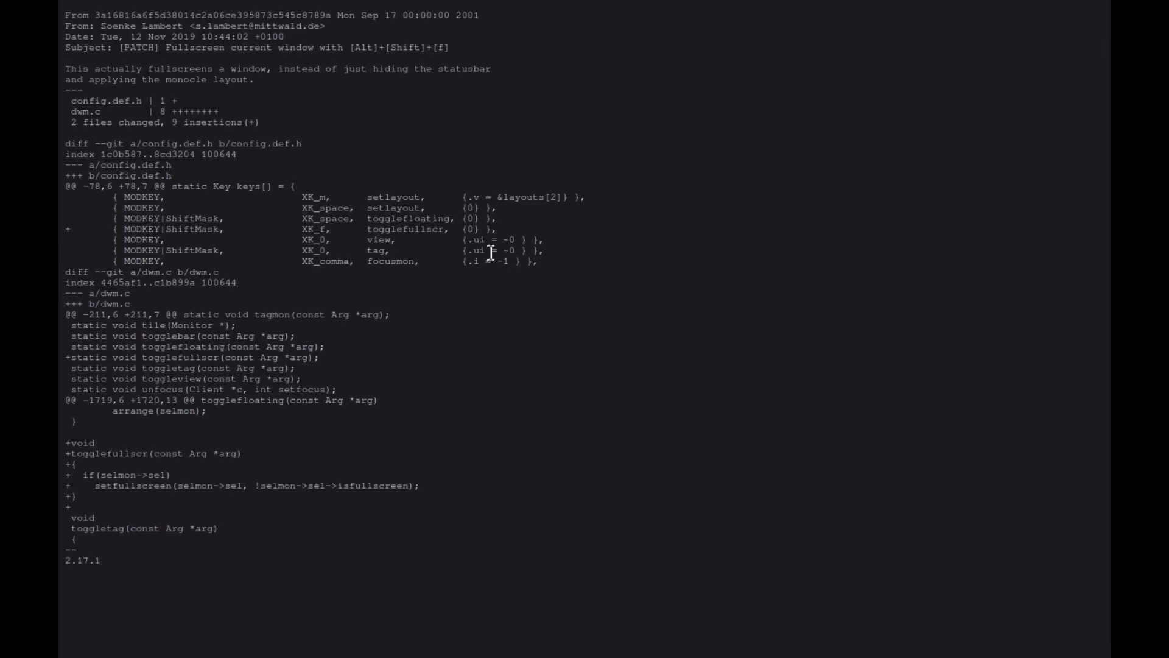
mouse_move(505, 321)
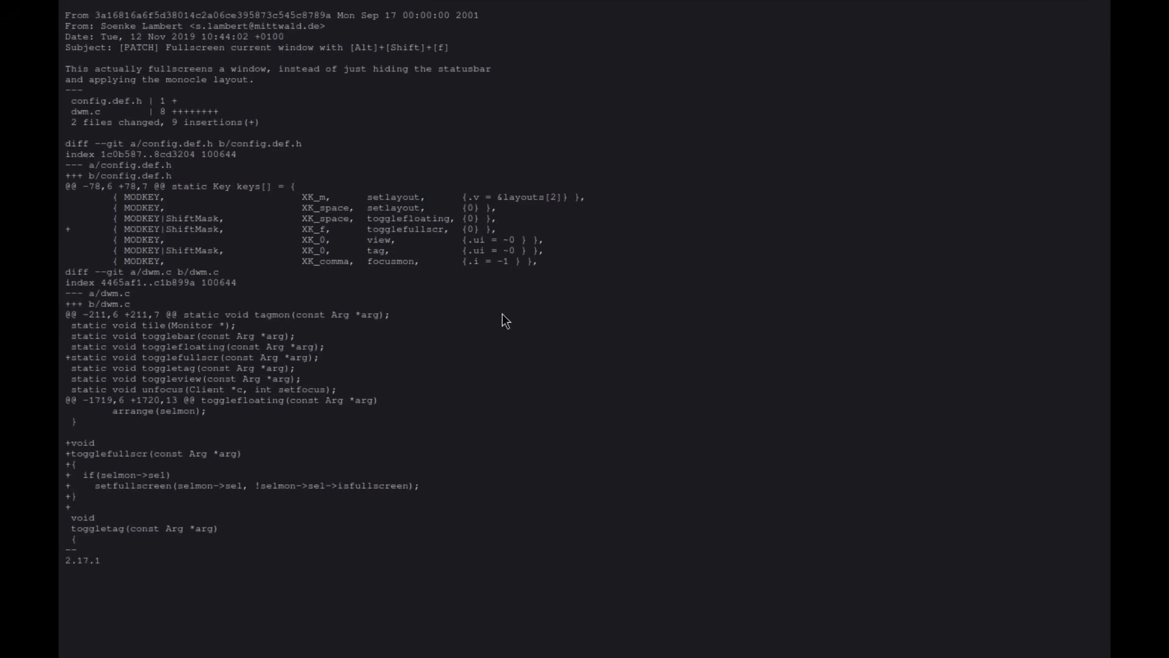
mouse_move(684, 353)
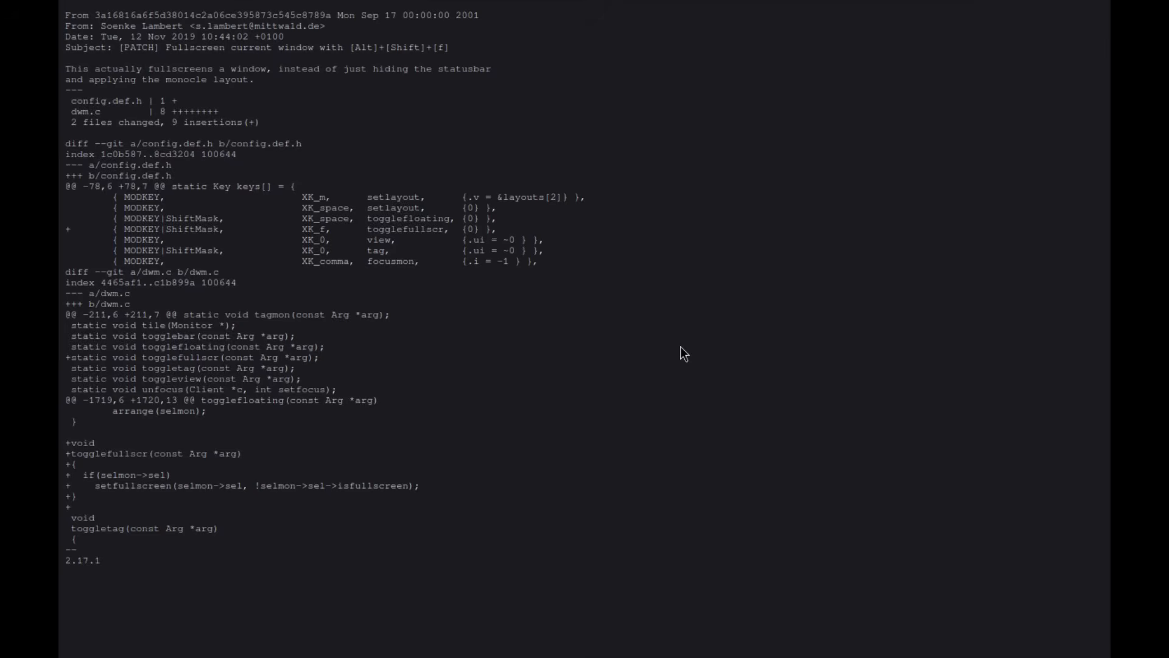
mouse_move(952, 342)
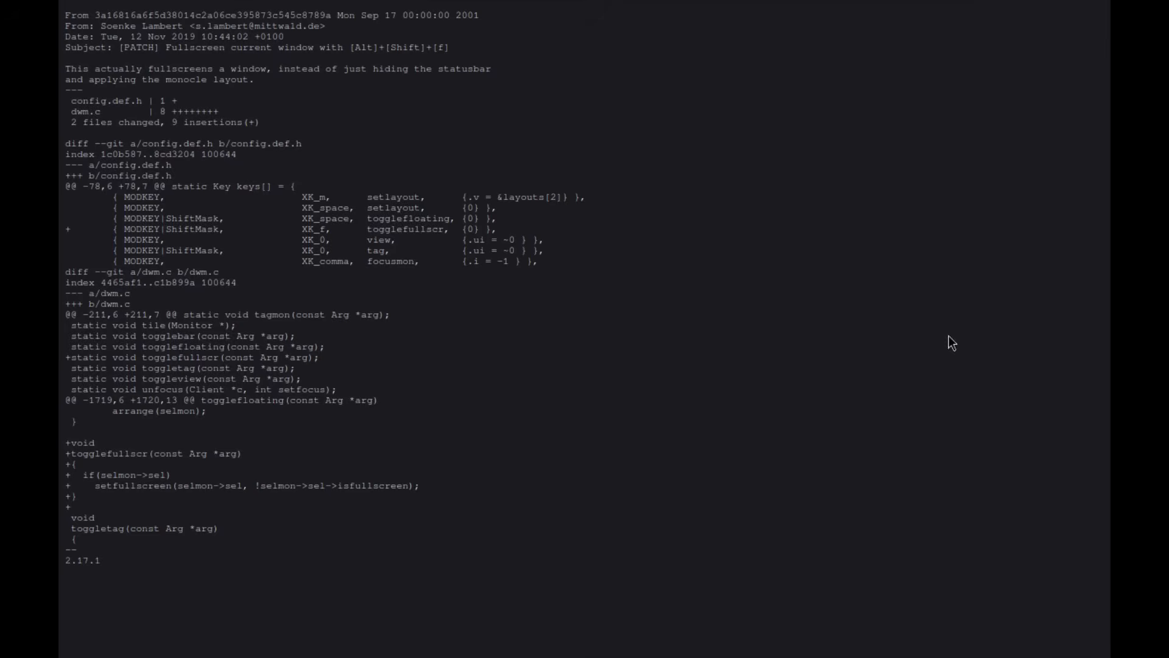
mouse_move(899, 221)
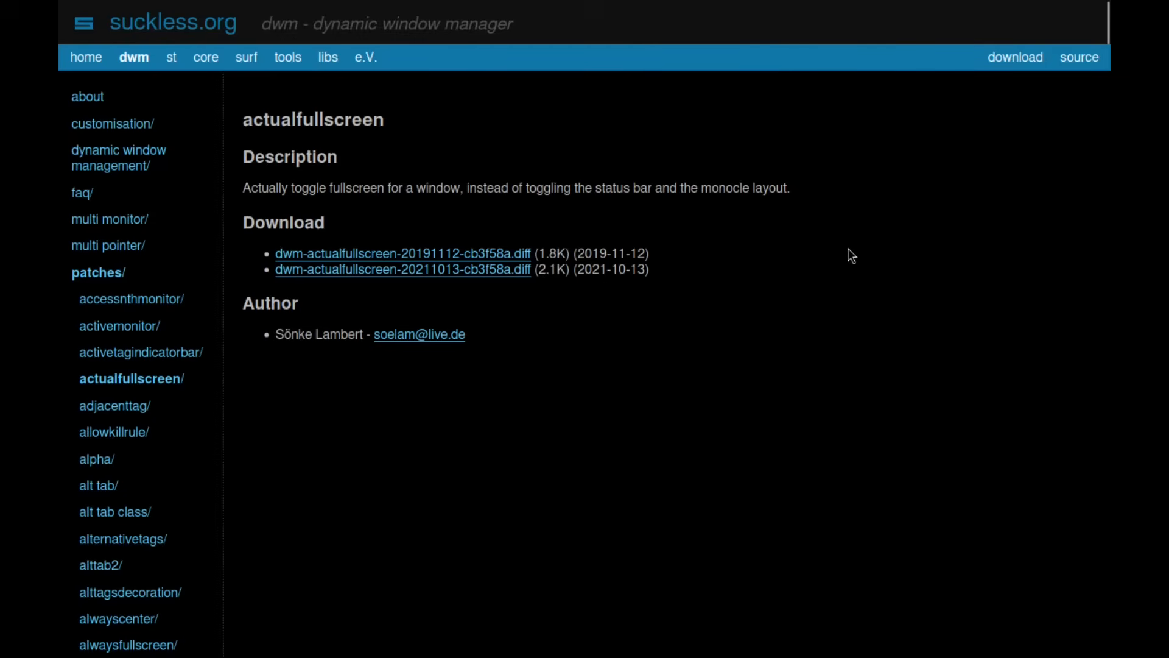
Read further down the raw actualfullscreen .diff file
scroll("down", 3)
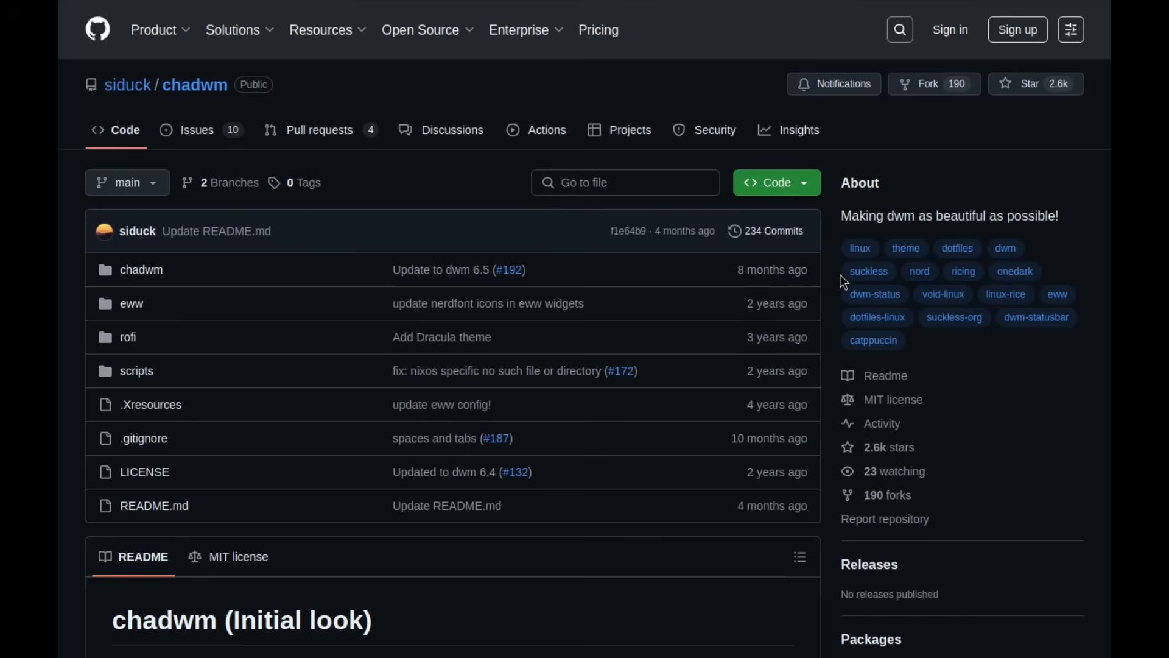
scroll("down", 3)
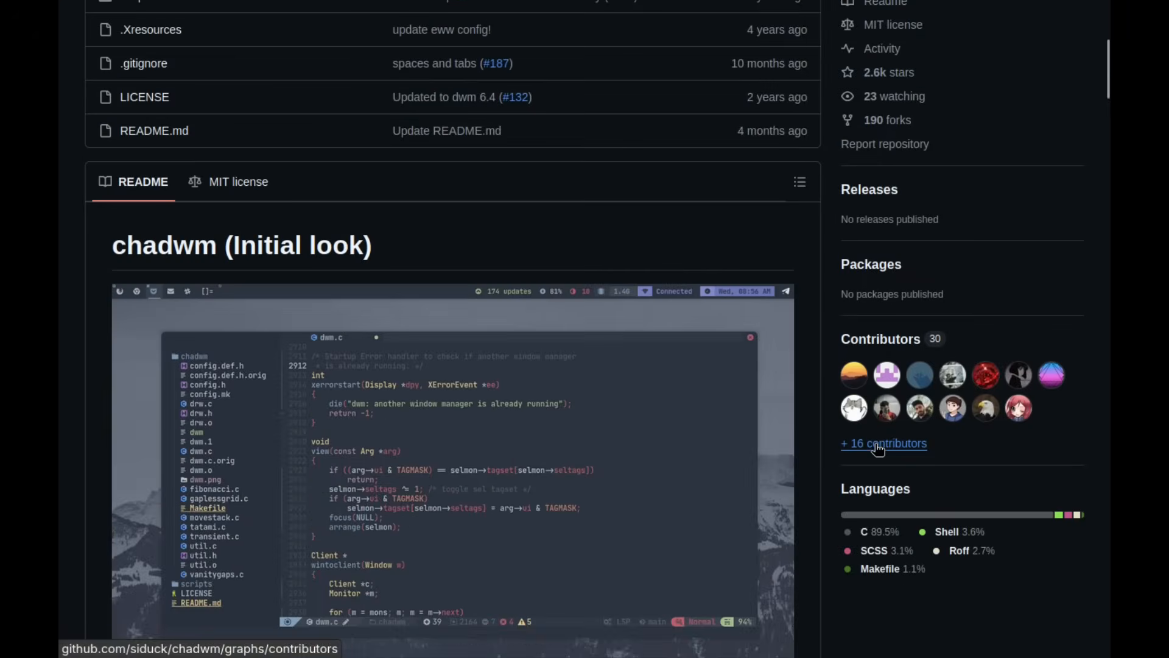
scroll("down", 3)
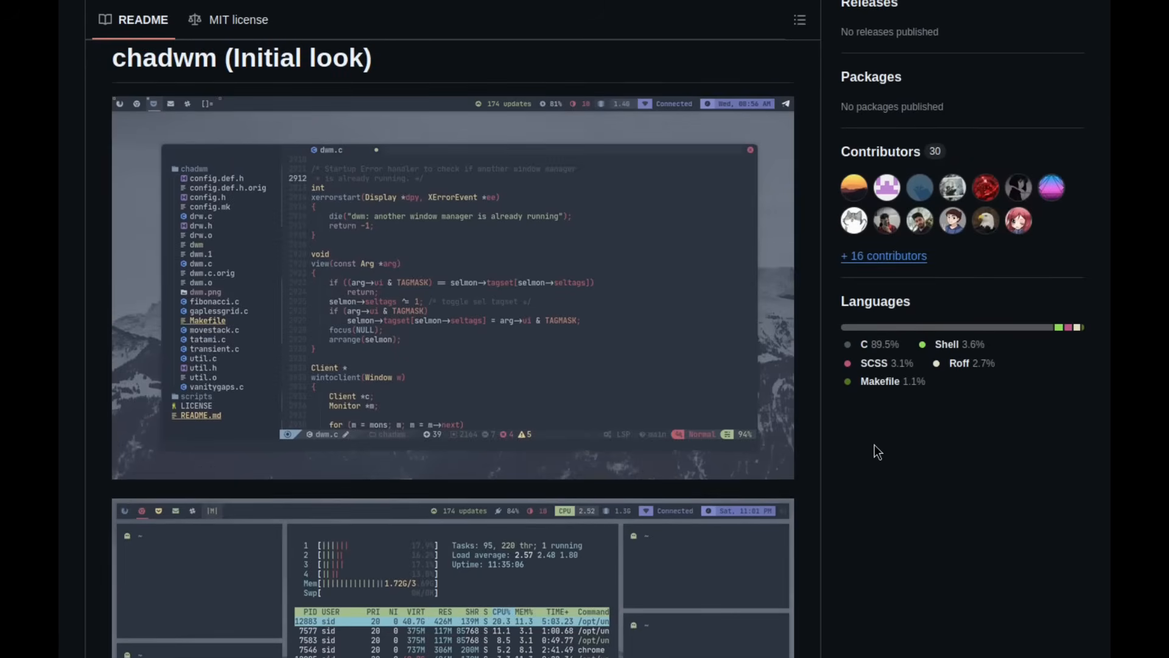
scroll("up", 3)
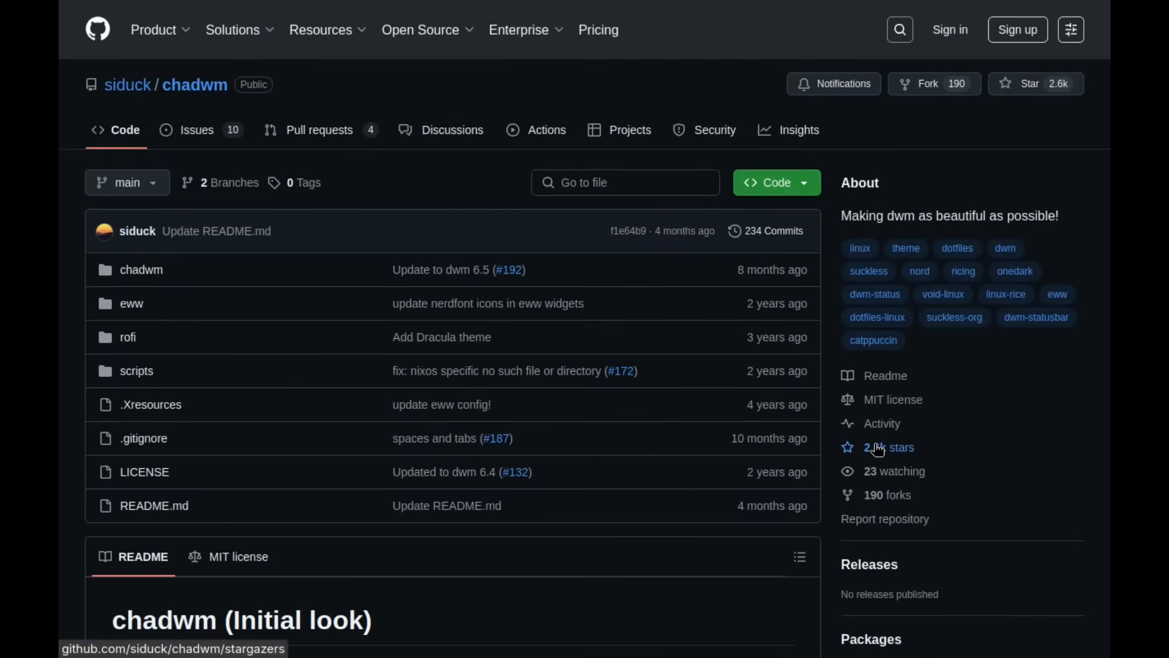
scroll("down", 3)
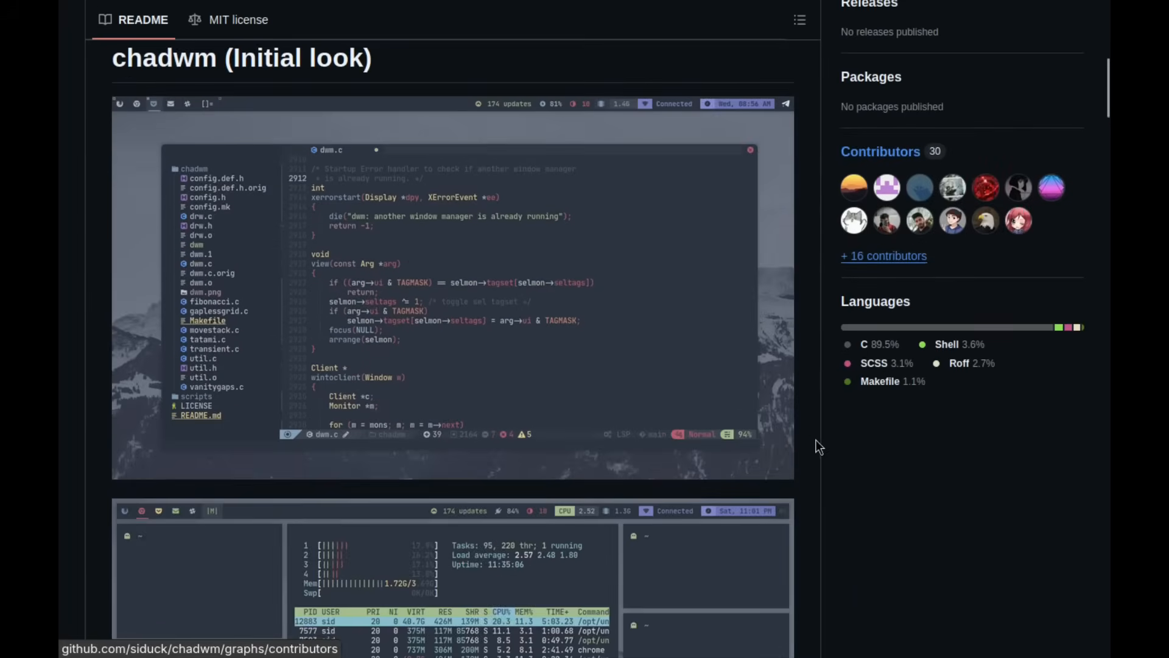
mouse_move(558, 387)
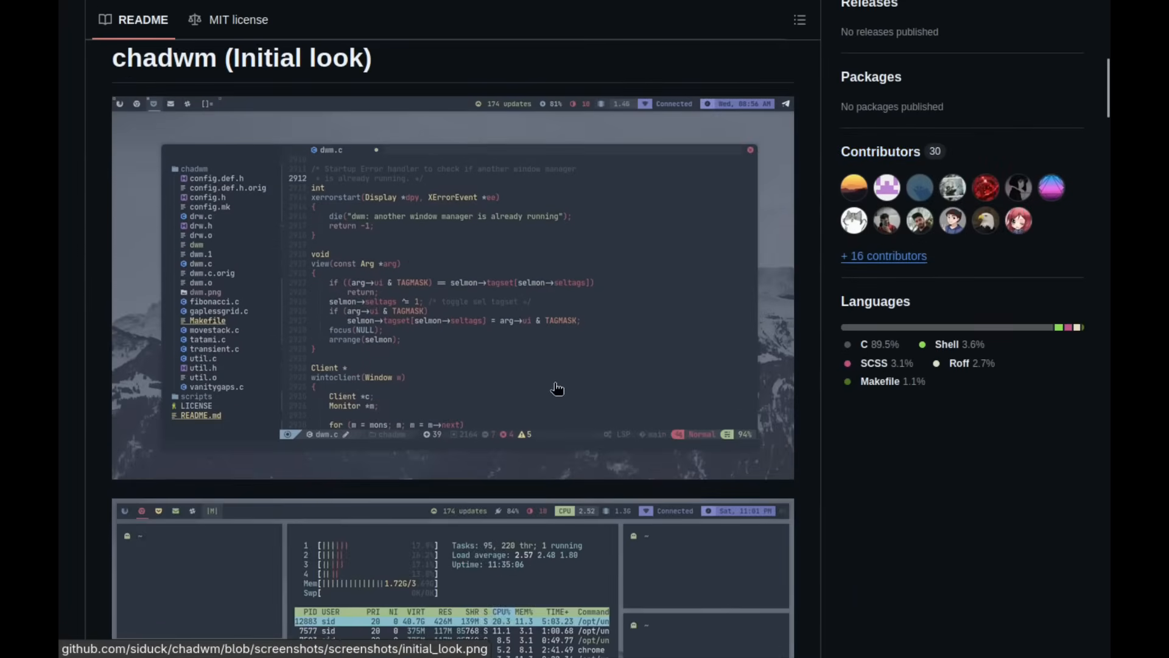
mouse_move(499, 351)
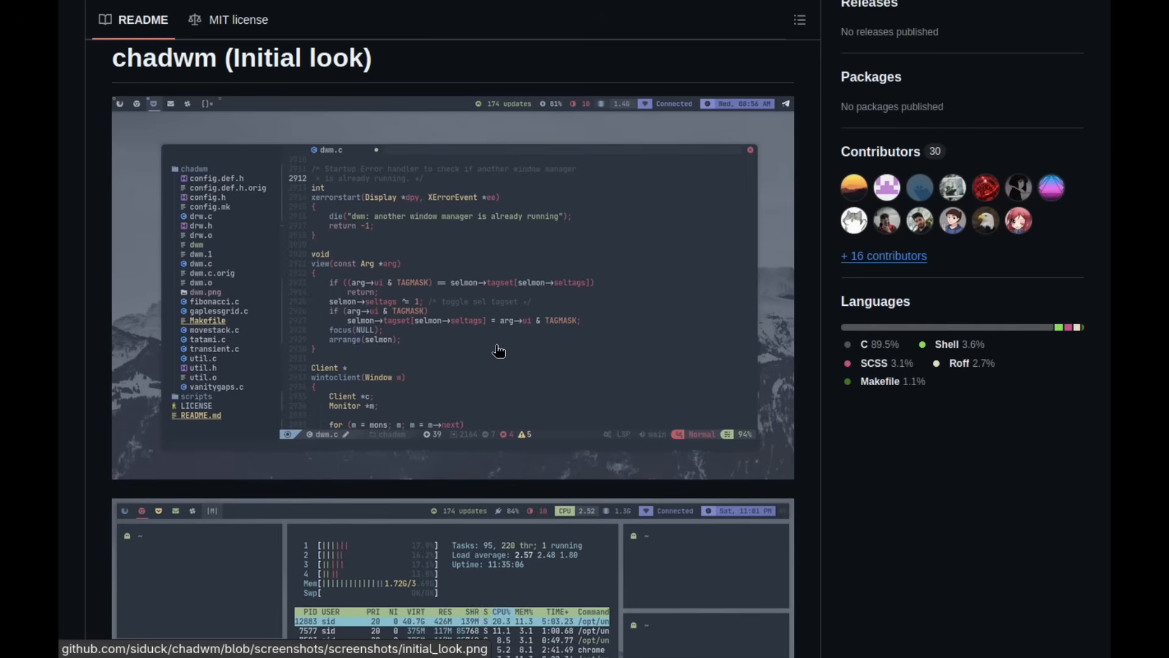
mouse_move(552, 389)
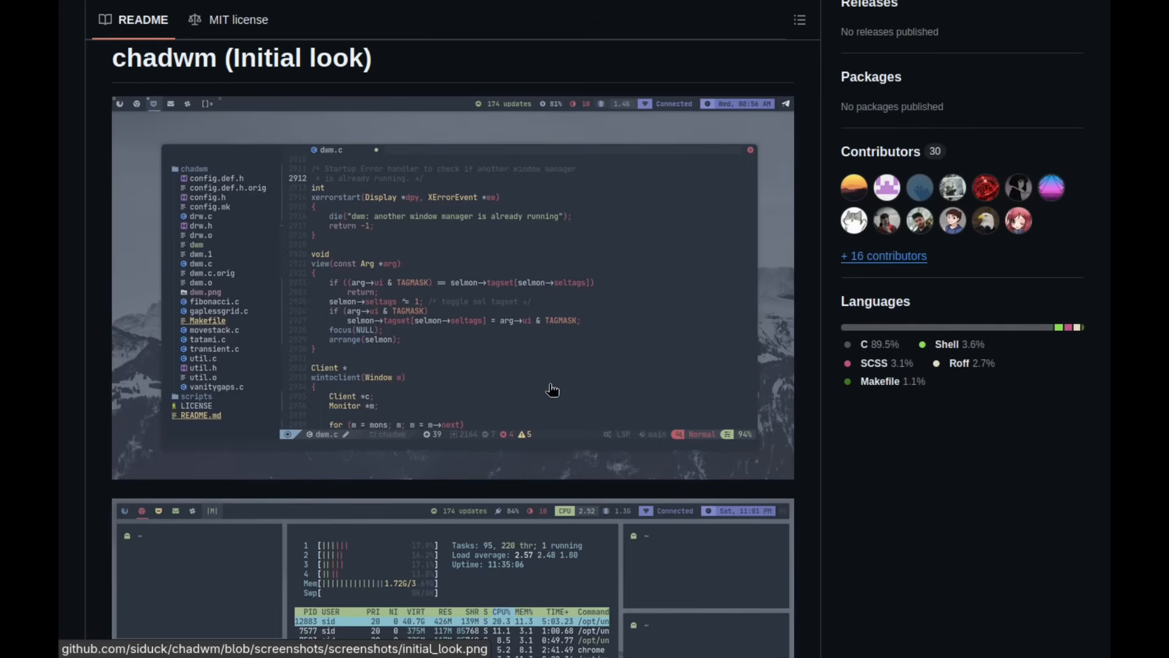
mouse_move(645, 278)
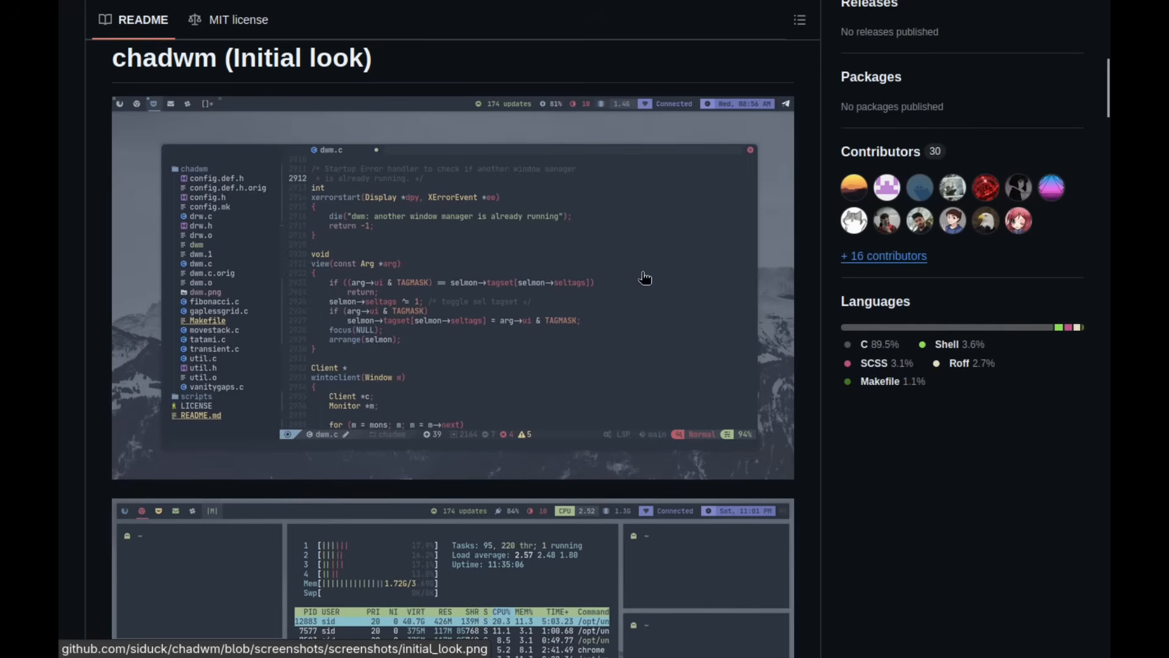
scroll("up", 3)
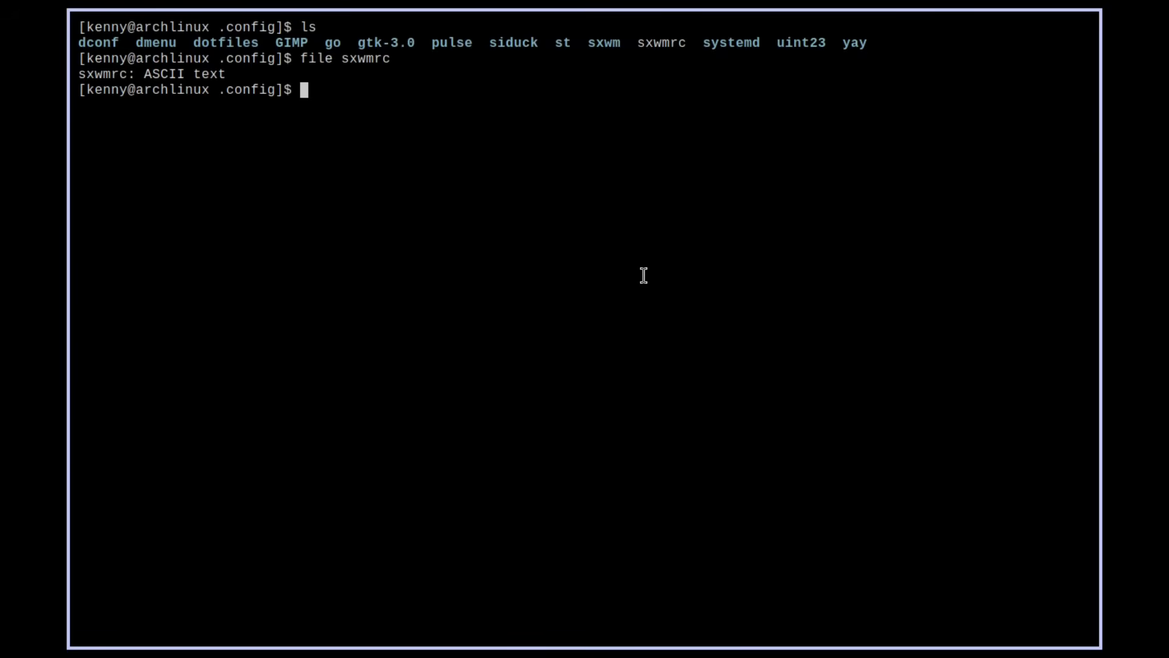
Run vim sxwmrc at the shell prompt to edit the sxwm config
type("v")
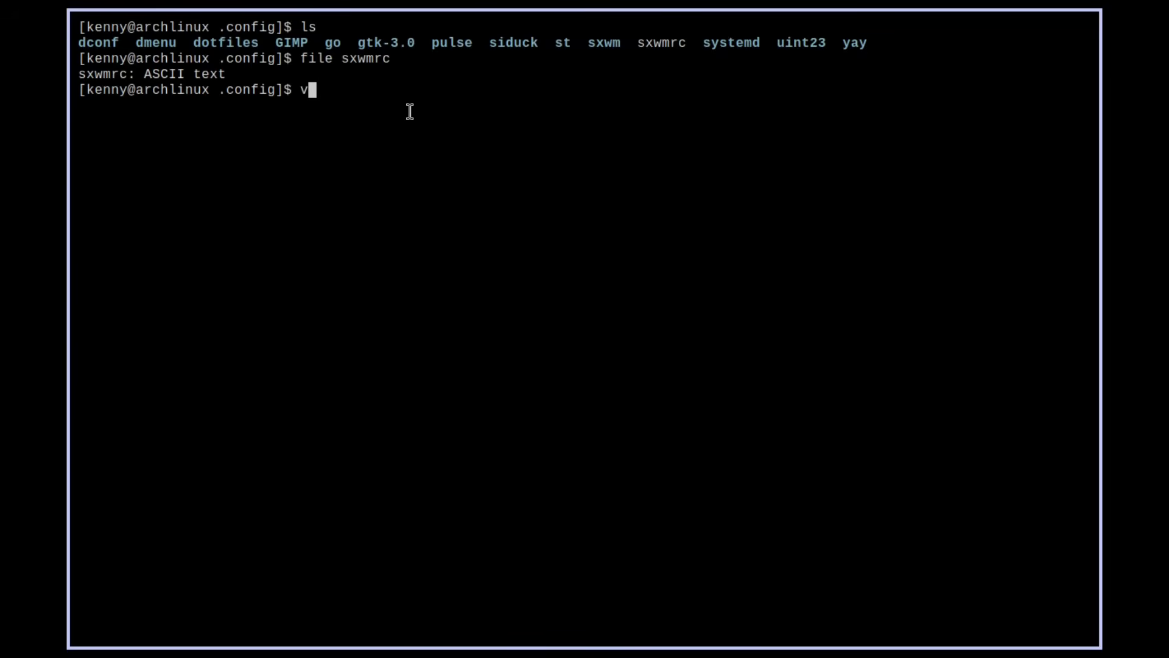
type("im sxwmrc")
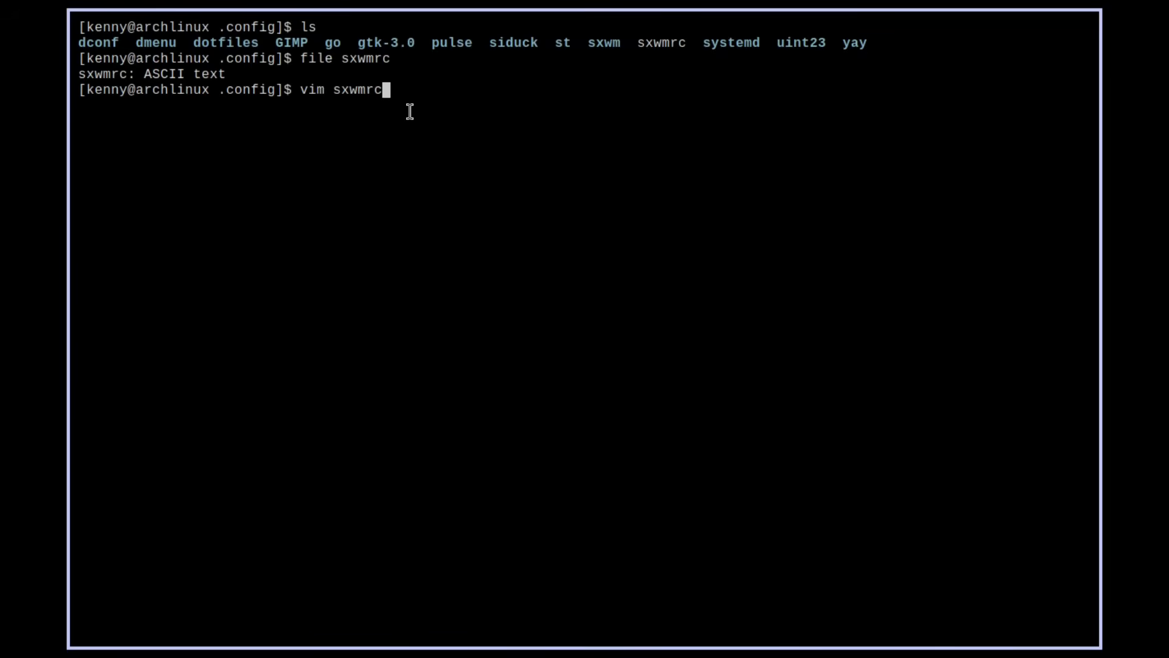
key("Return")
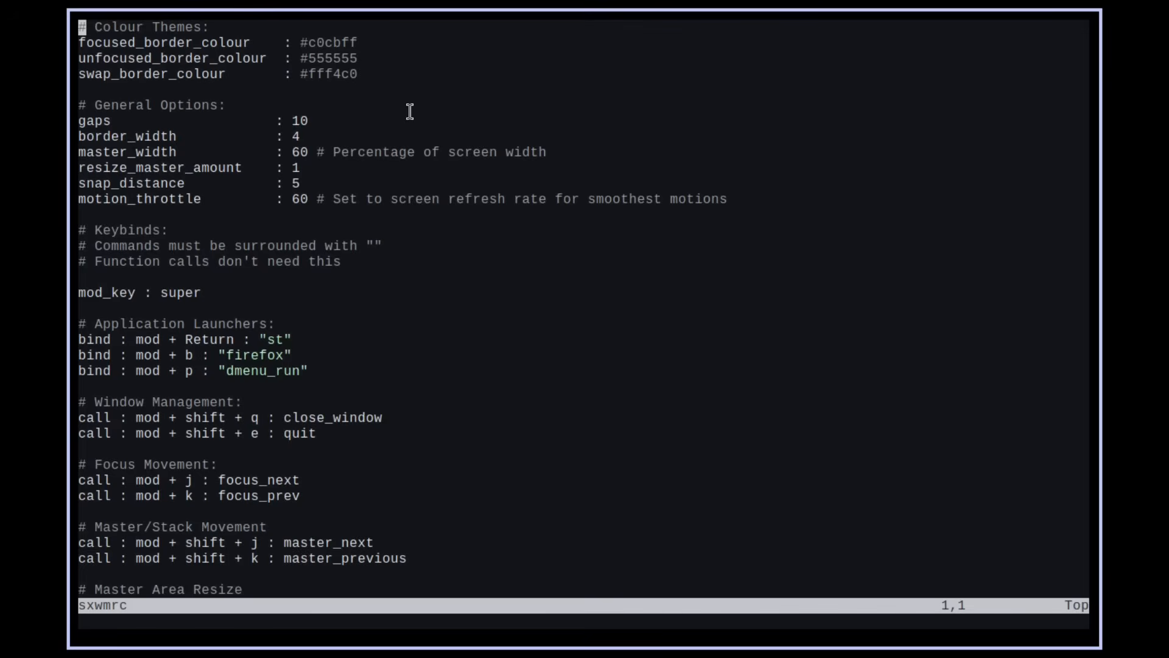
Move to the focused_border_colour value and copy hex 32a852 from Google's colour picker
key("j")
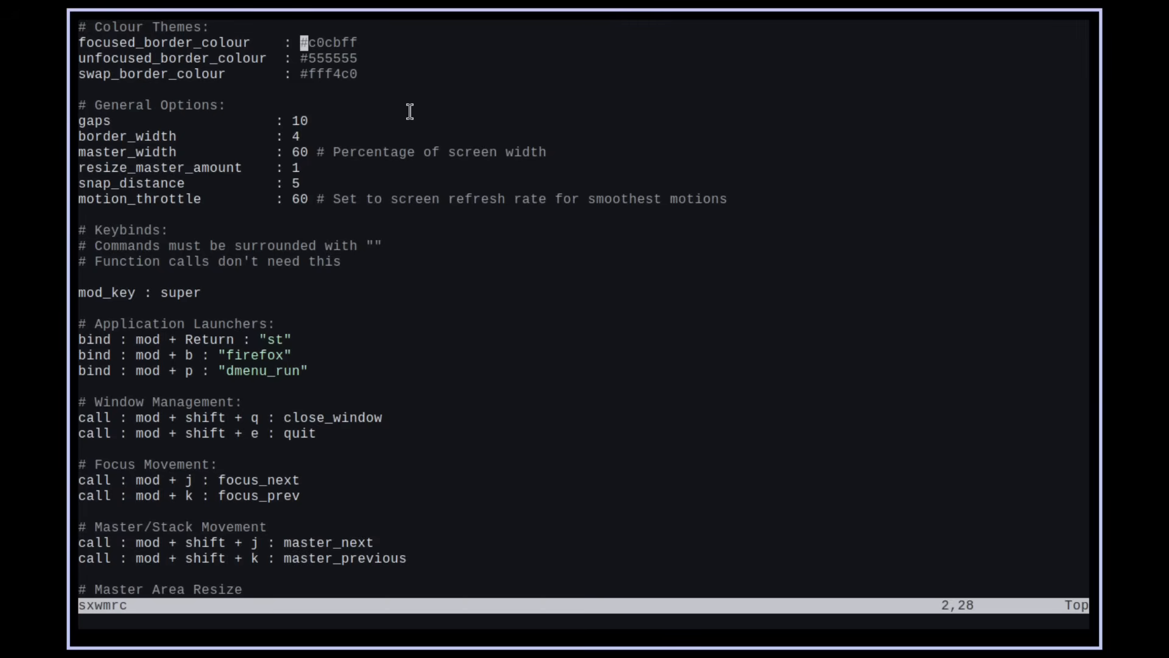
mouse_move(1076, 15)
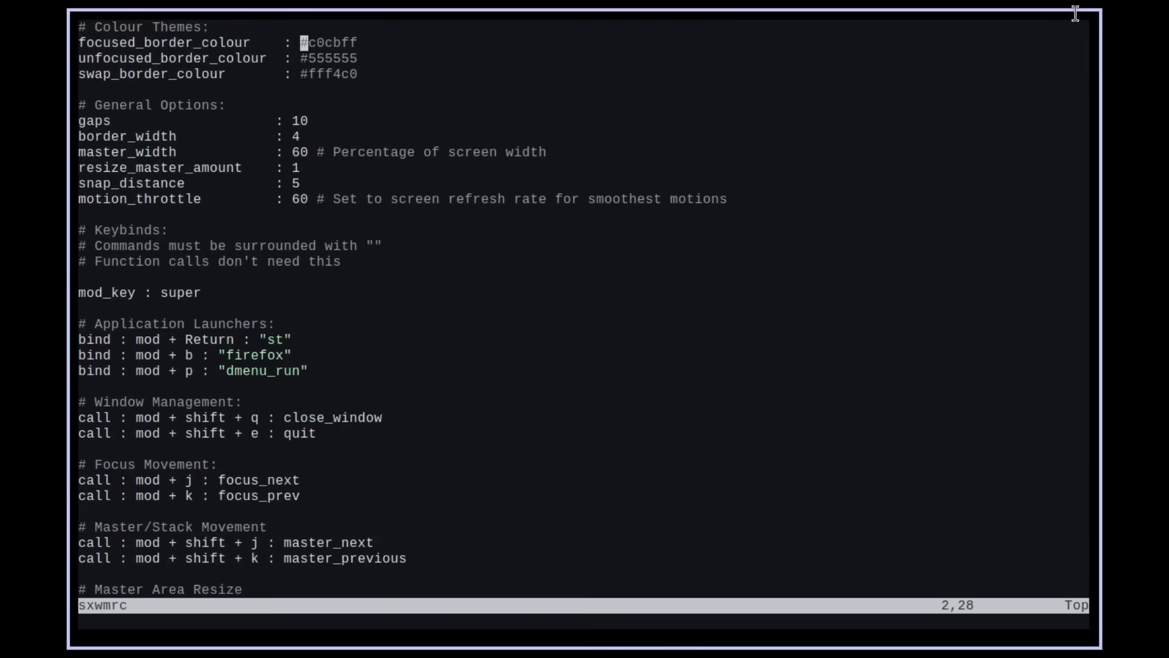
mouse_move(975, 573)
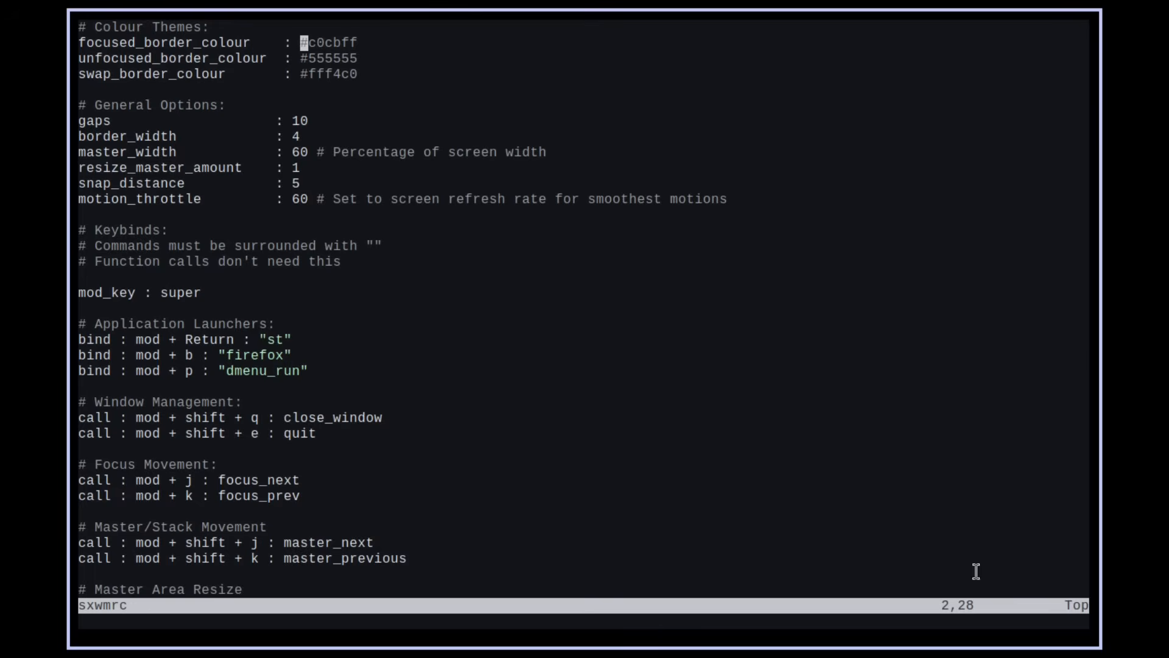
mouse_move(857, 190)
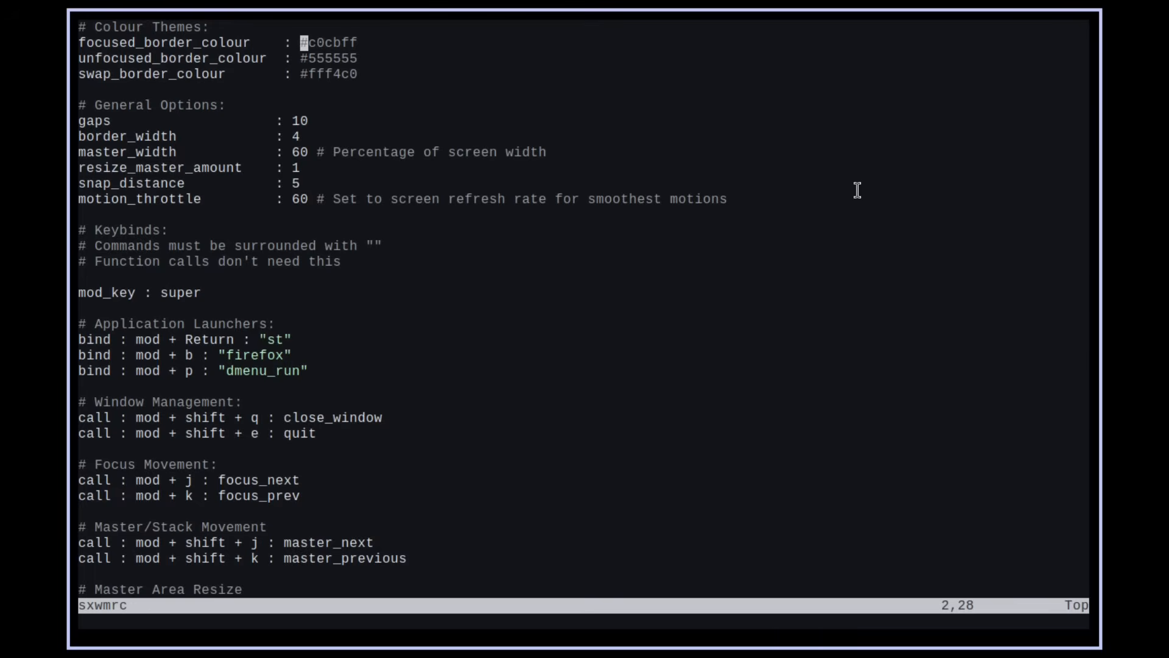
right_click(404, 513)
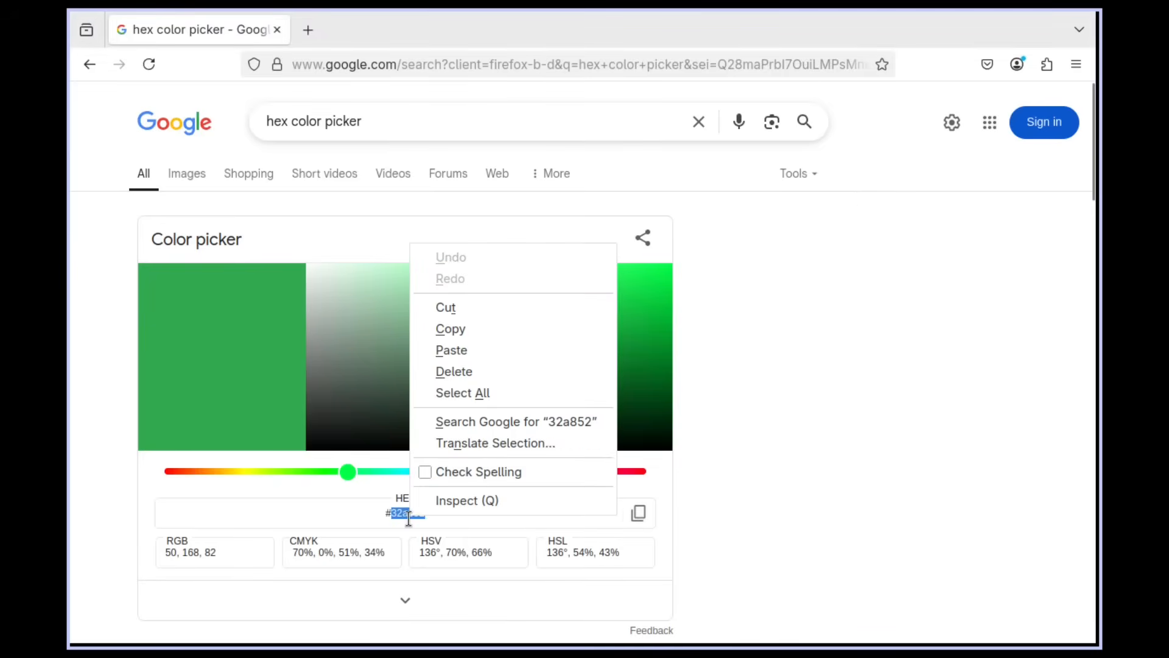
left_click(284, 411)
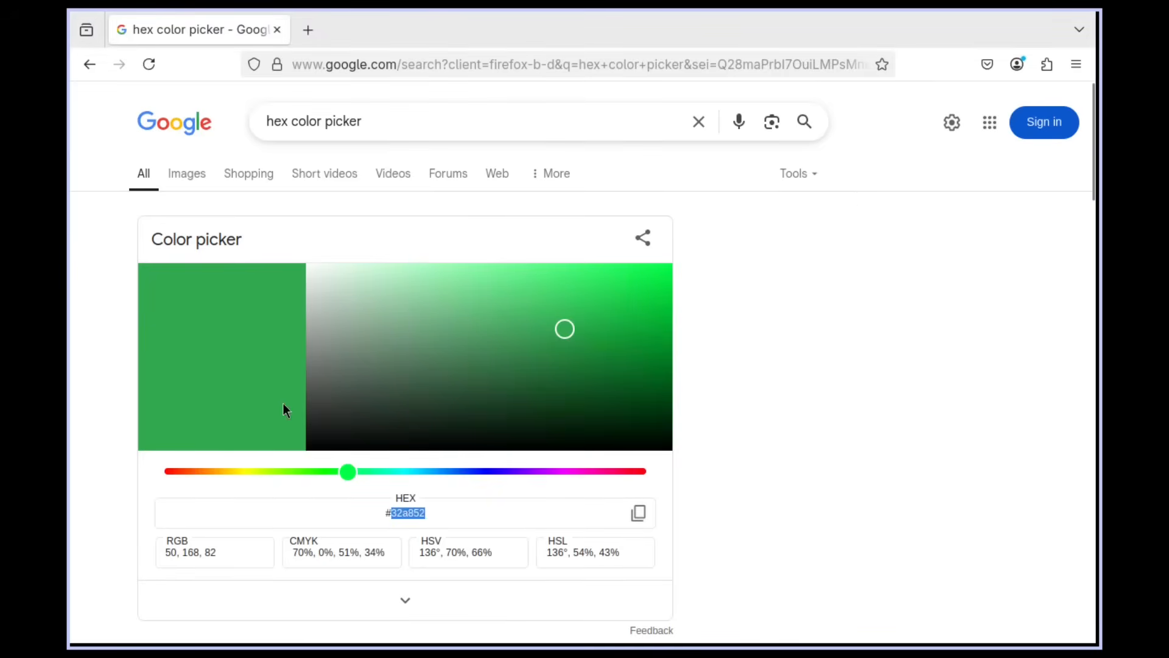
mouse_move(679, 288)
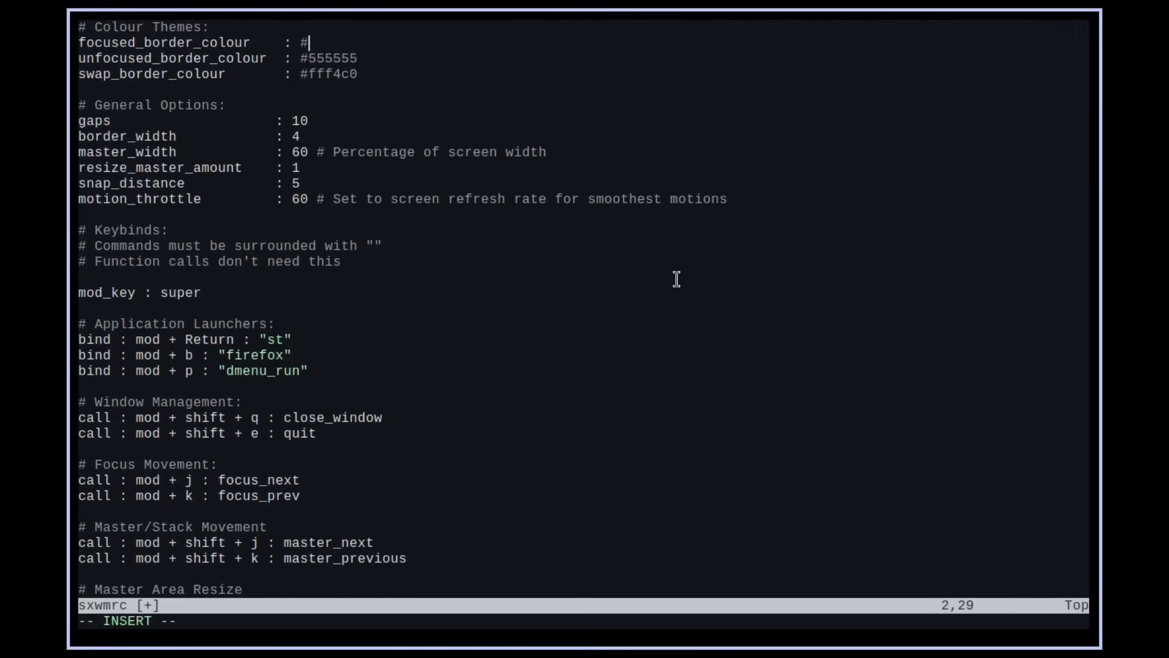
Replace the focused border colour value with 32a852 in sxwmrc
type("32a852")
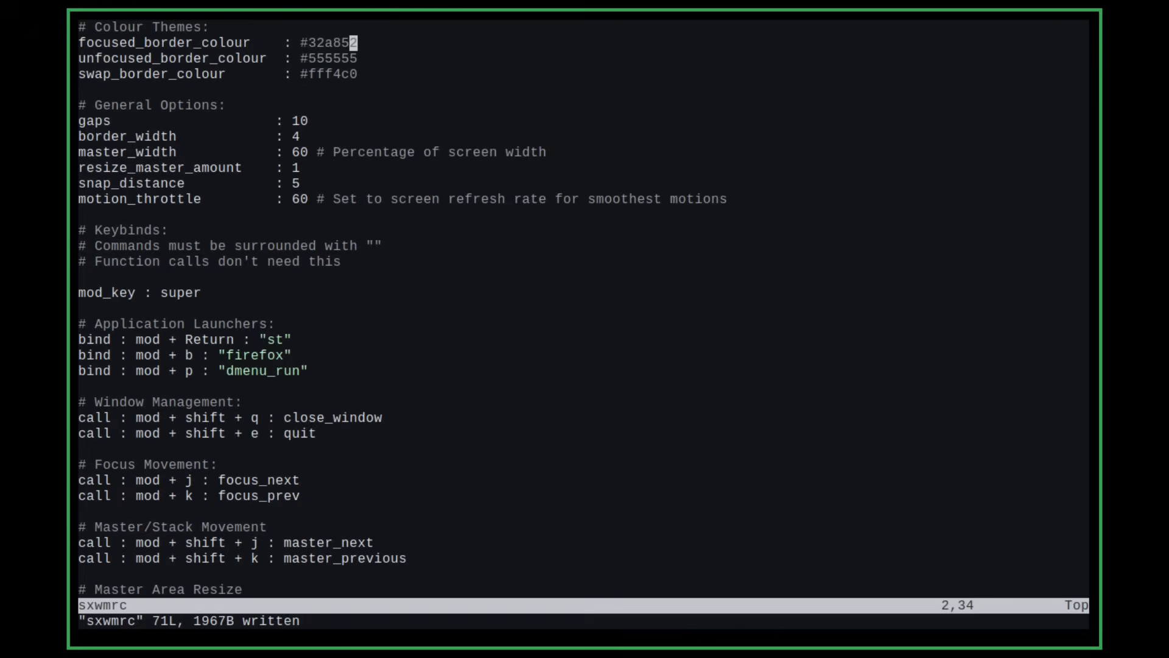
mouse_move(753, 239)
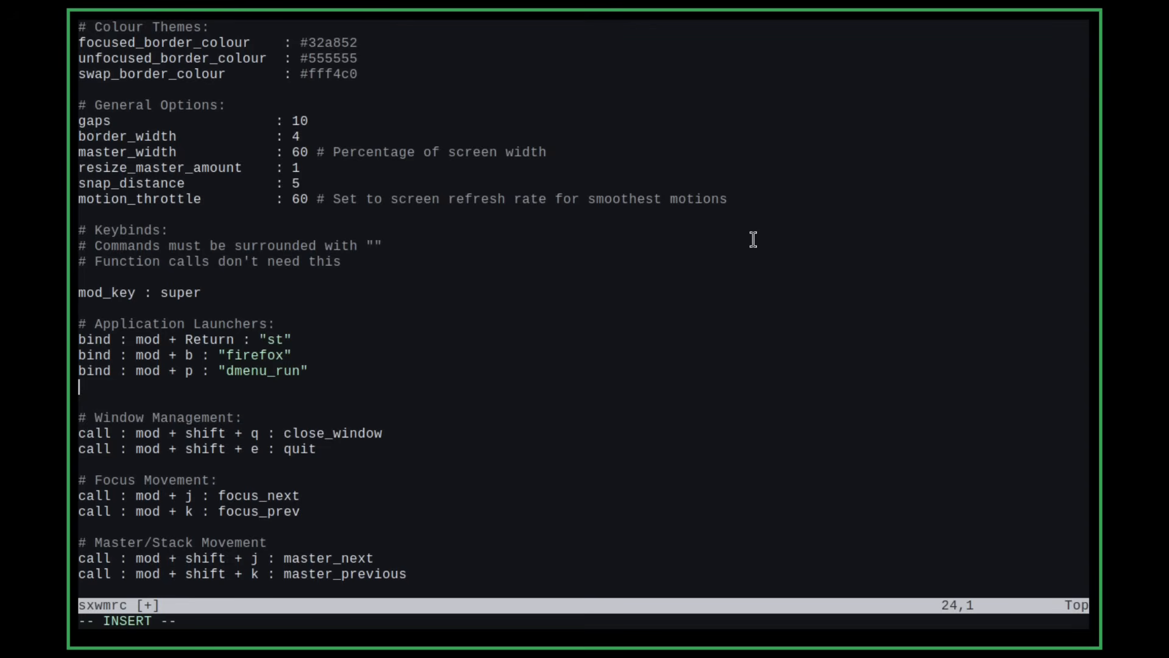
Write the launcher line bind : mod + g : "gimp" under Application Launchers
type("bind :")
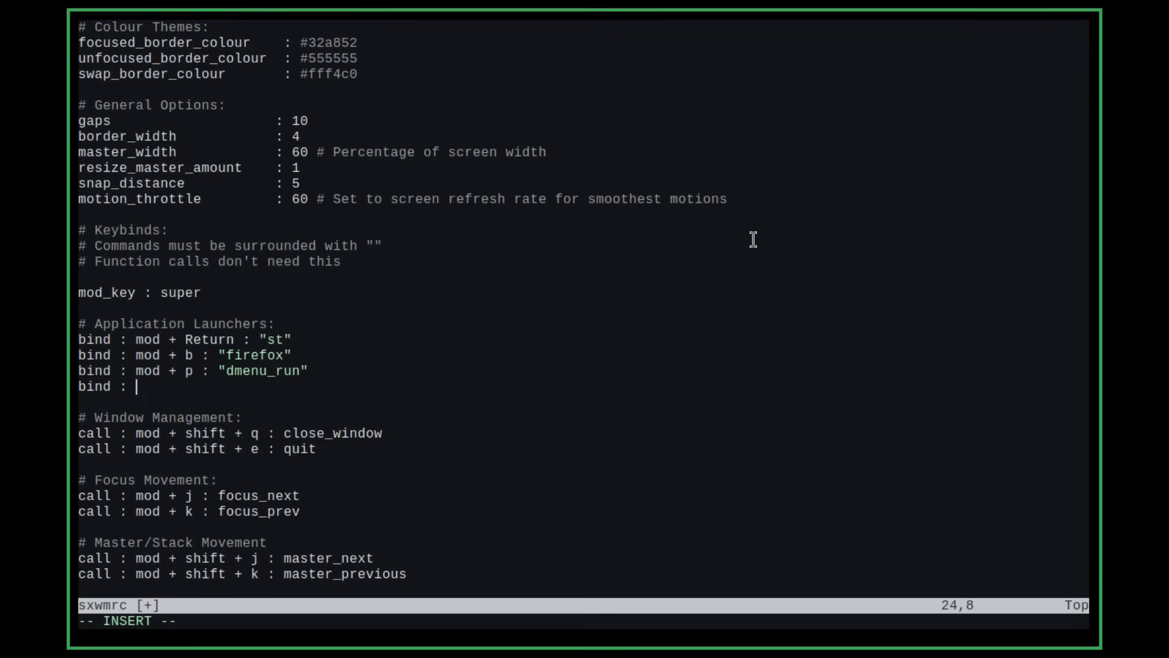
type("mod +")
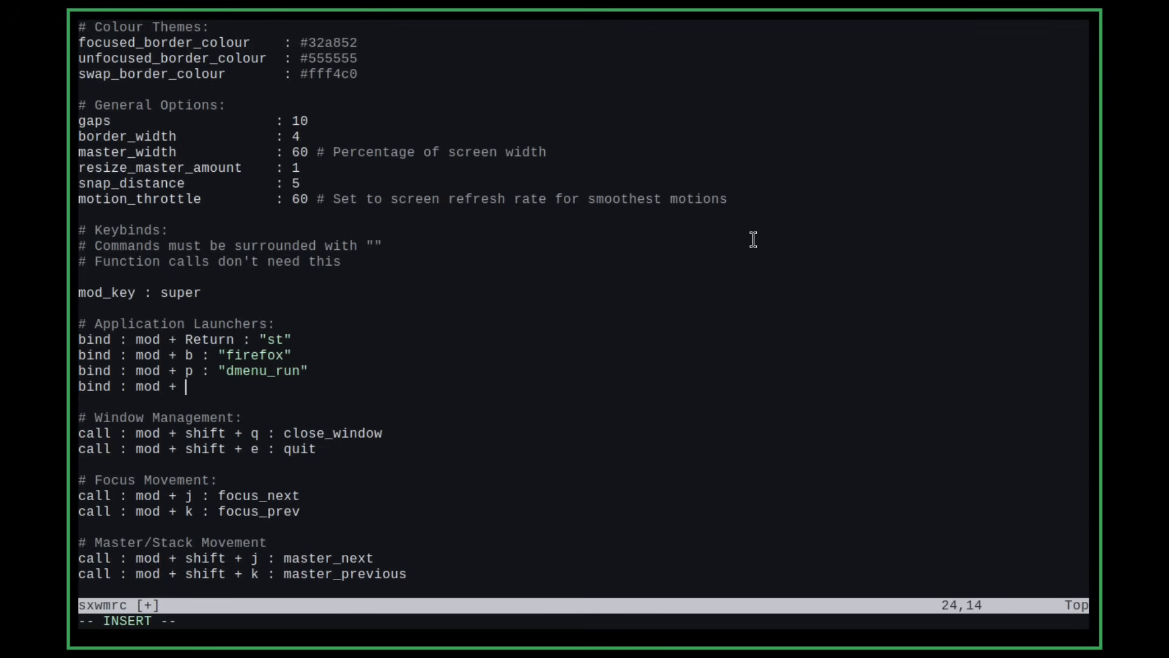
type("g : \"")
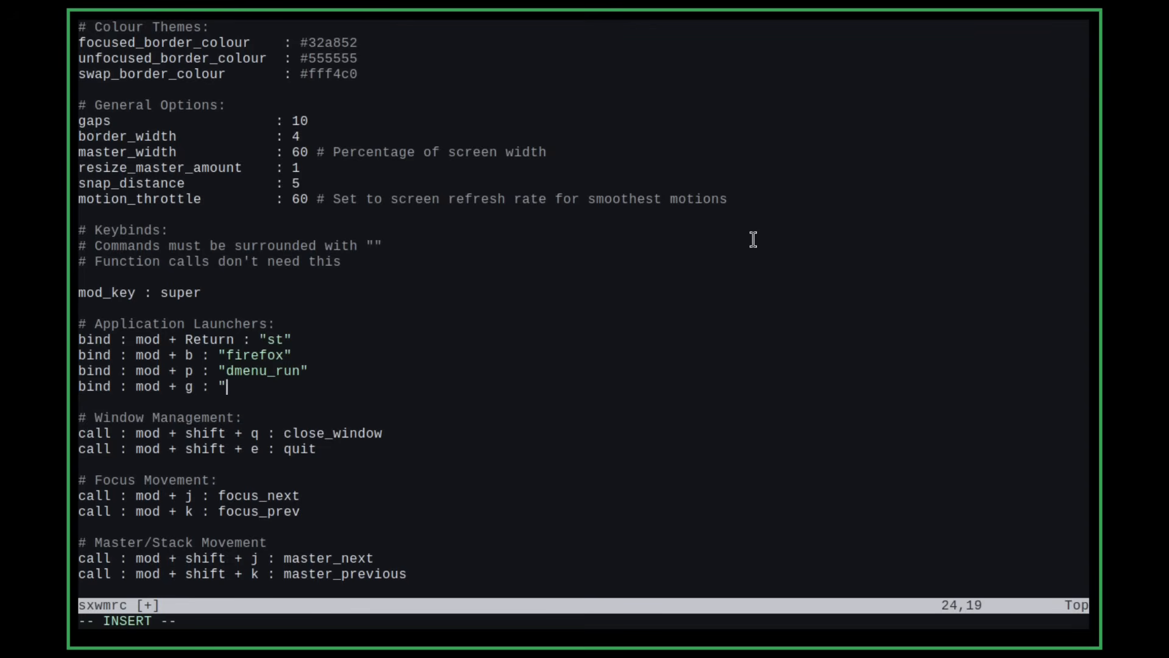
type("gimp")
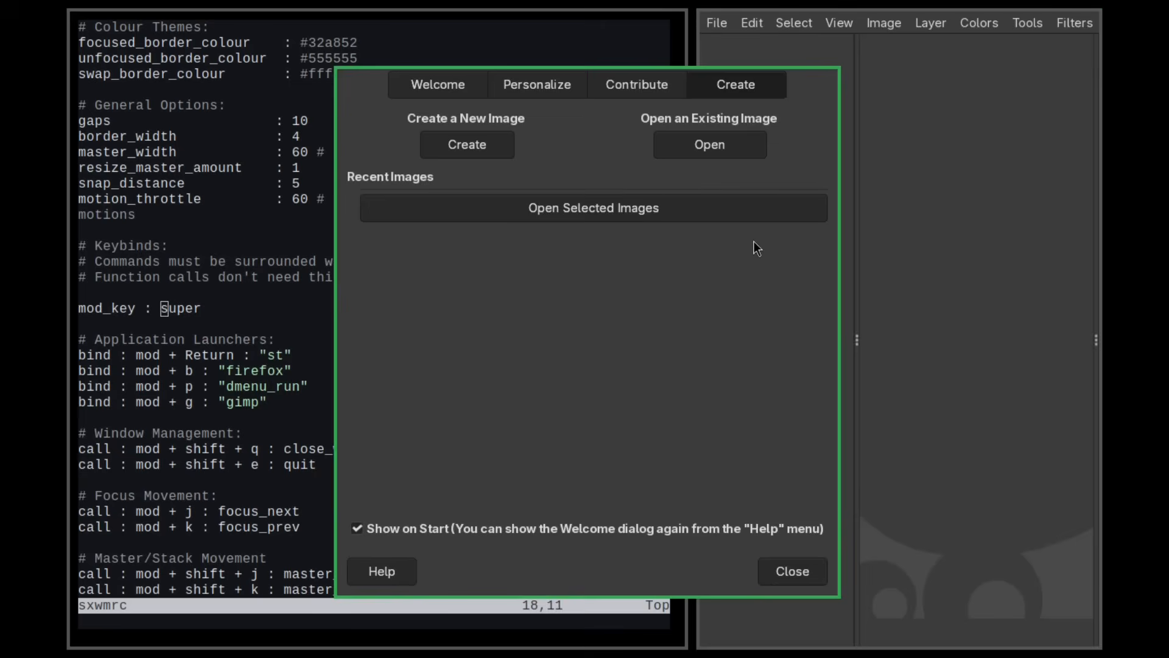
mouse_move(468, 186)
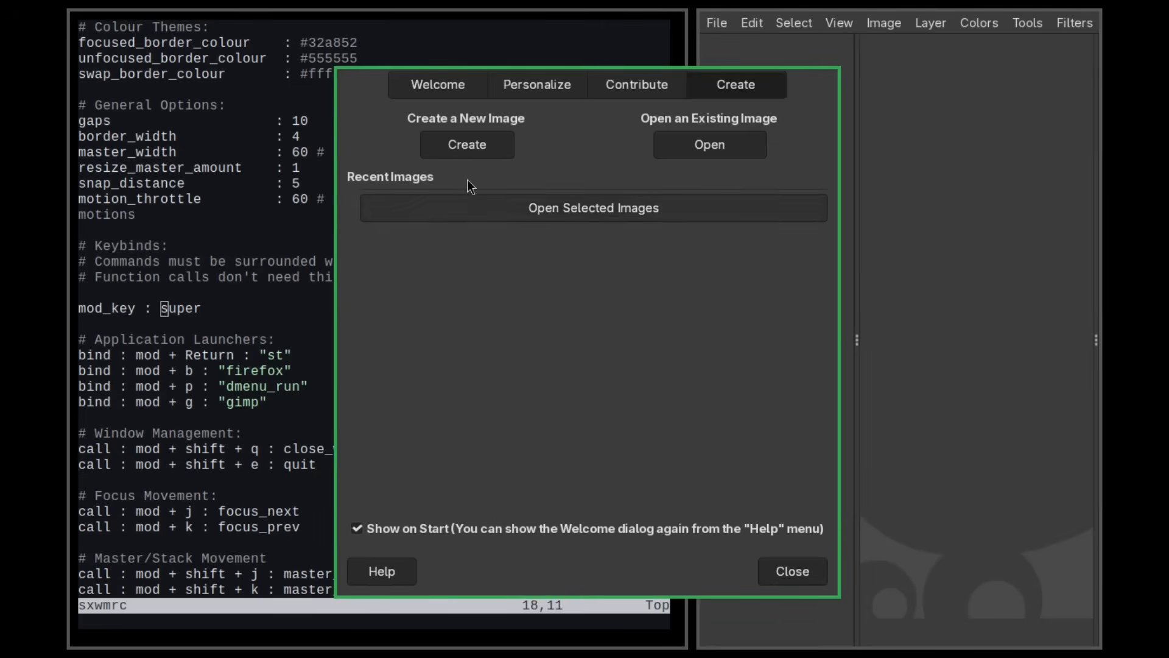
mouse_move(561, 559)
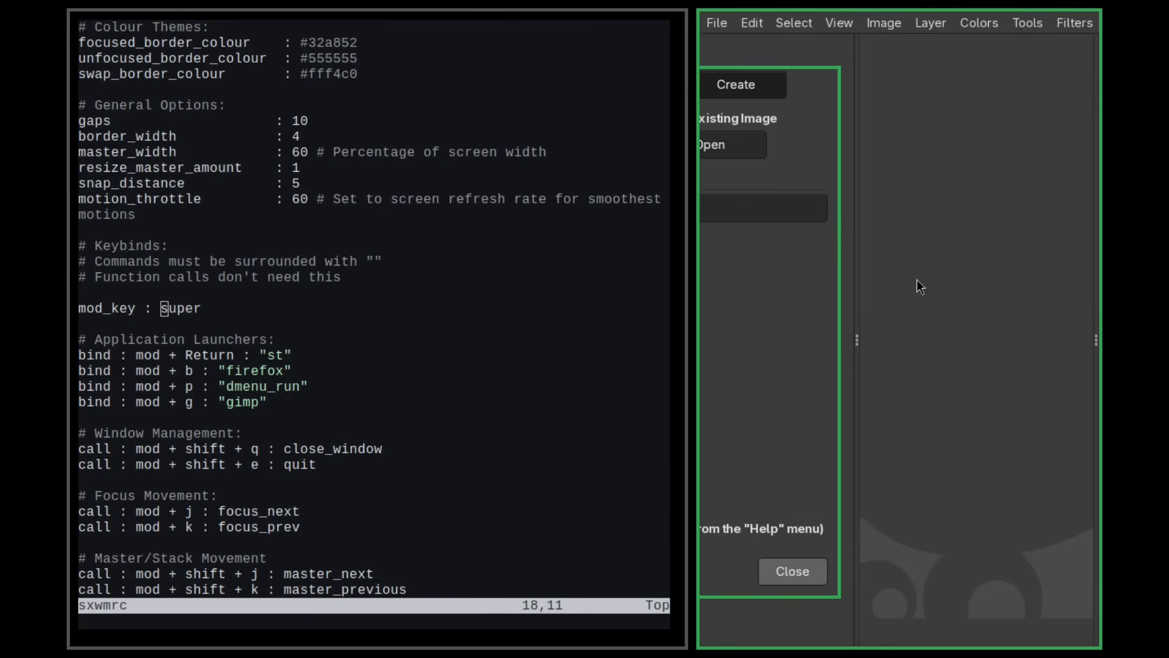
Dismiss GIMP and scroll sxwmrc down toward the workspace bindings section
left_click(303, 121)
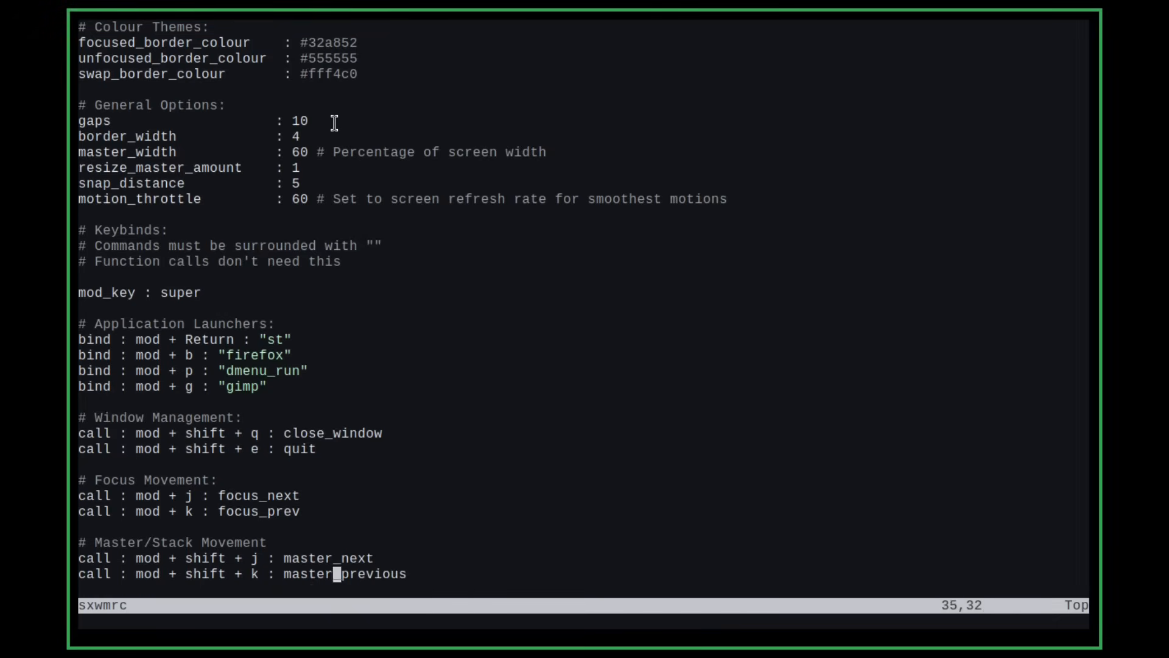
scroll("down", 3)
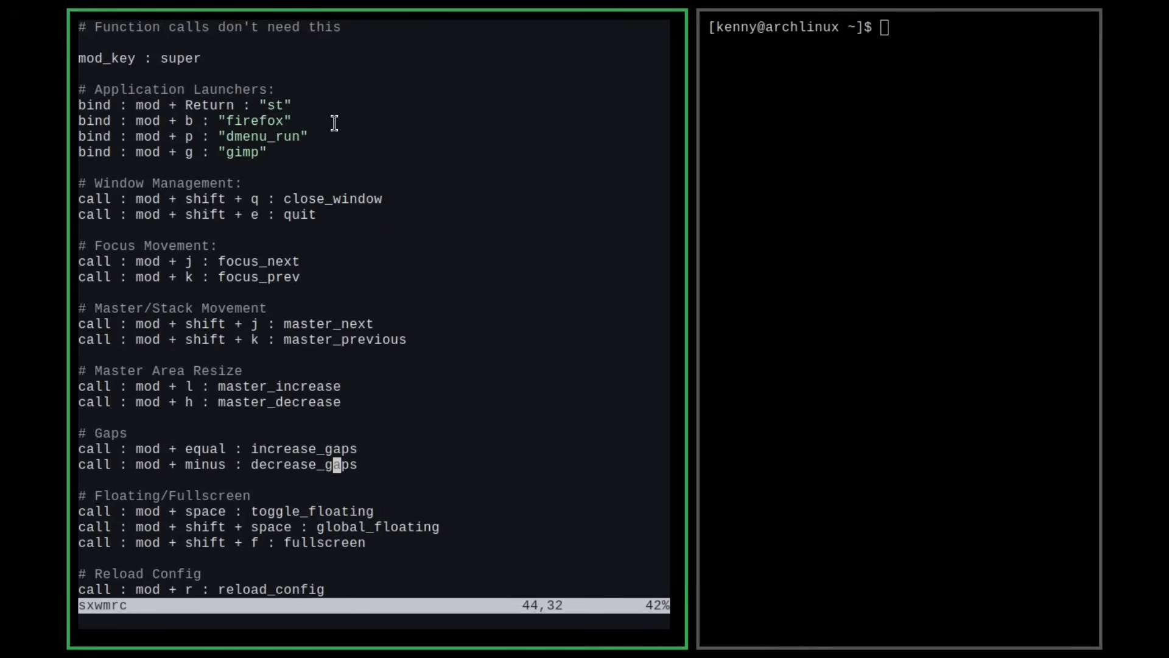
scroll("down", 3)
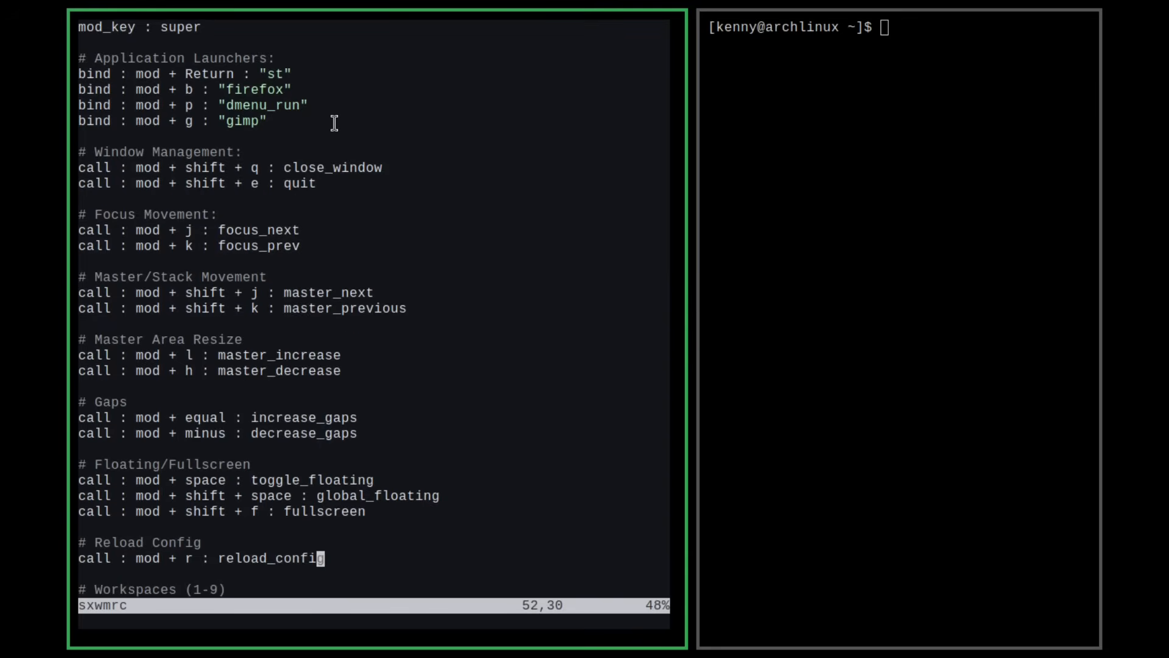
scroll("down", 3)
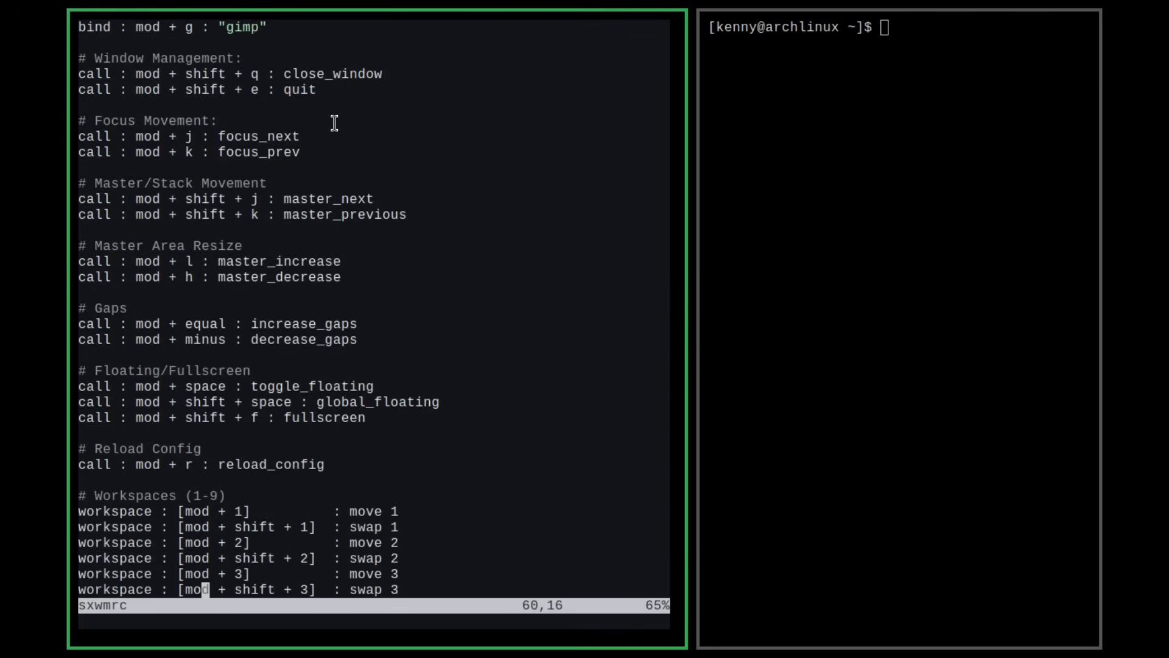
Scroll to the end of sxwmrc showing the workspace 1-9 move and swap bindings
scroll("down", 3)
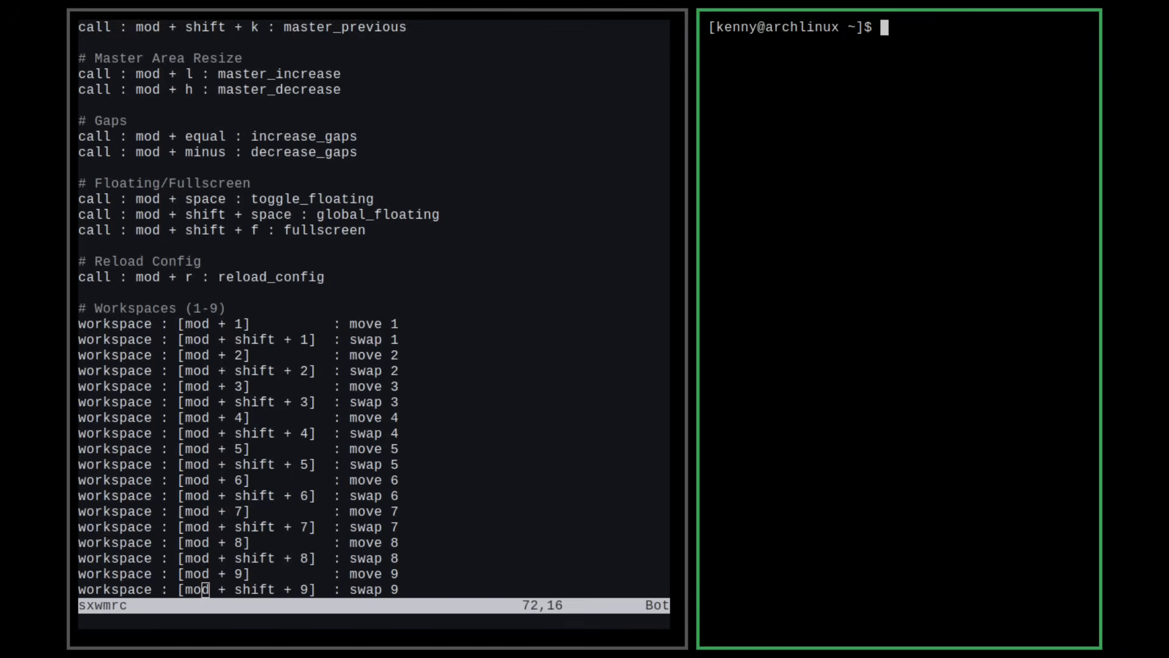
left_click(439, 215)
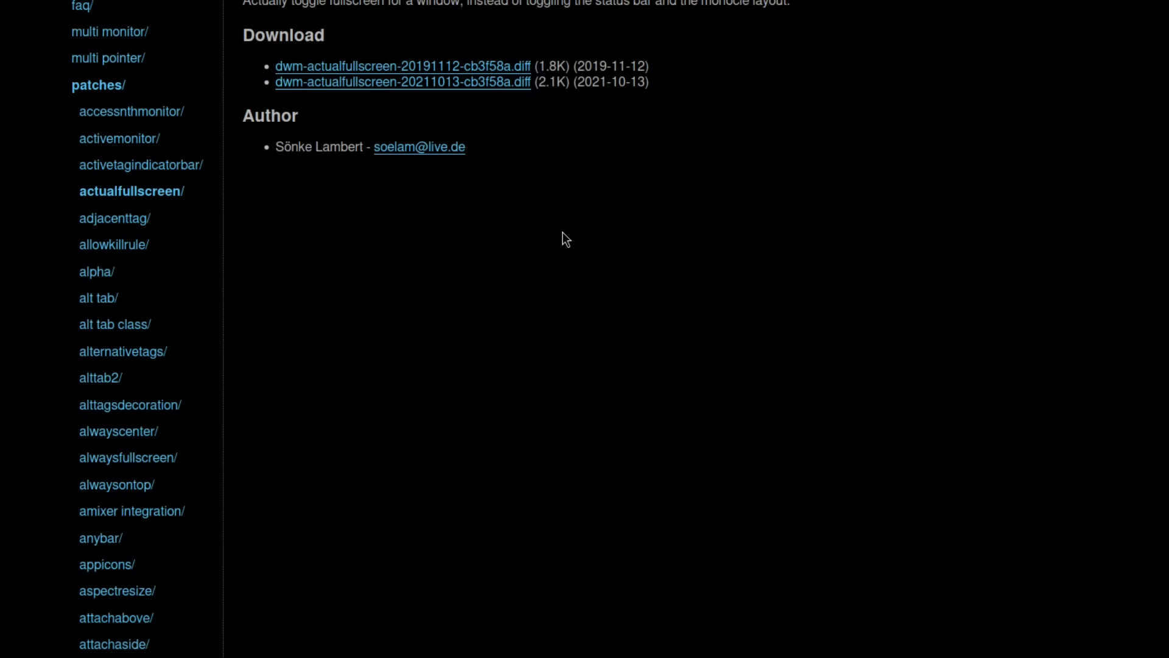
View the full dwm desktop screenshot with GIMP, code and IRC windows tiled
scroll("up", 3)
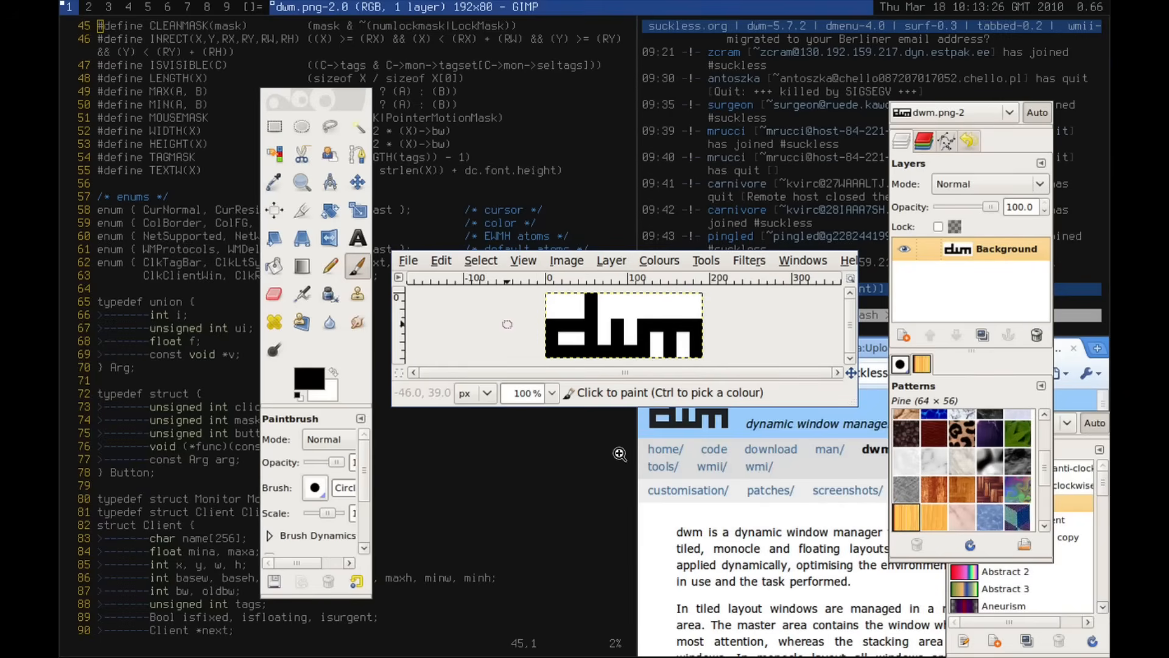
mouse_move(630, 336)
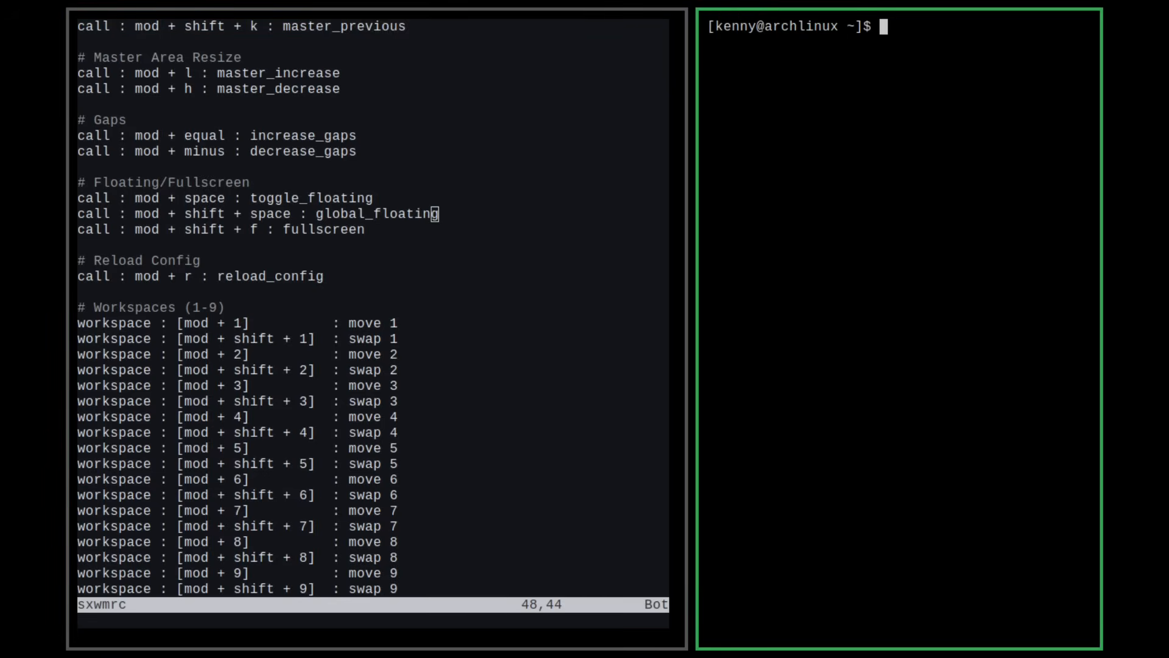
mouse_move(812, 249)
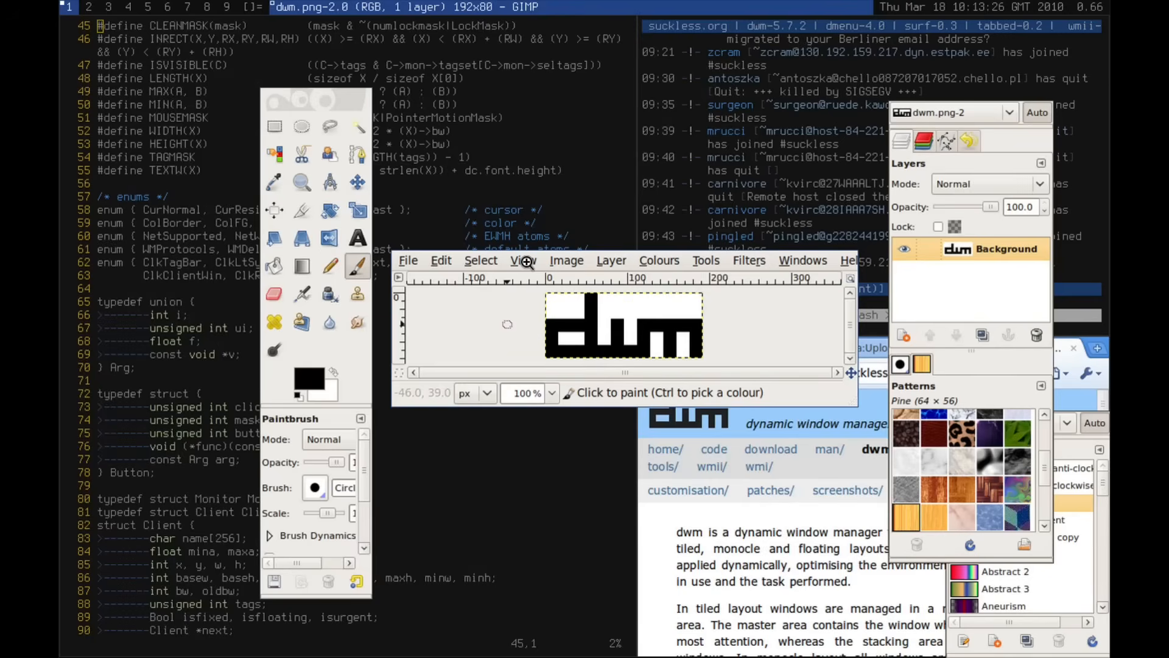
mouse_move(554, 320)
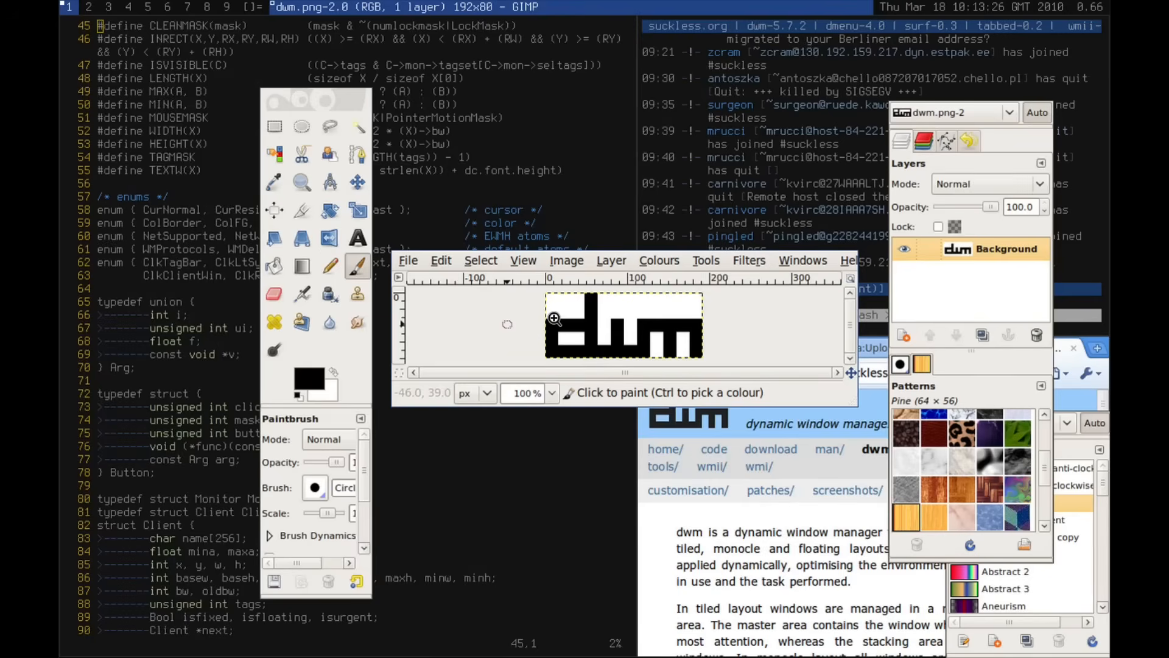
Go to the dwm patches/ list and scroll down toward the fullgaps patch
scroll("down", 3)
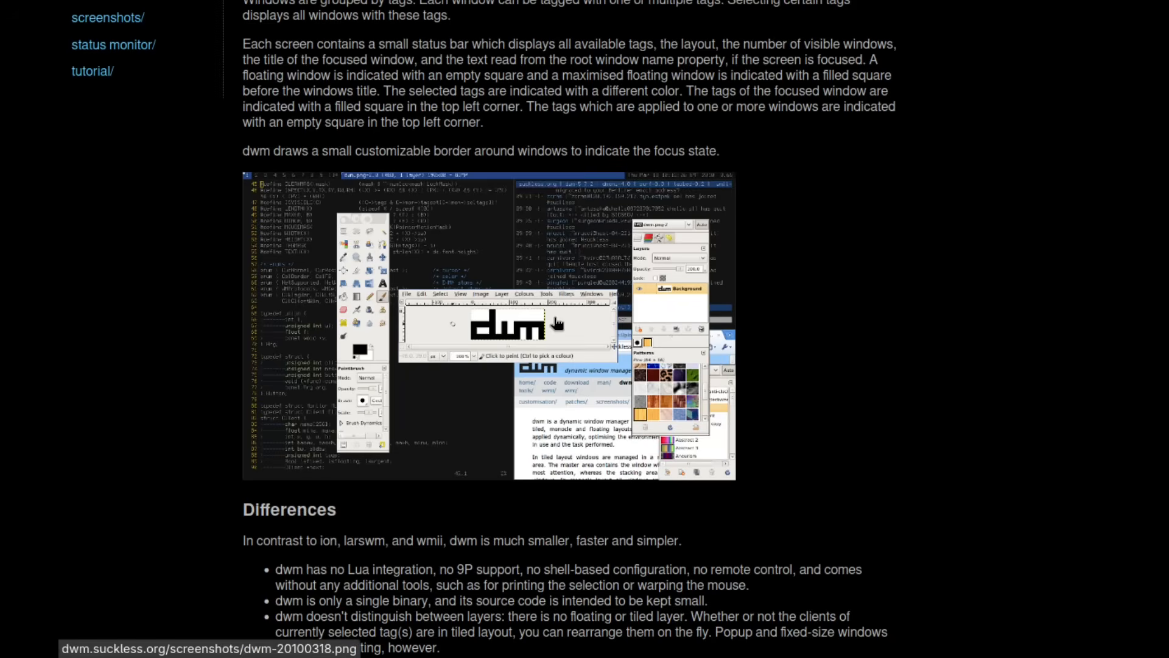
mouse_move(983, 207)
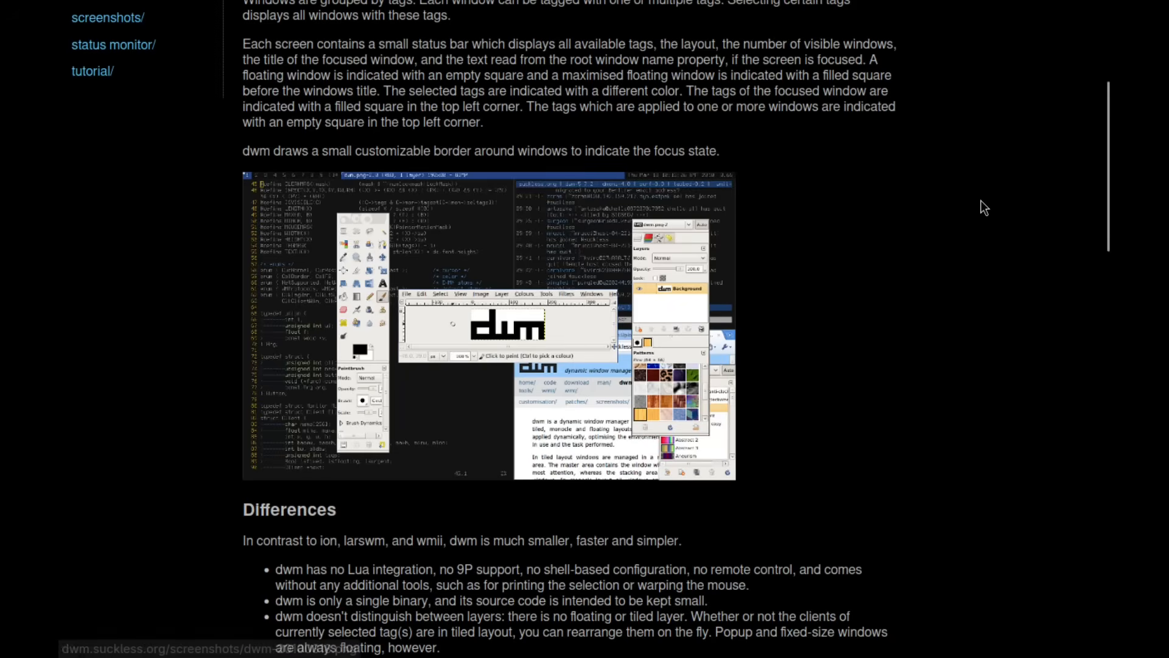
scroll("up", 3)
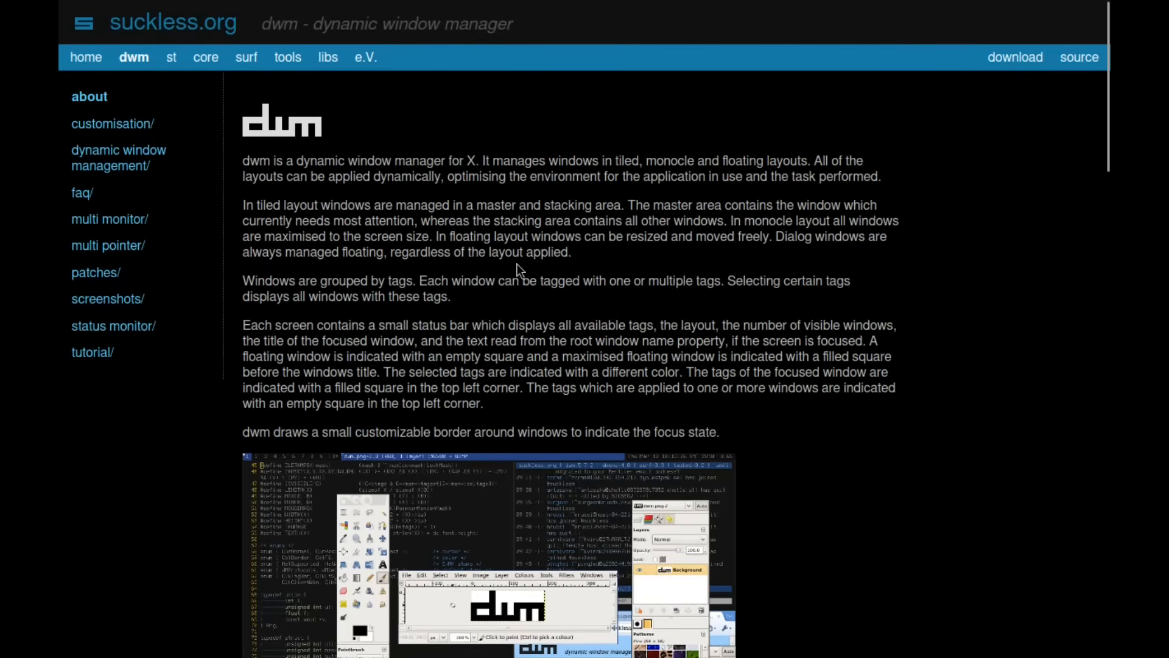
left_click(95, 271)
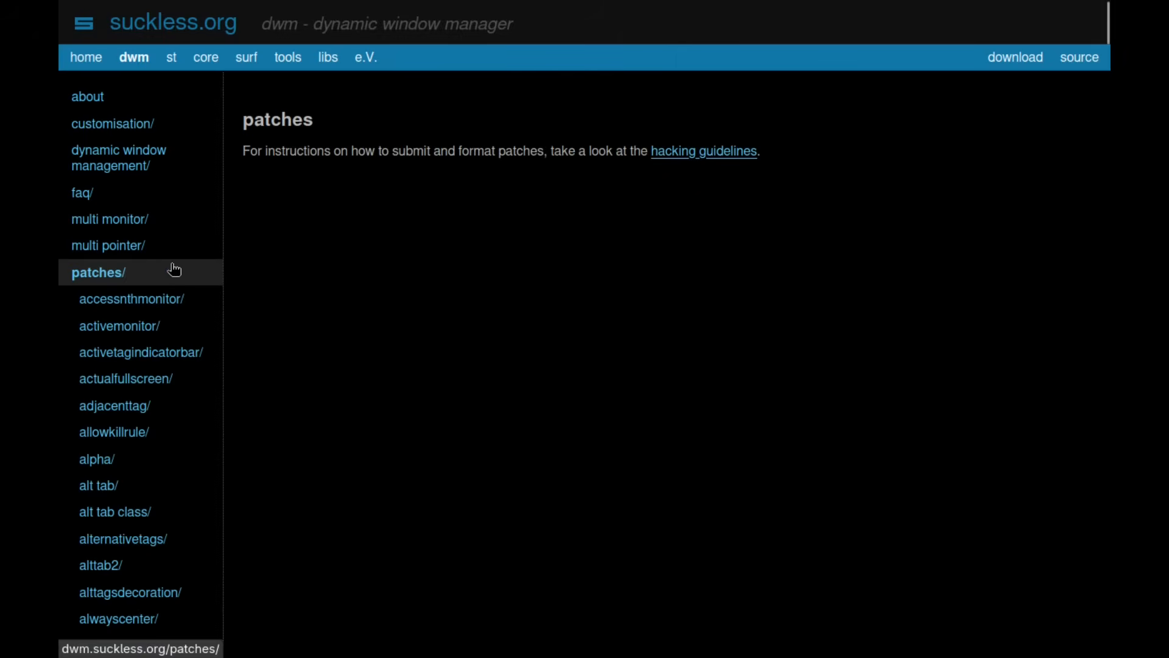
scroll("down", 3)
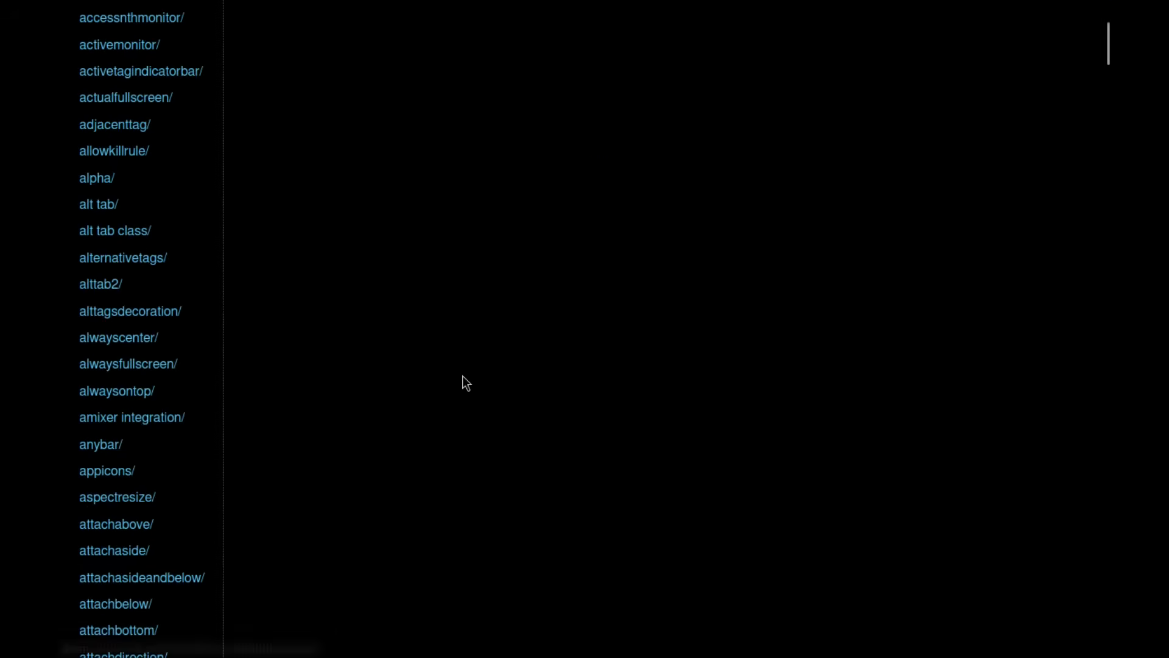
scroll("down", 3)
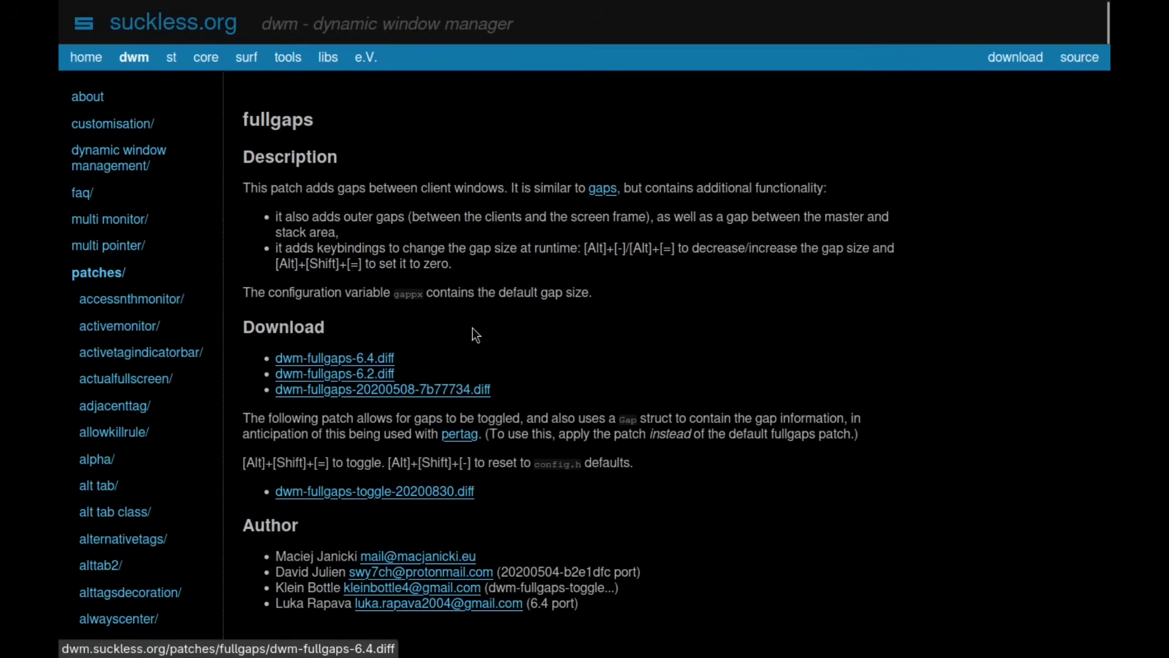
left_click(334, 359)
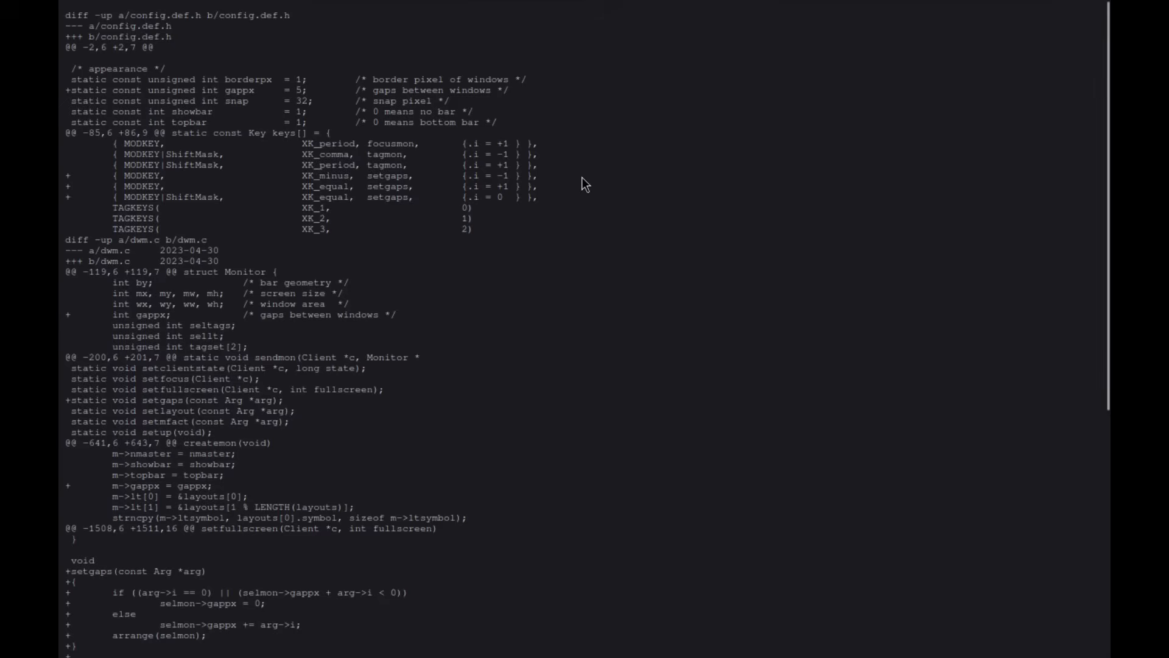
scroll("down", 3)
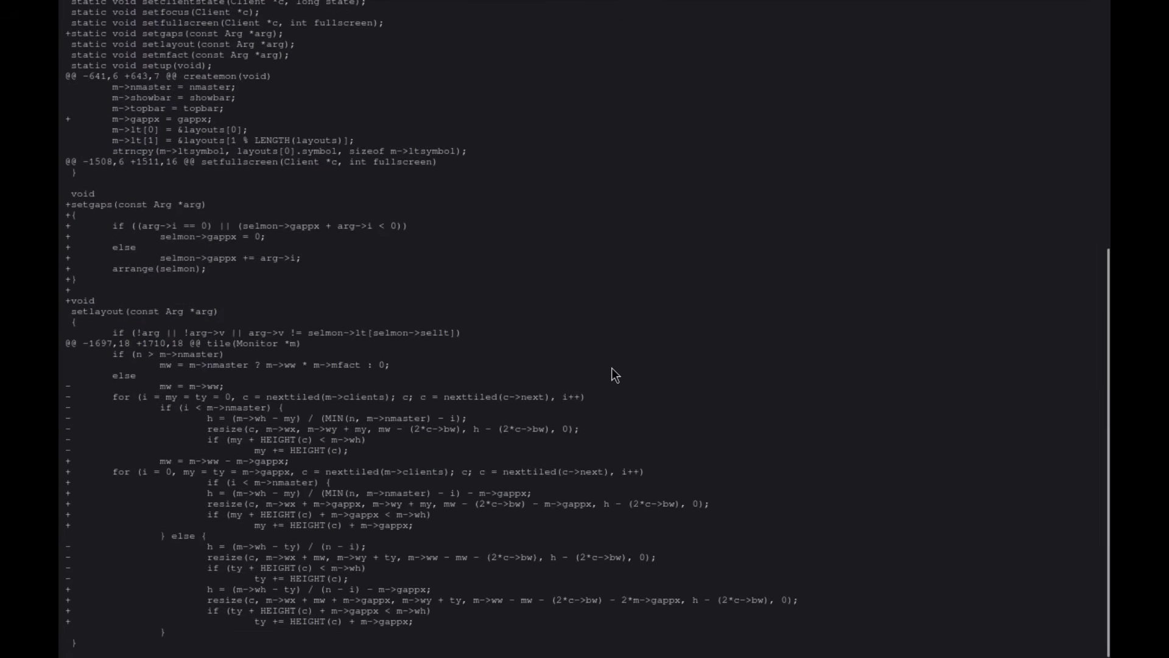
scroll("up", 3)
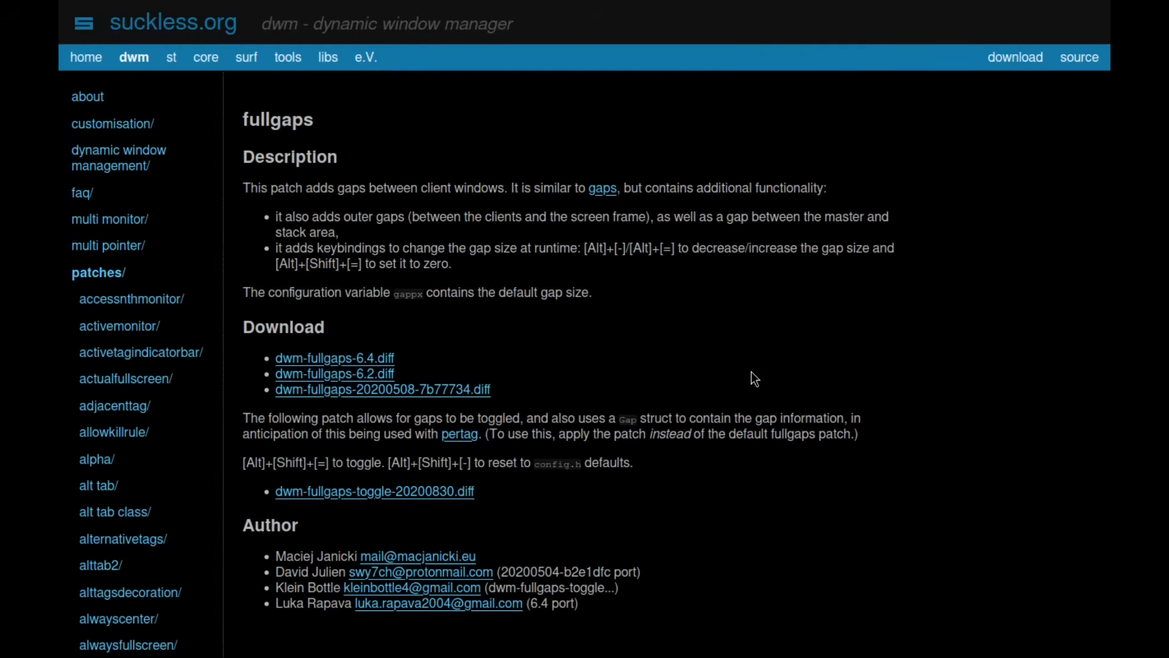
scroll("down", 3)
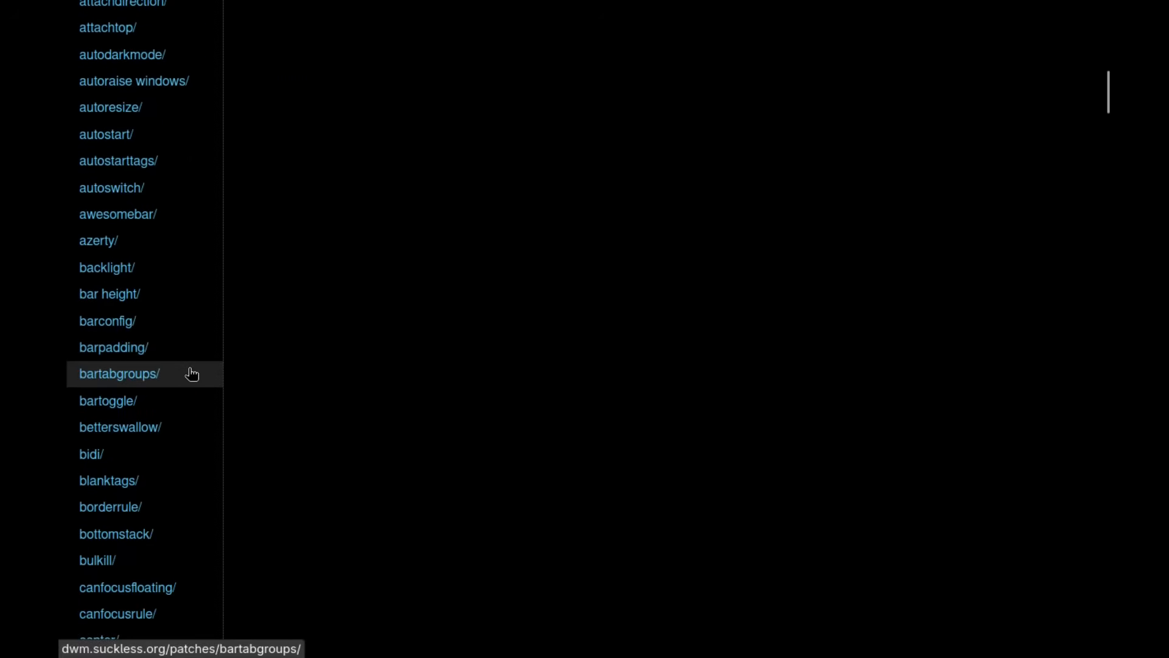
scroll("down", 3)
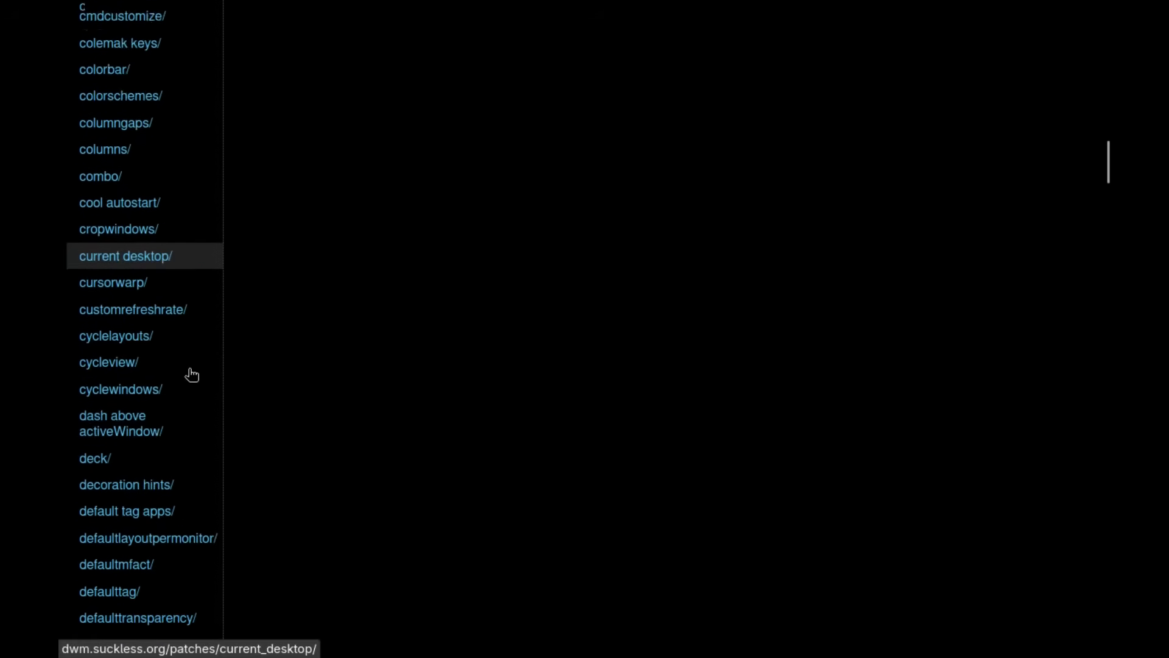
scroll("down", 3)
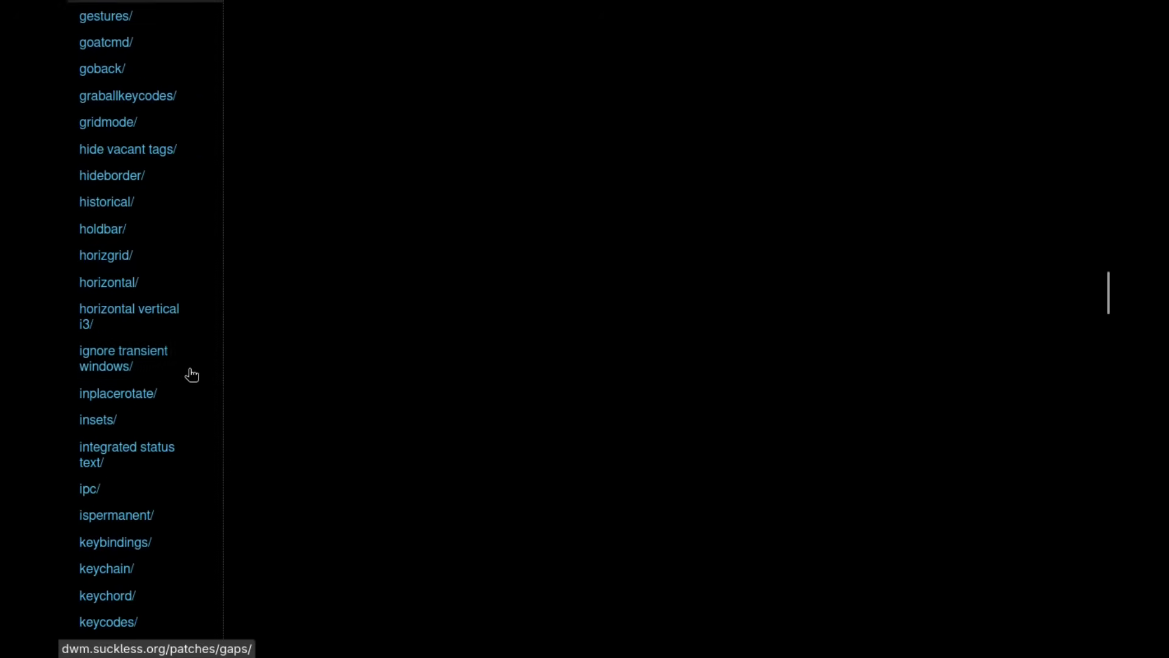
scroll("down", 3)
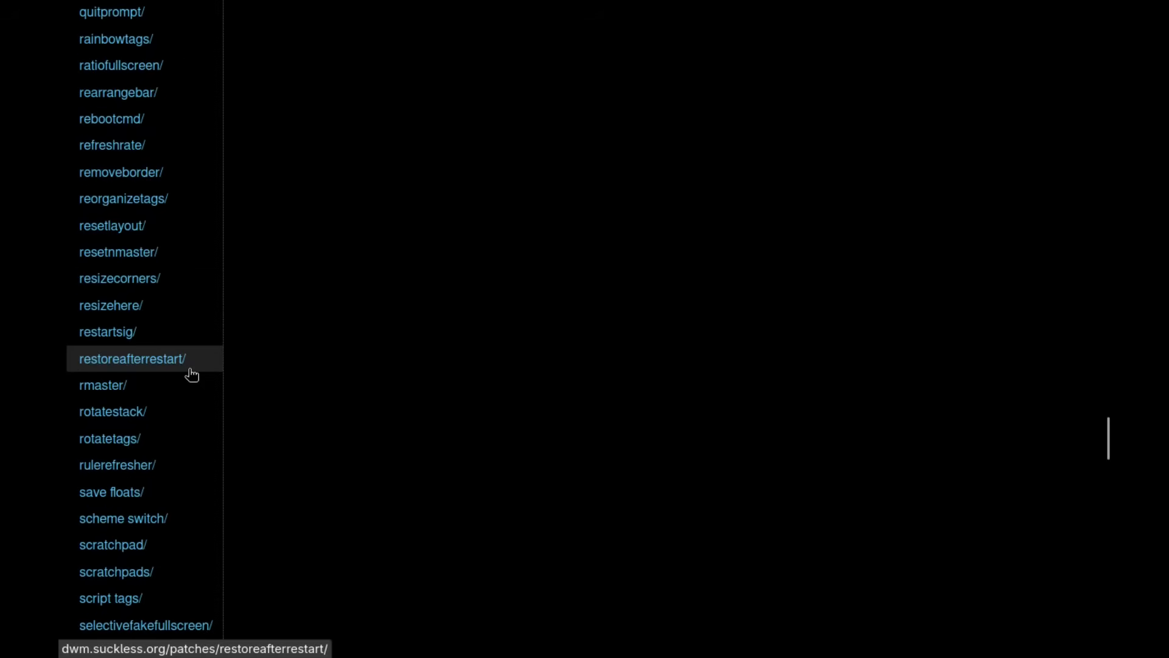
scroll("down", 3)
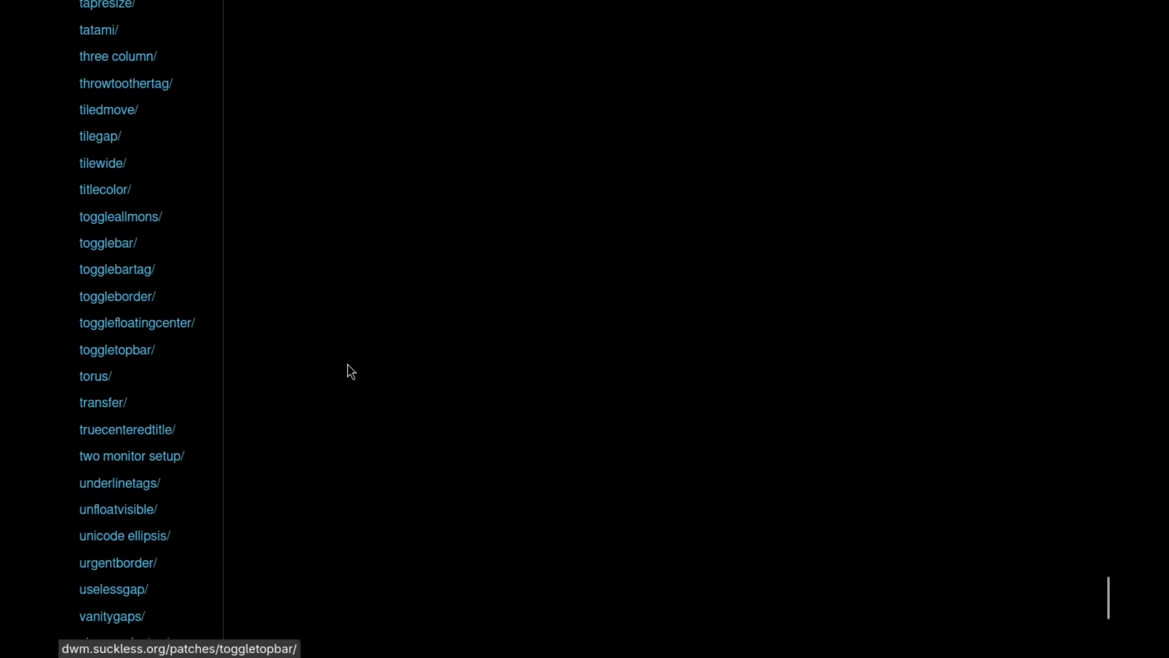
scroll("down", 3)
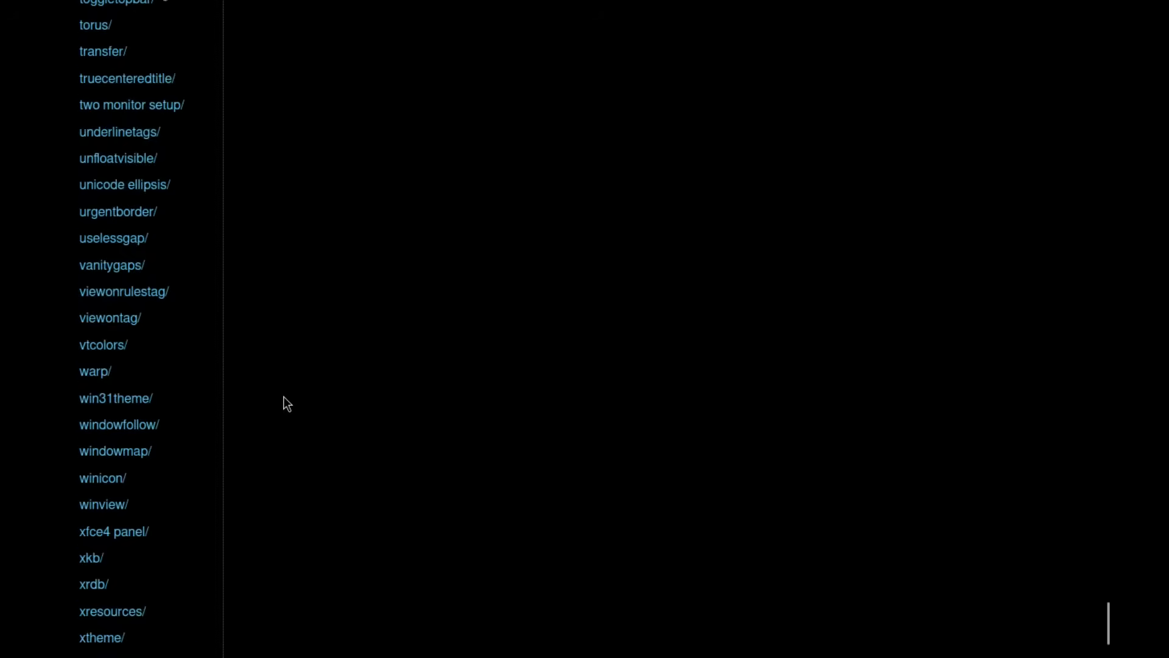
scroll("up", 3)
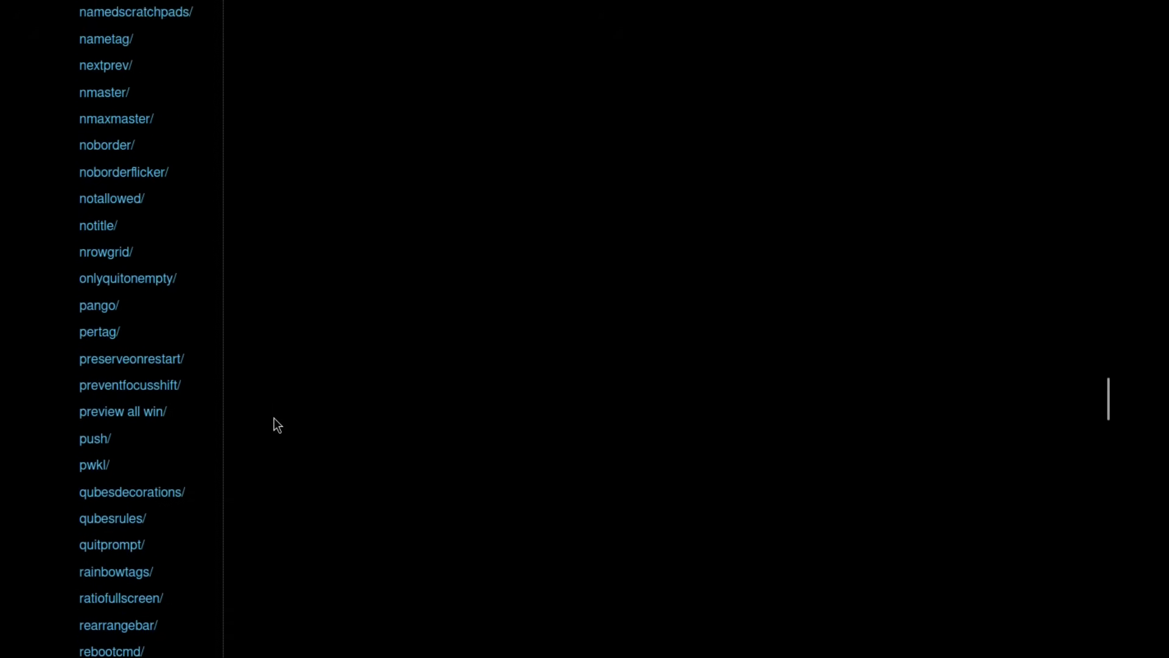
scroll("up", 3)
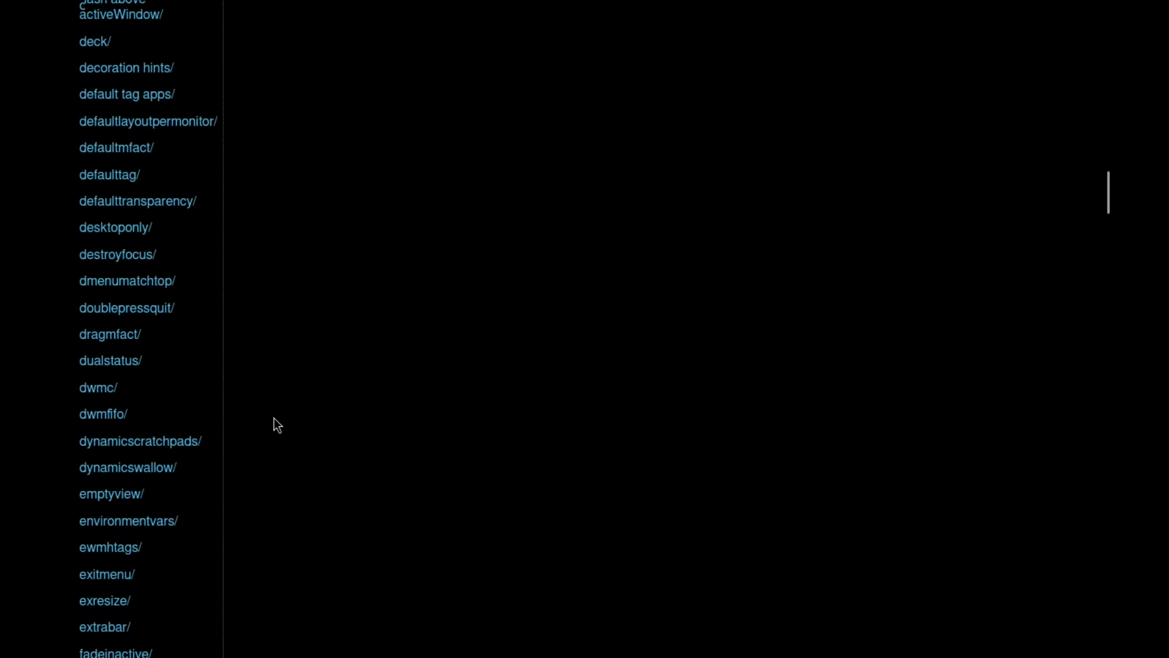
scroll("up", 3)
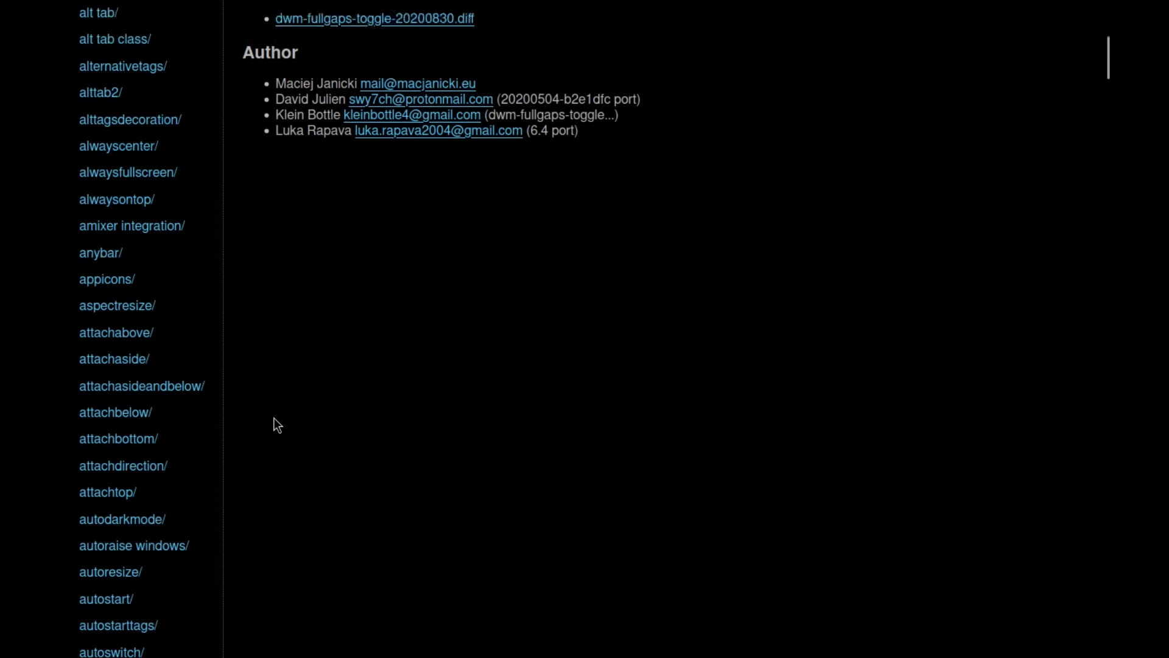
scroll("up", 3)
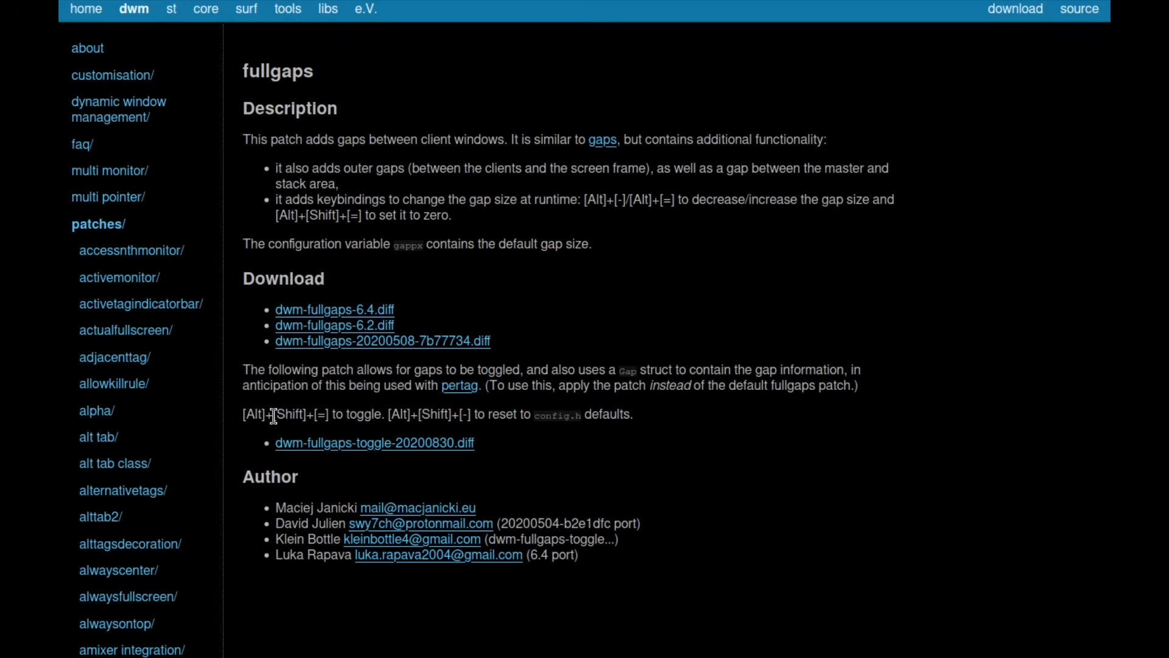
scroll("up", 3)
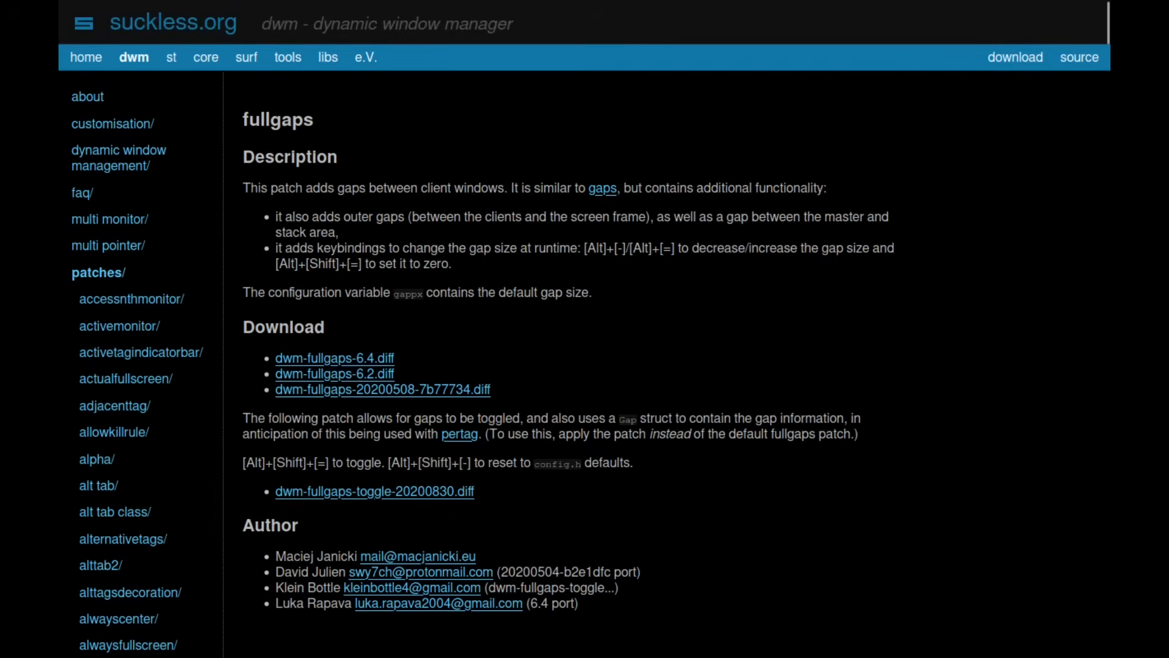
mouse_move(770, 250)
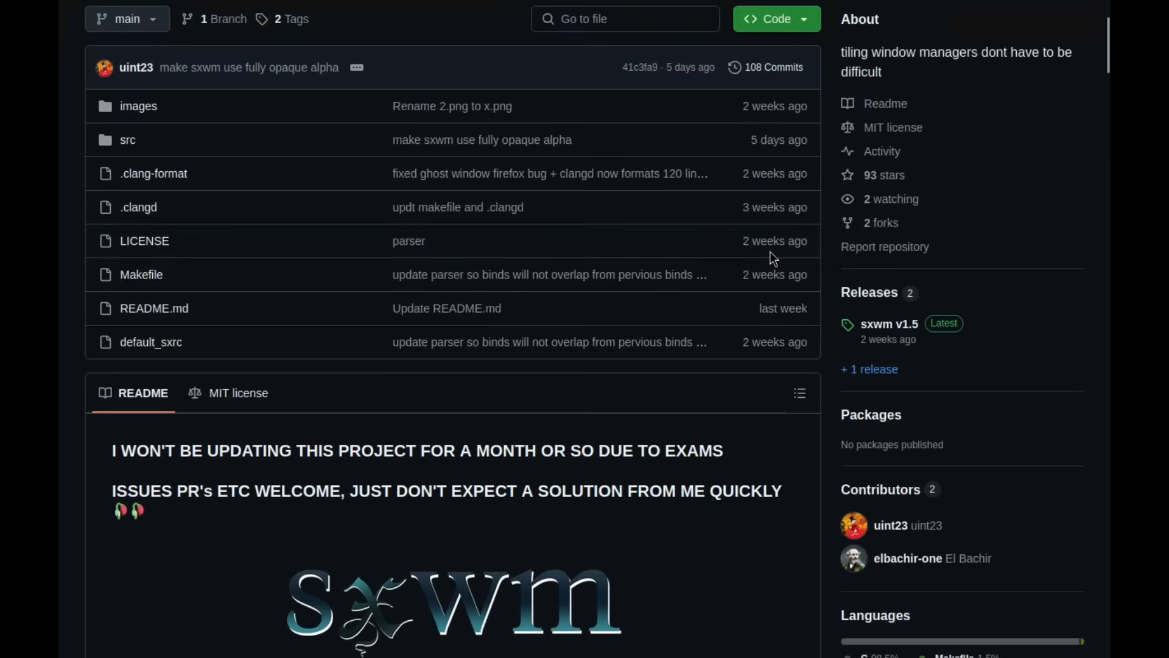
Scroll the uint23/sxwm repository page back to its top
scroll("up", 3)
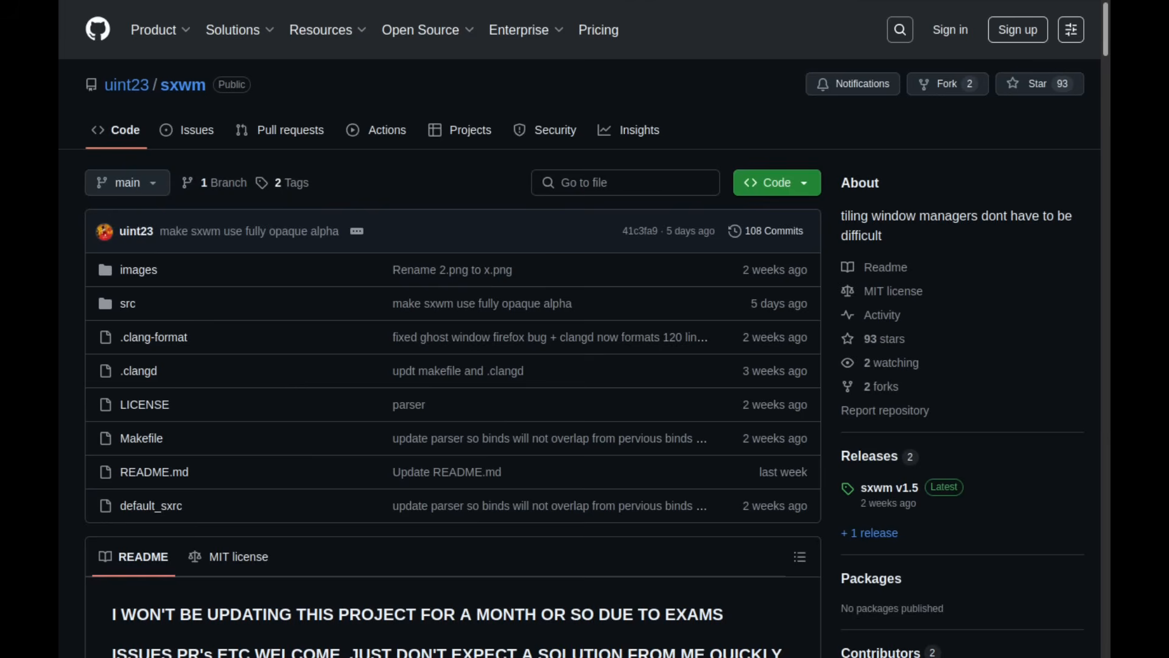
mouse_move(982, 172)
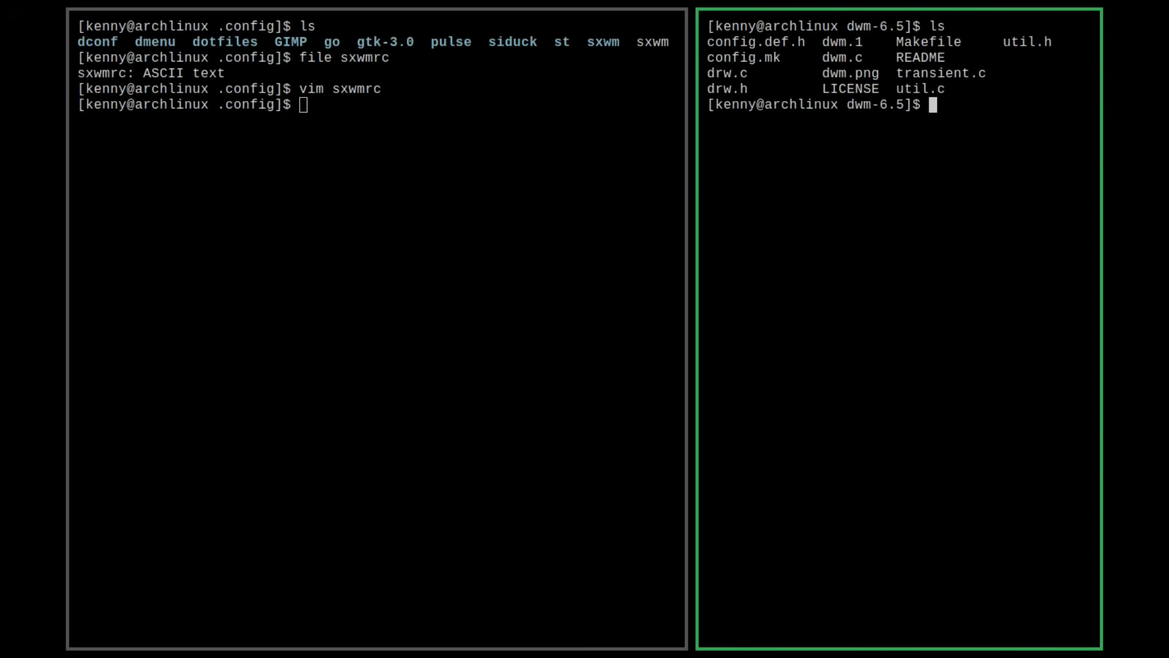
mouse_move(946, 168)
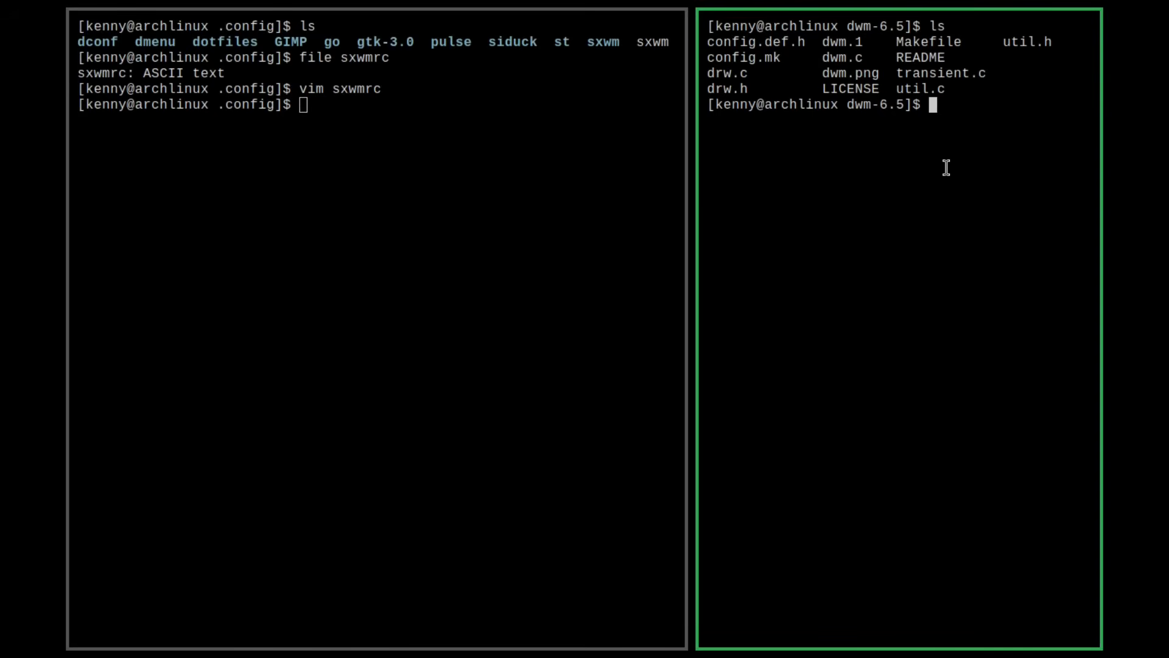
mouse_move(967, 89)
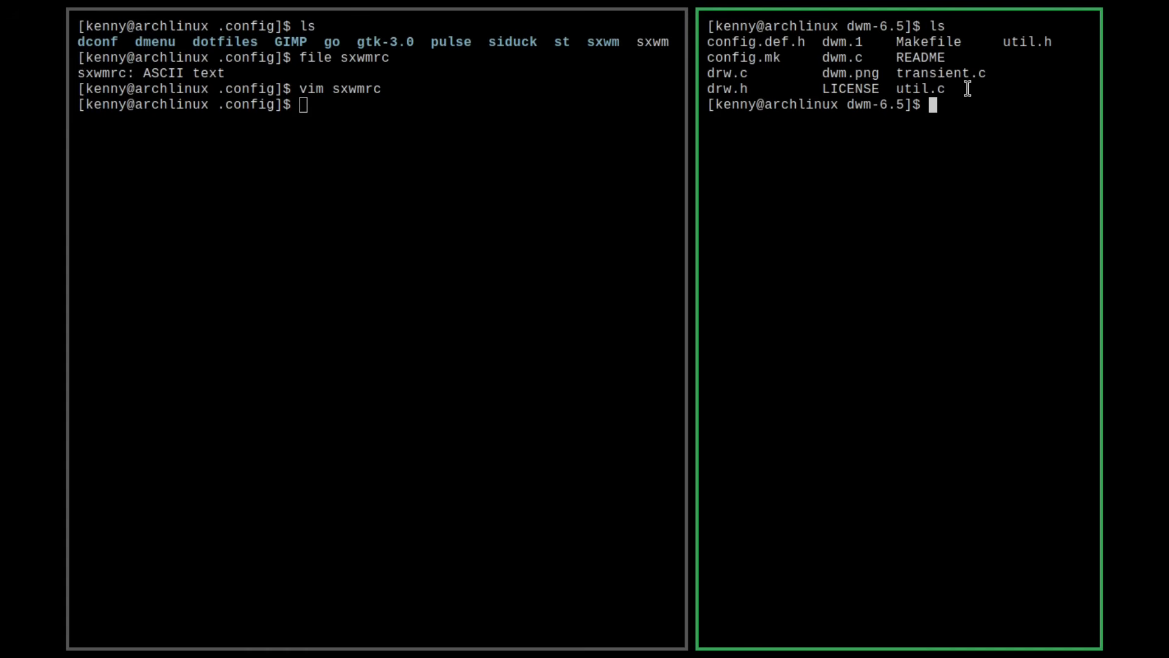
mouse_move(892, 73)
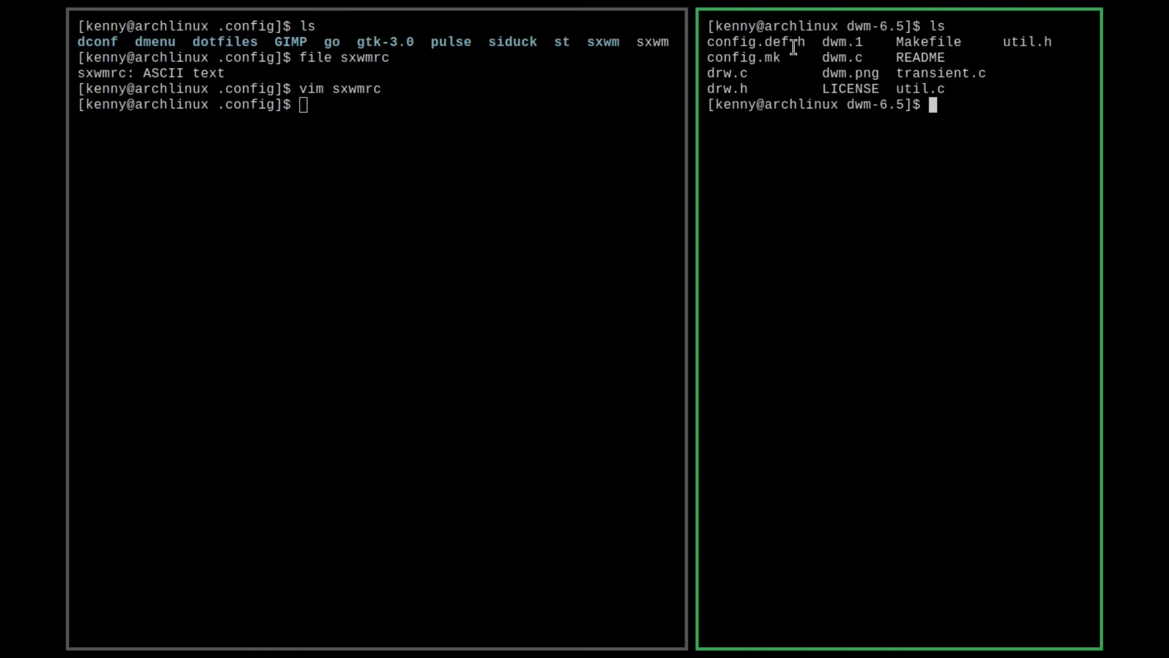
Select the dwm.c file name in the dwm-6.5 directory listing
double_click(757, 42)
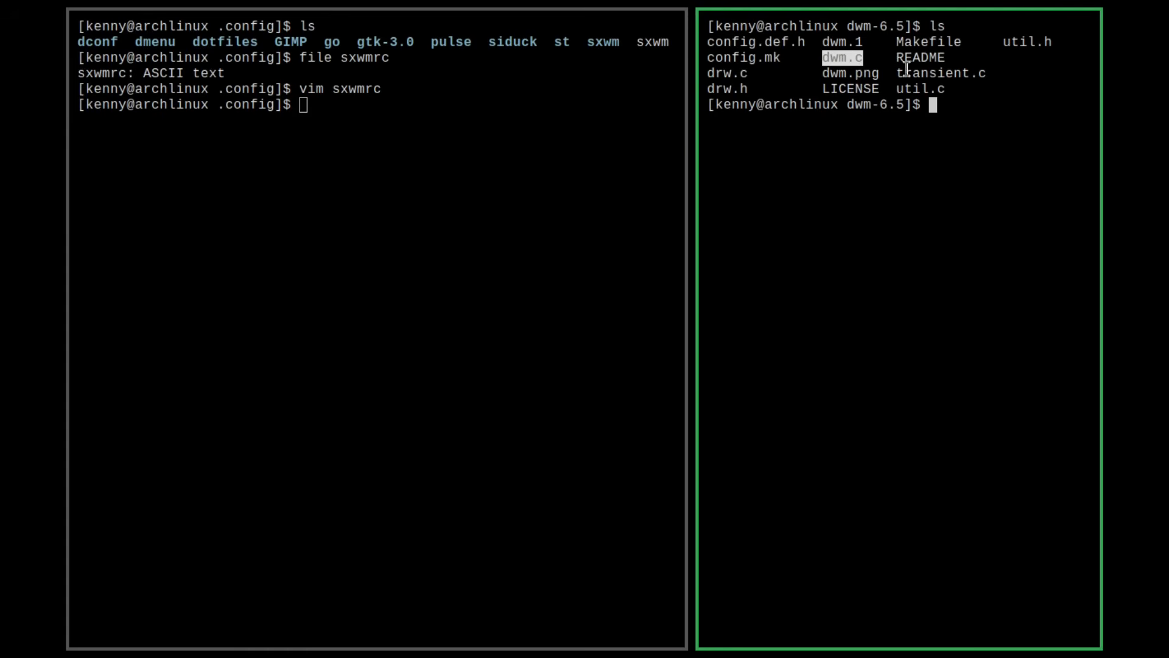
mouse_move(876, 82)
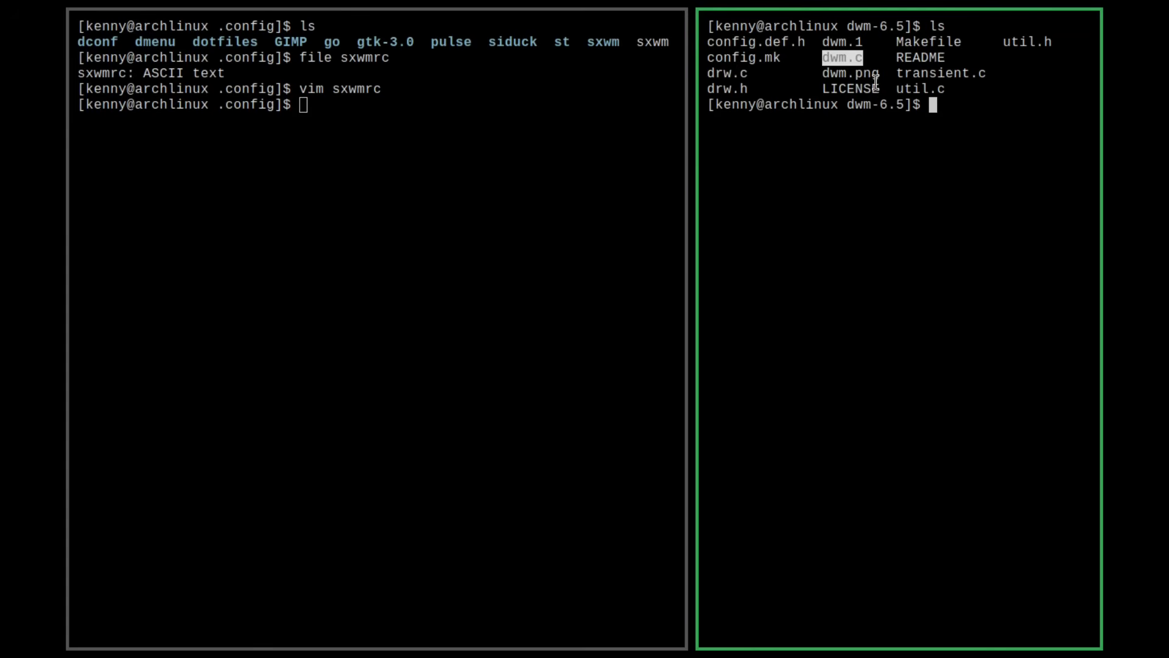
mouse_move(936, 126)
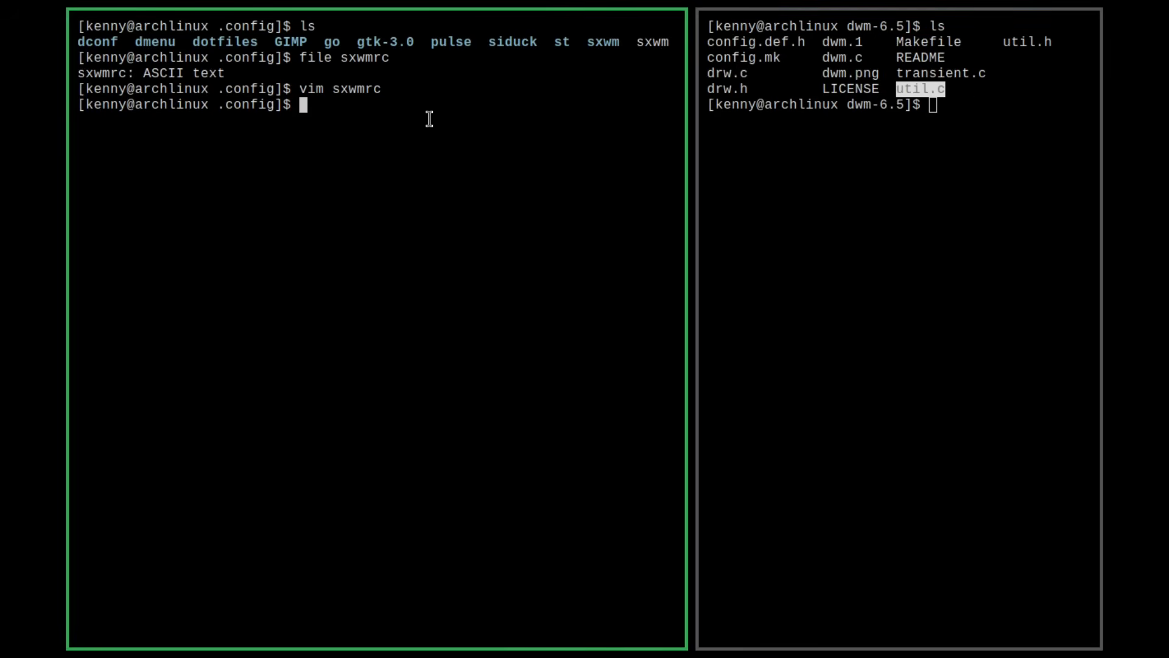
Move into the sxwm project folder and its src directory
type("cd sxw")
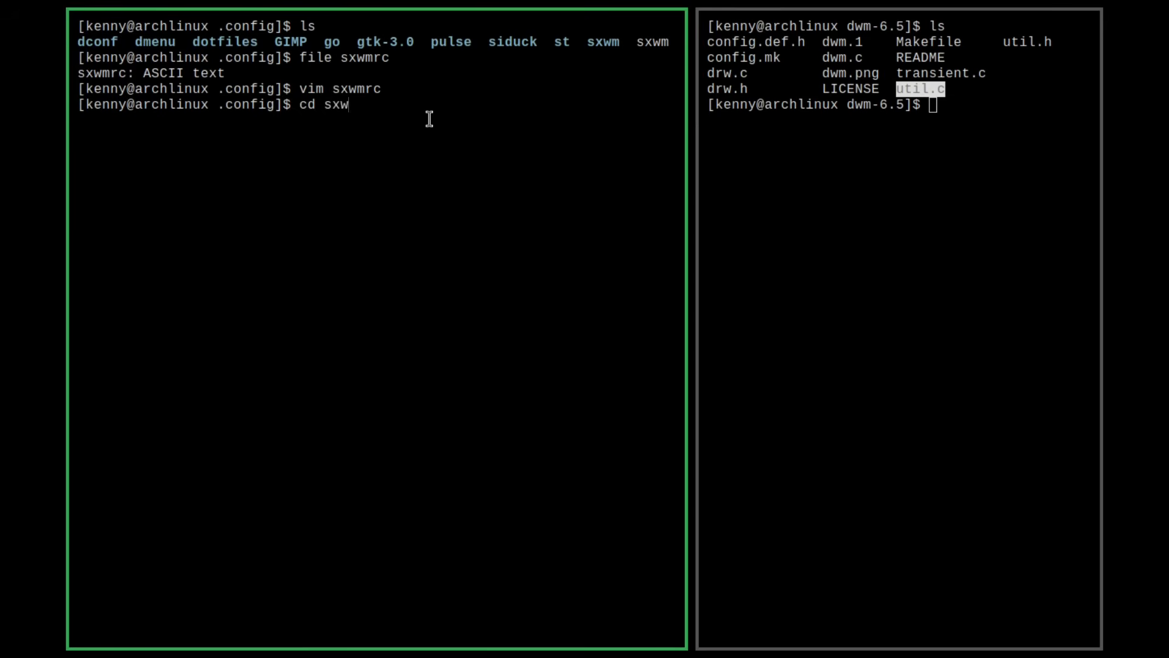
key("Return")
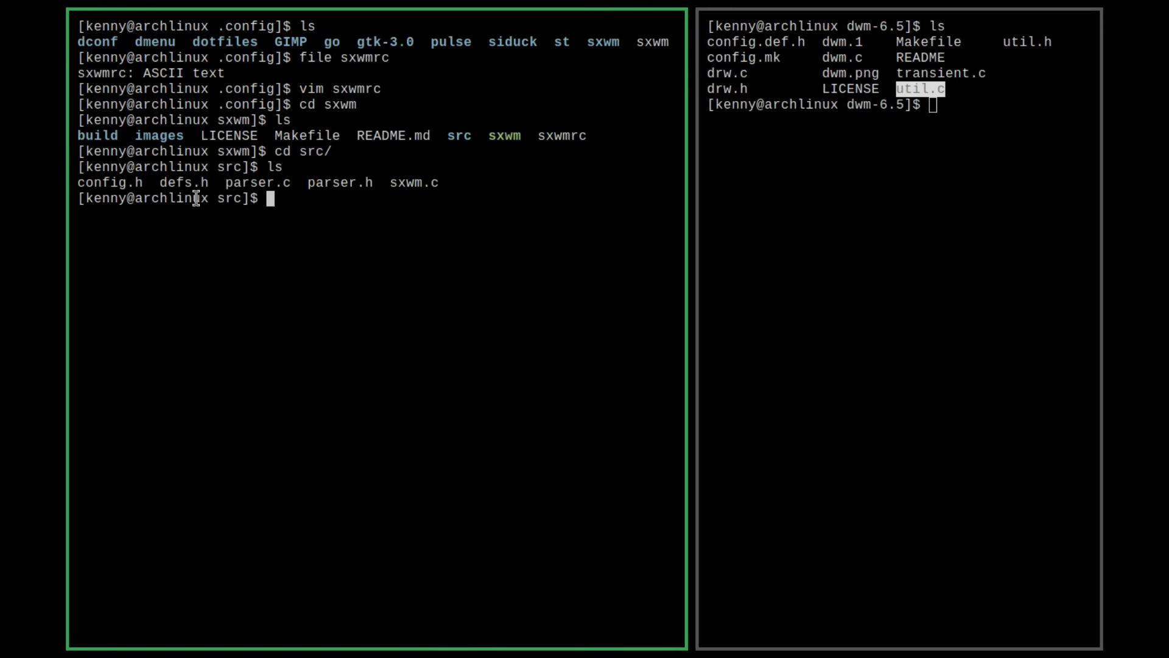
mouse_move(409, 184)
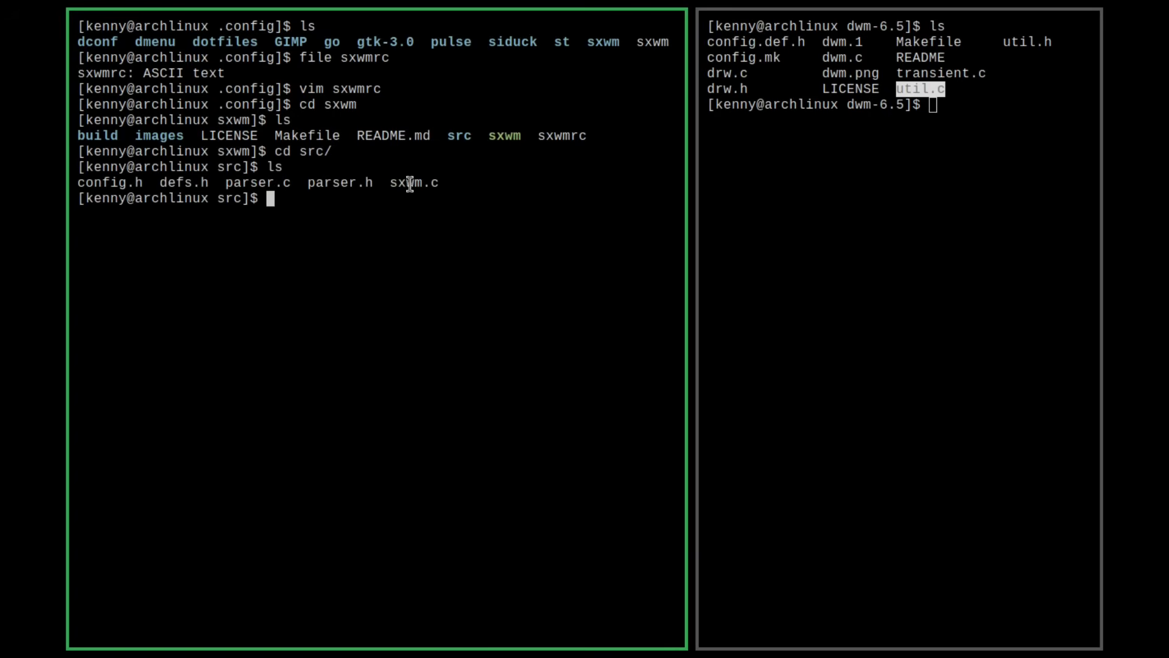
double_click(415, 183)
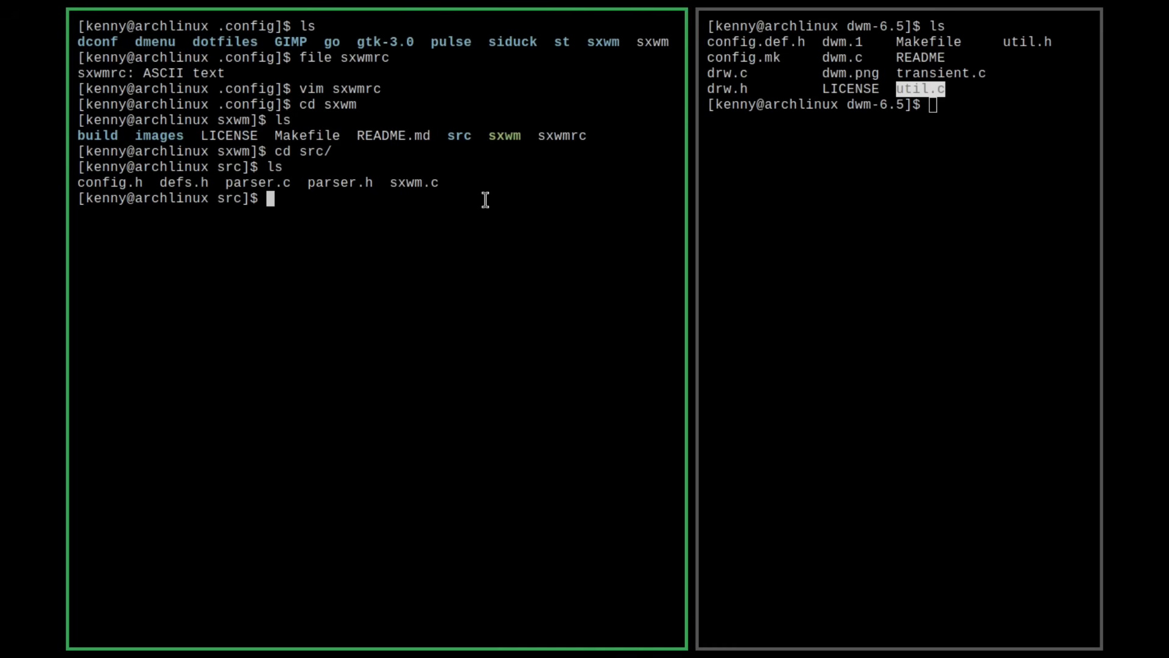
View config.h's key bindings from src, then return to the shell prompt
type("cat config.h")
type(":q")
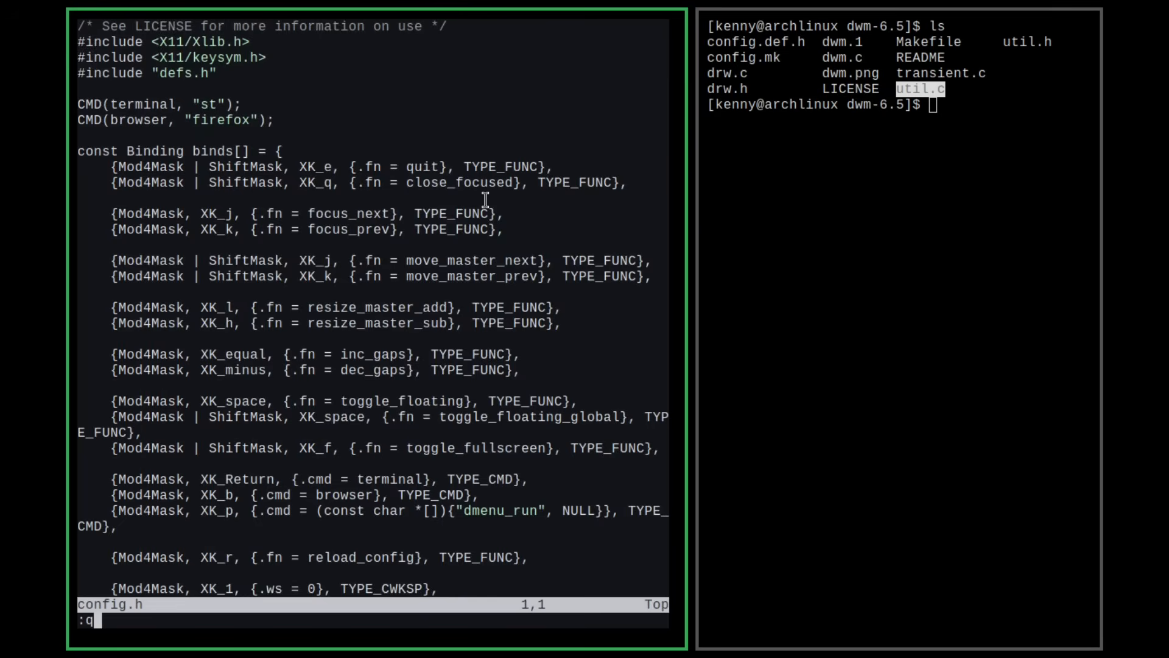
key("Return")
type("ls")
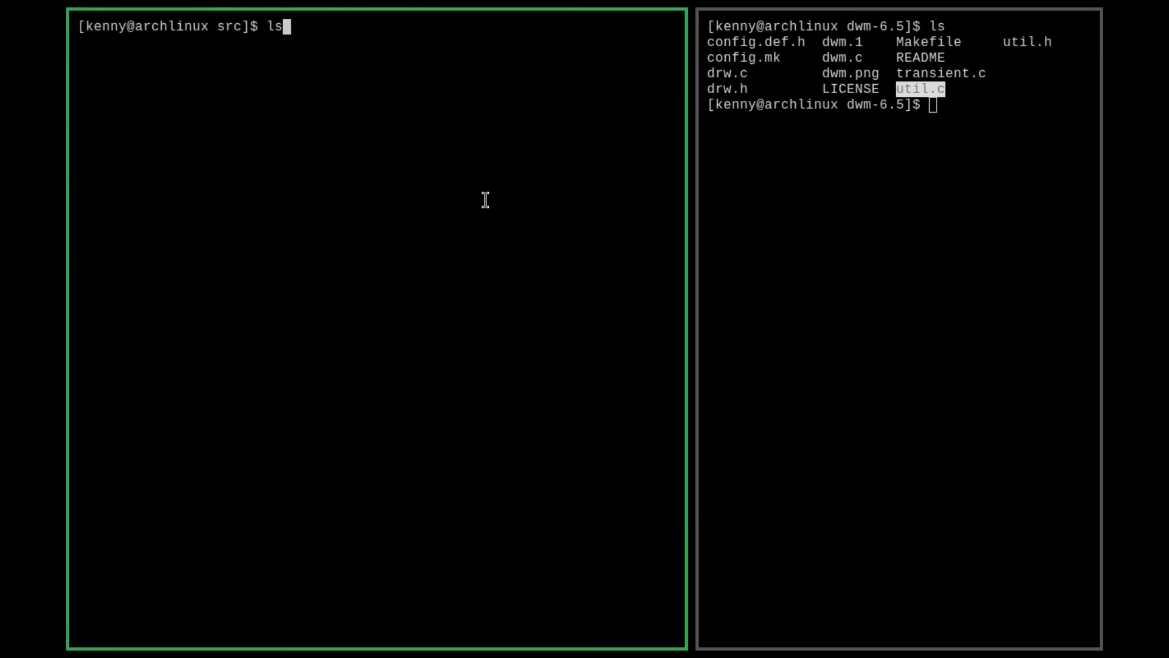
Load sxwm.c in Vim in the left pane to see its header and includes
type("vim sc")
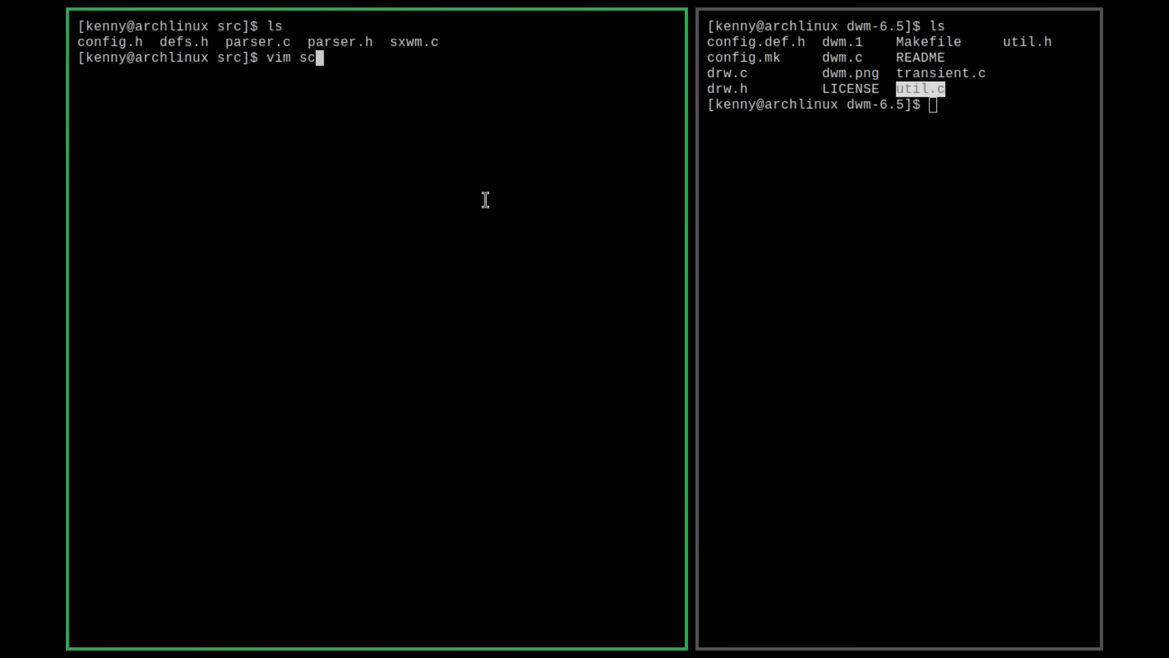
type("xwm.c")
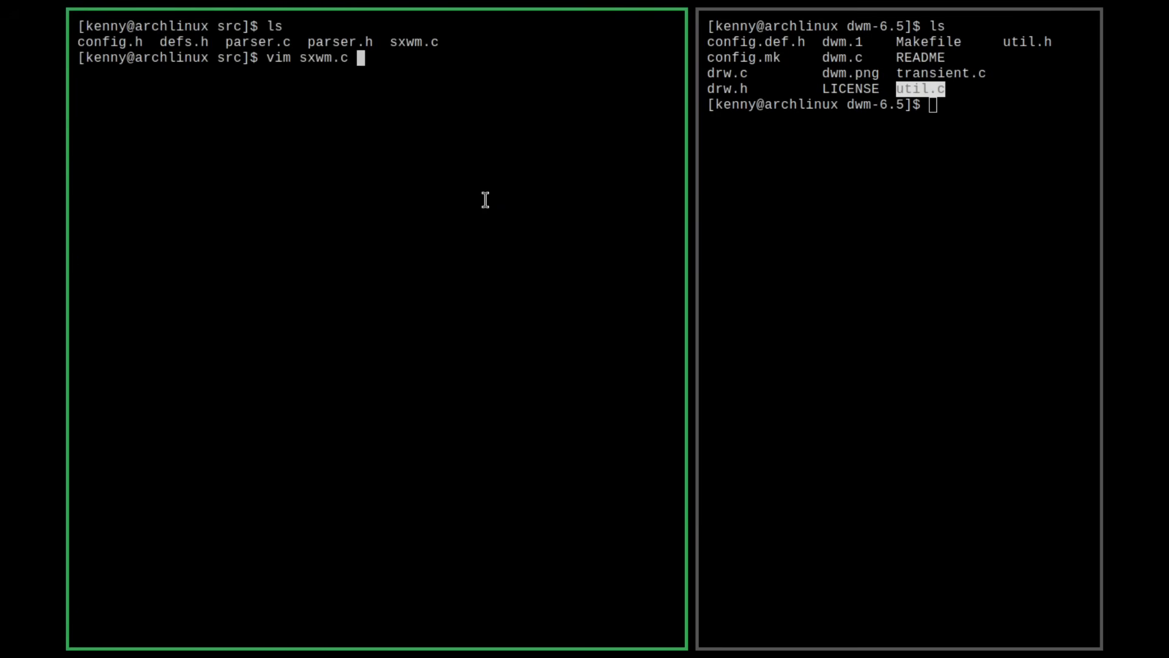
key("Return")
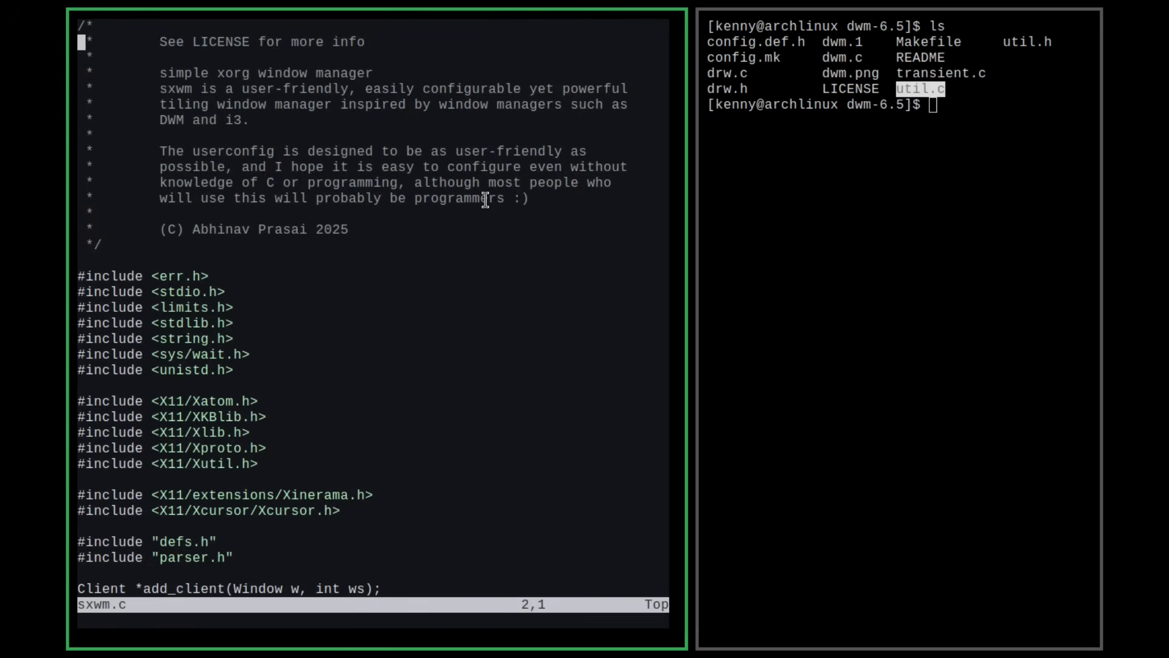
Load dwm.c in Vim in the right pane and show its end with main()
type("vim")
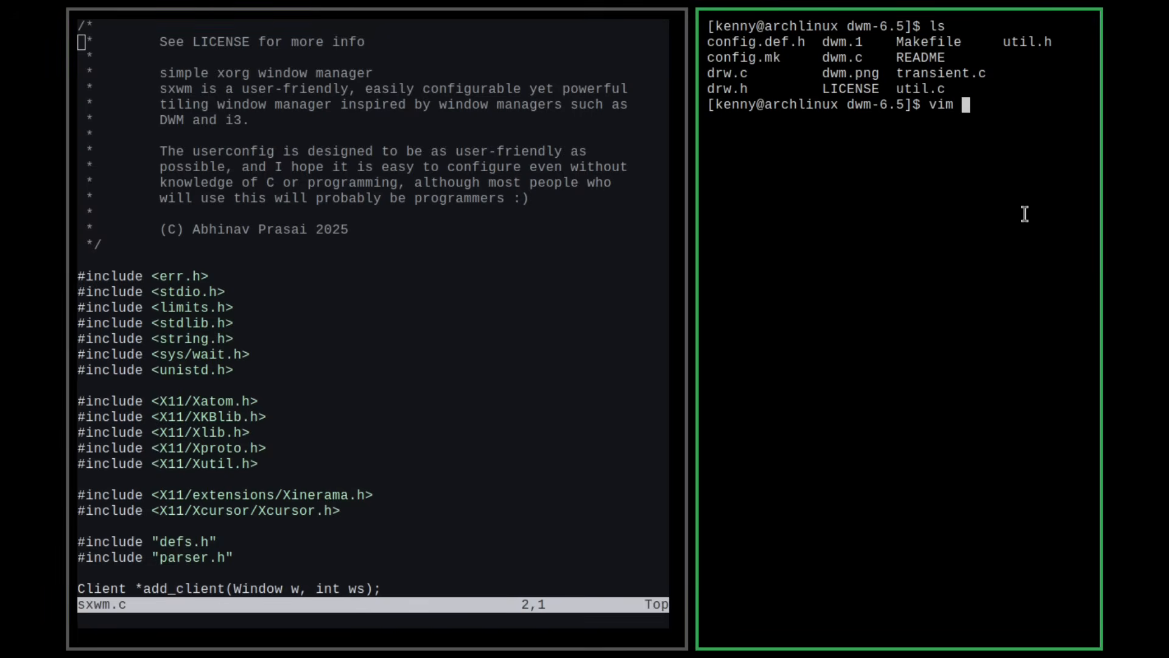
key("Return")
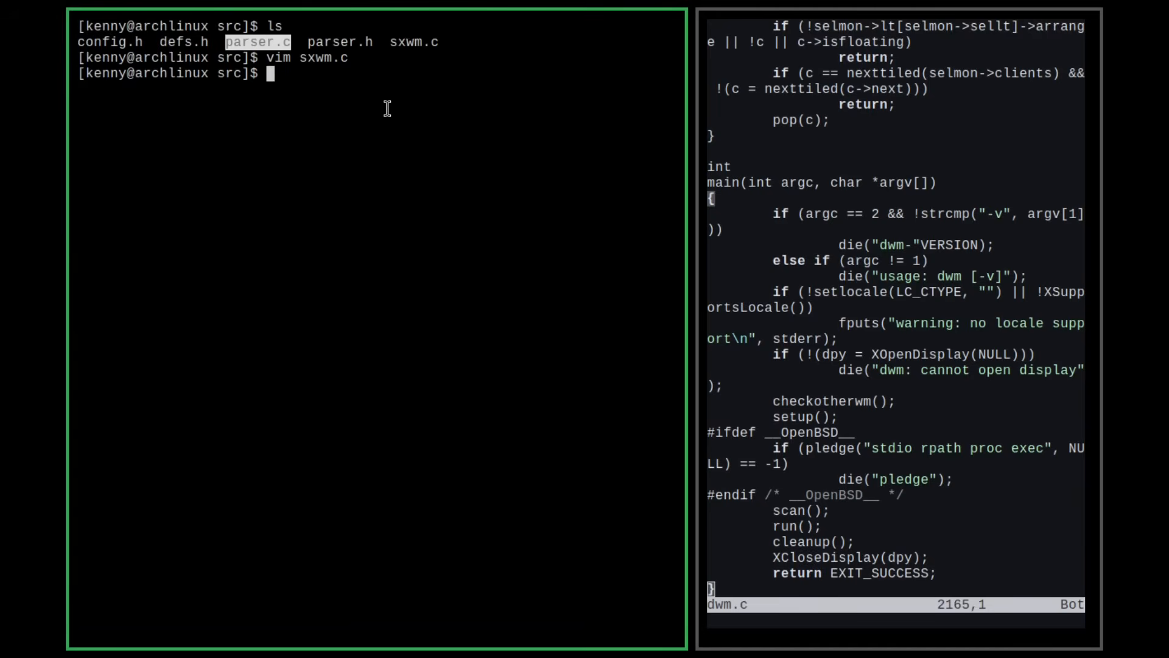
Attempt vim parser. (mistyped), dismiss the empty buffer, and get parser.c showing its call_table
type("vim parser.")
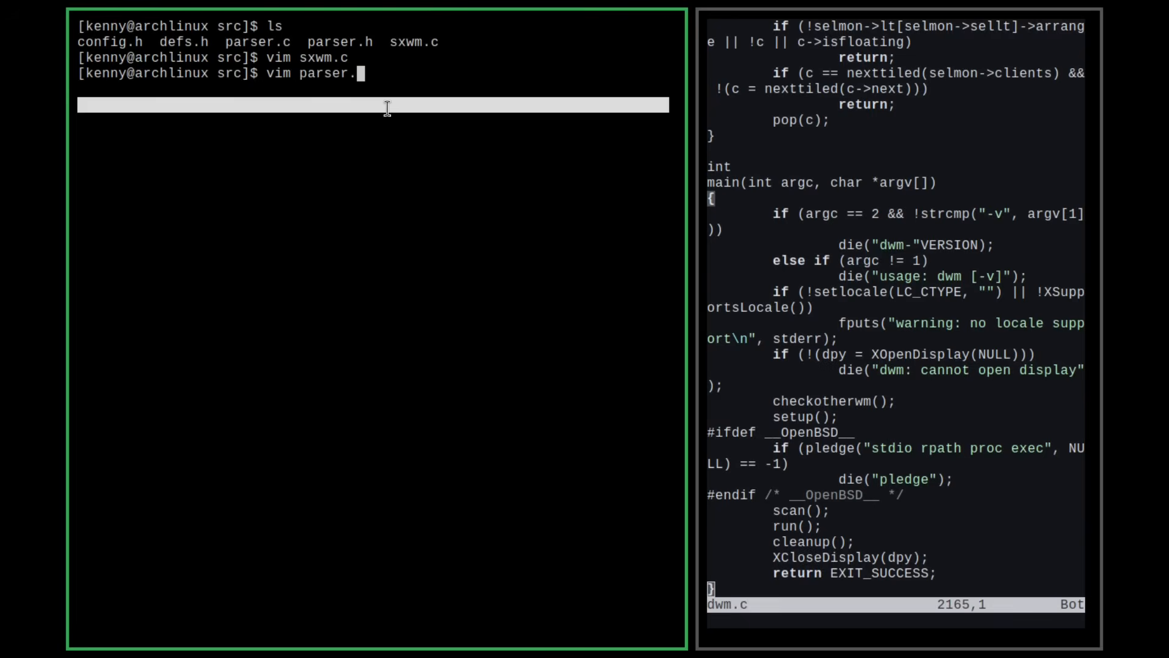
key("Return")
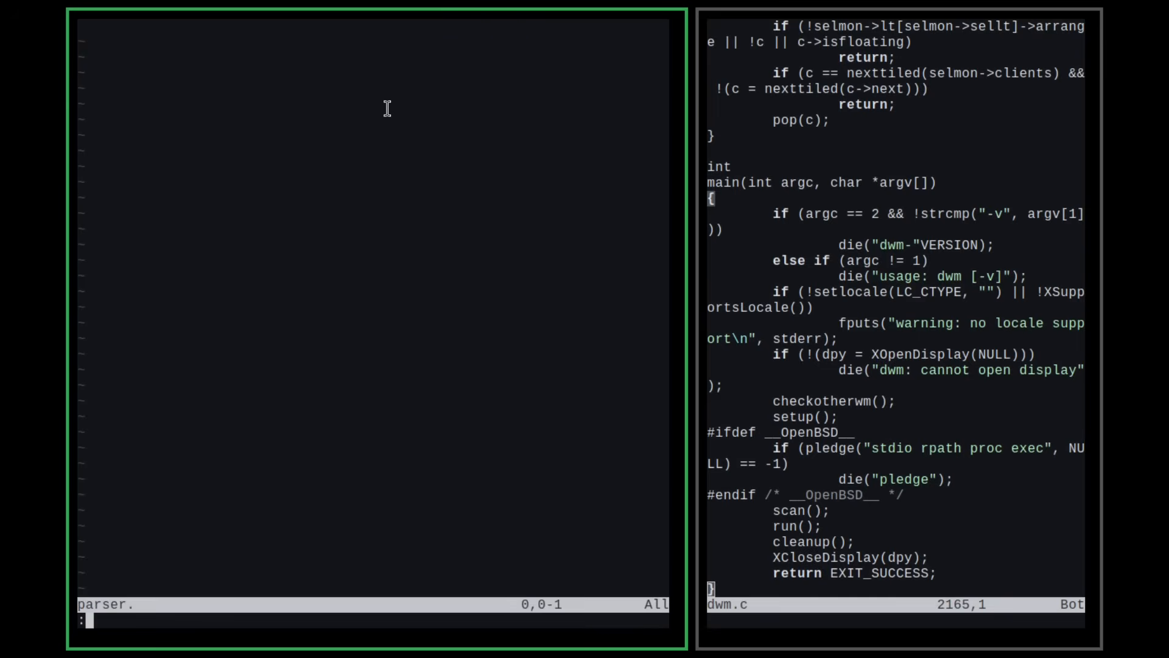
key("Return")
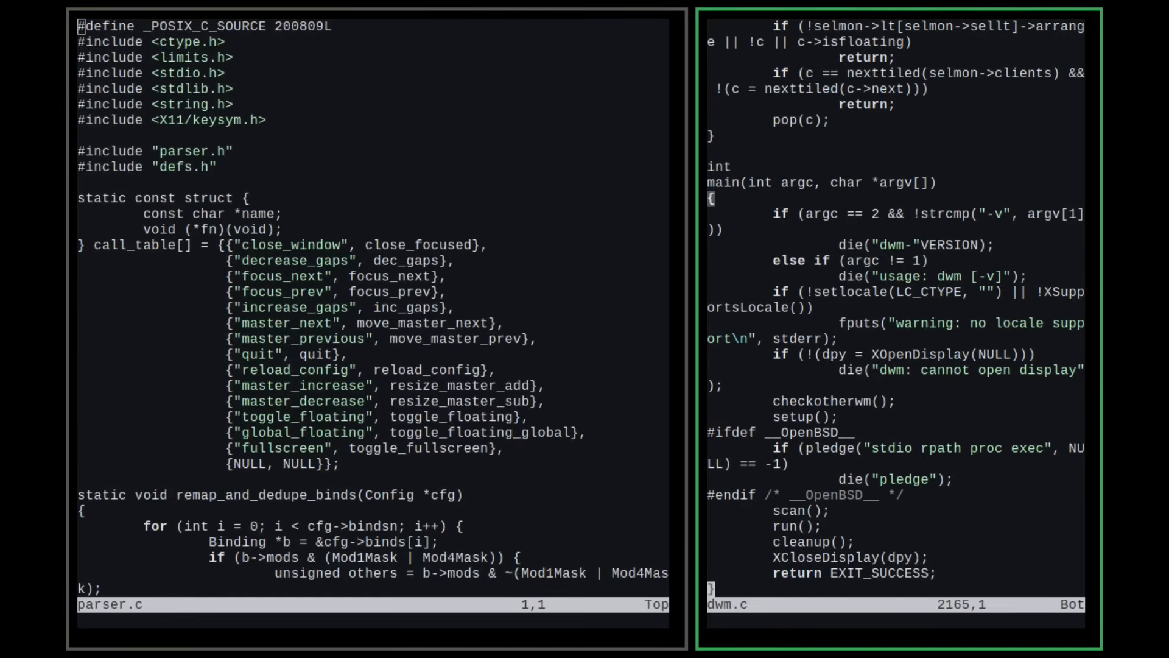
Quit parser.c with :q! back to the src prompt, leaving dwm.c's main() alongside
left_click(483, 245)
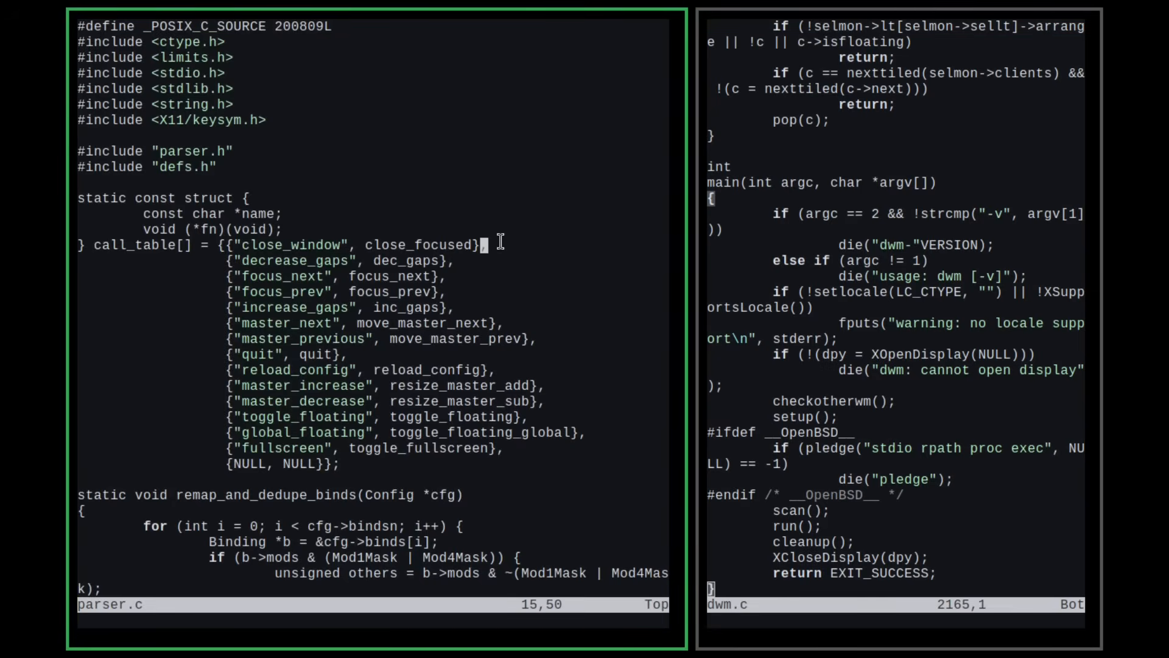
type(":q!")
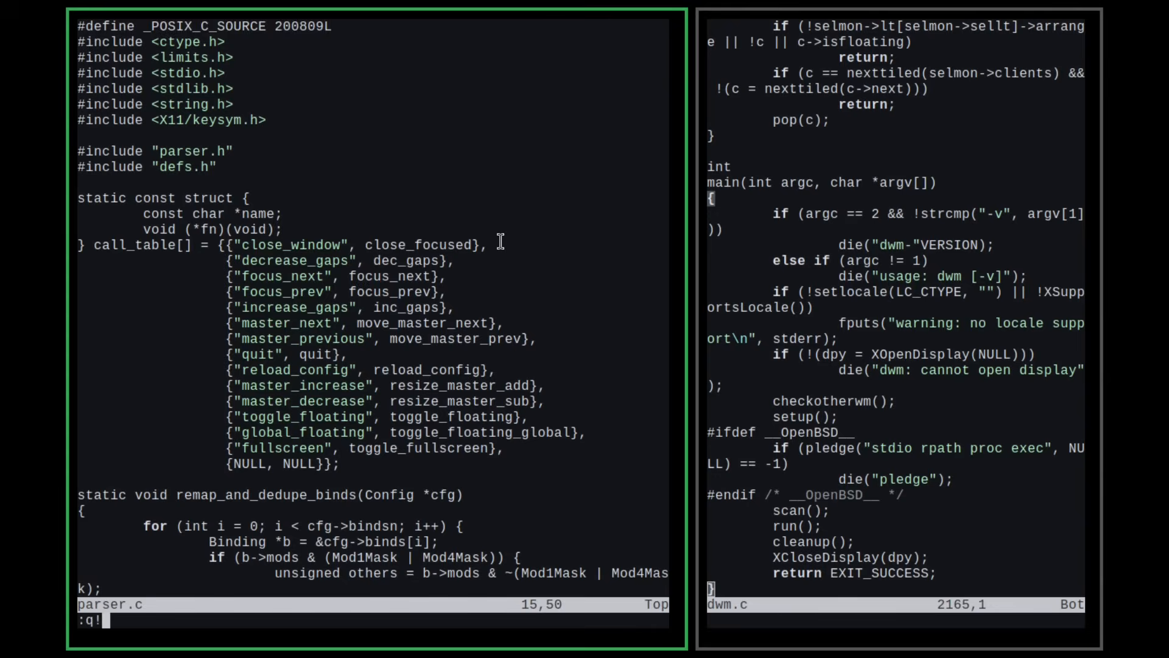
key("Return")
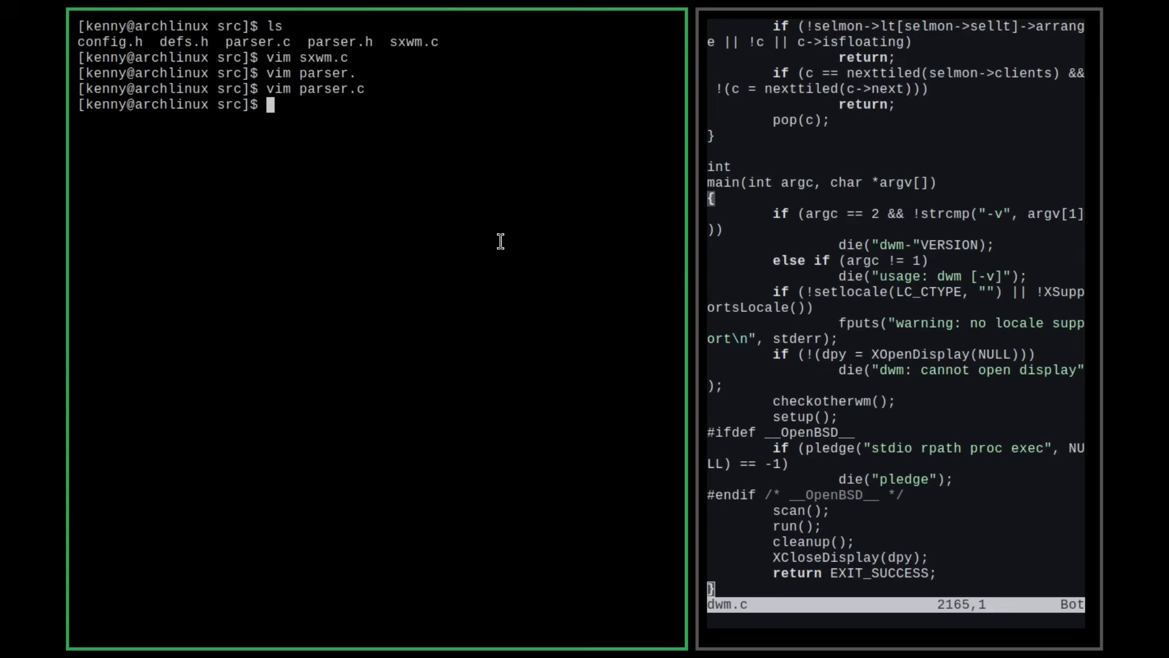
mouse_move(503, 184)
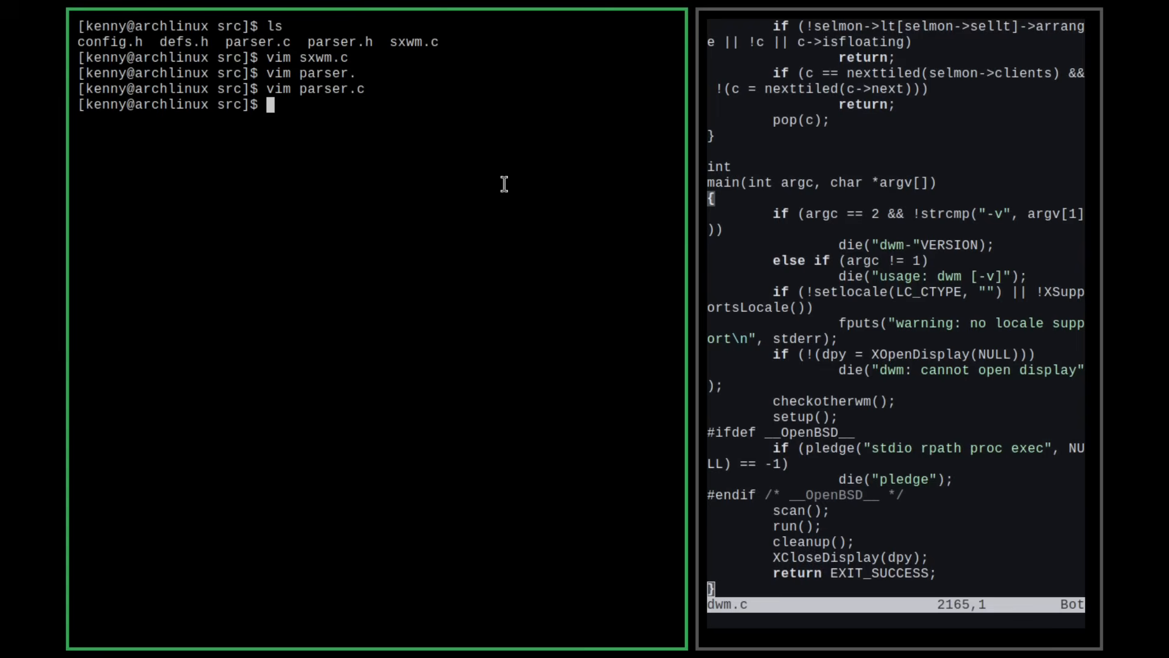
Load sxwm.c in the left pane at its end, showing main() beside dwm.c's main()
type("vim sx")
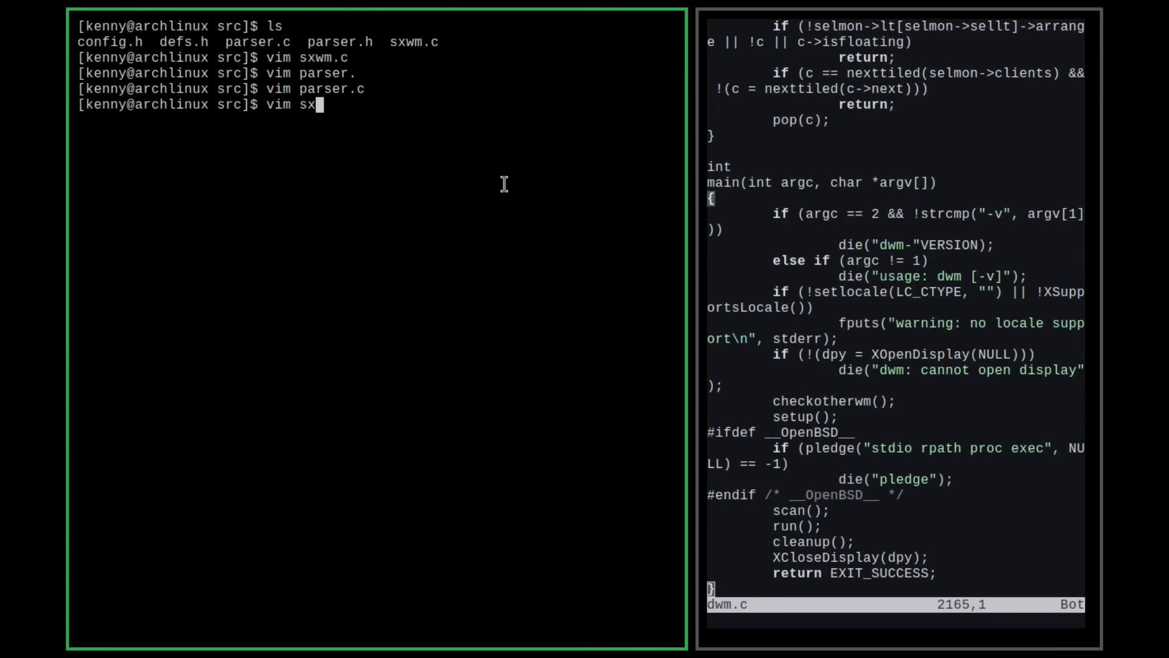
key("Return")
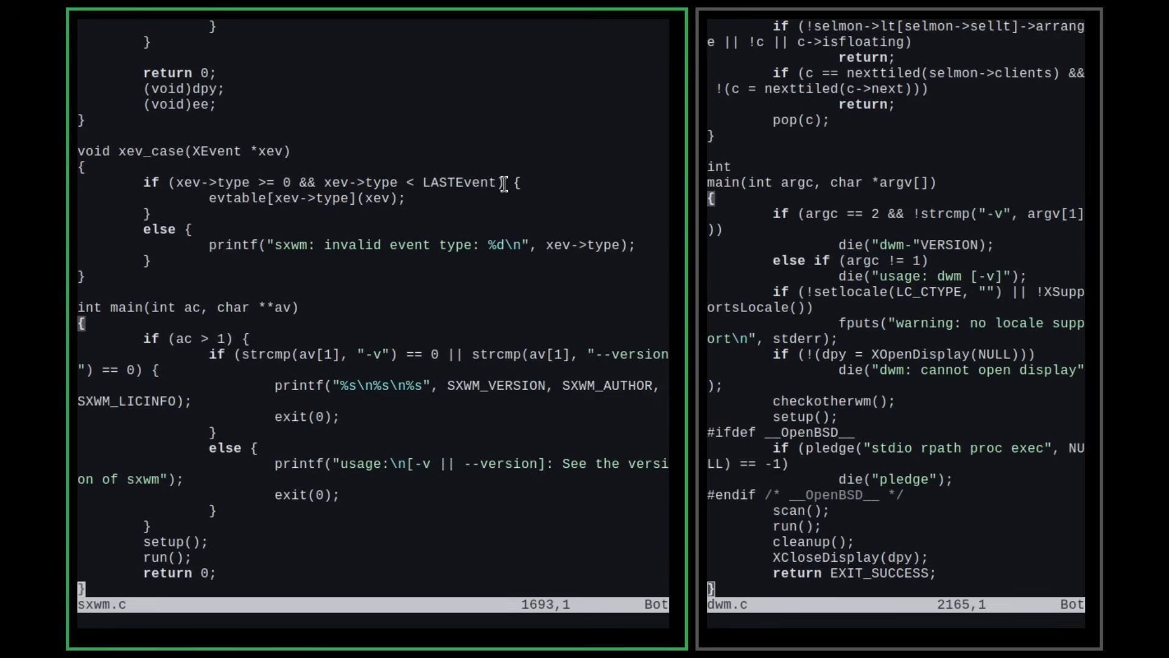
mouse_move(637, 291)
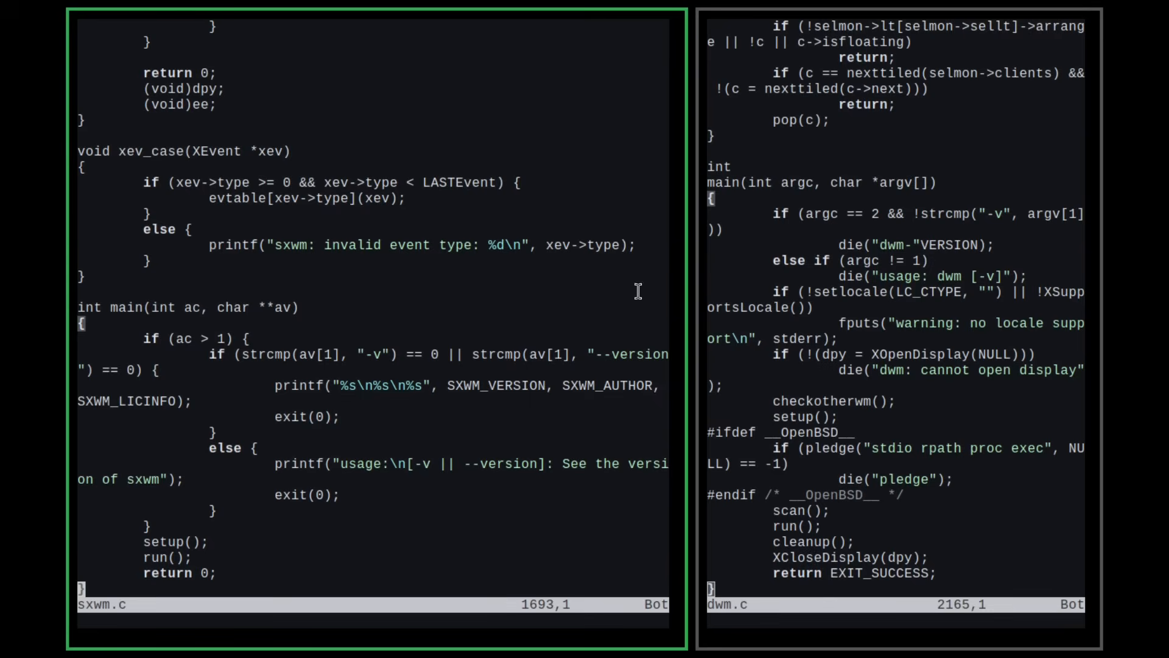
mouse_move(258, 327)
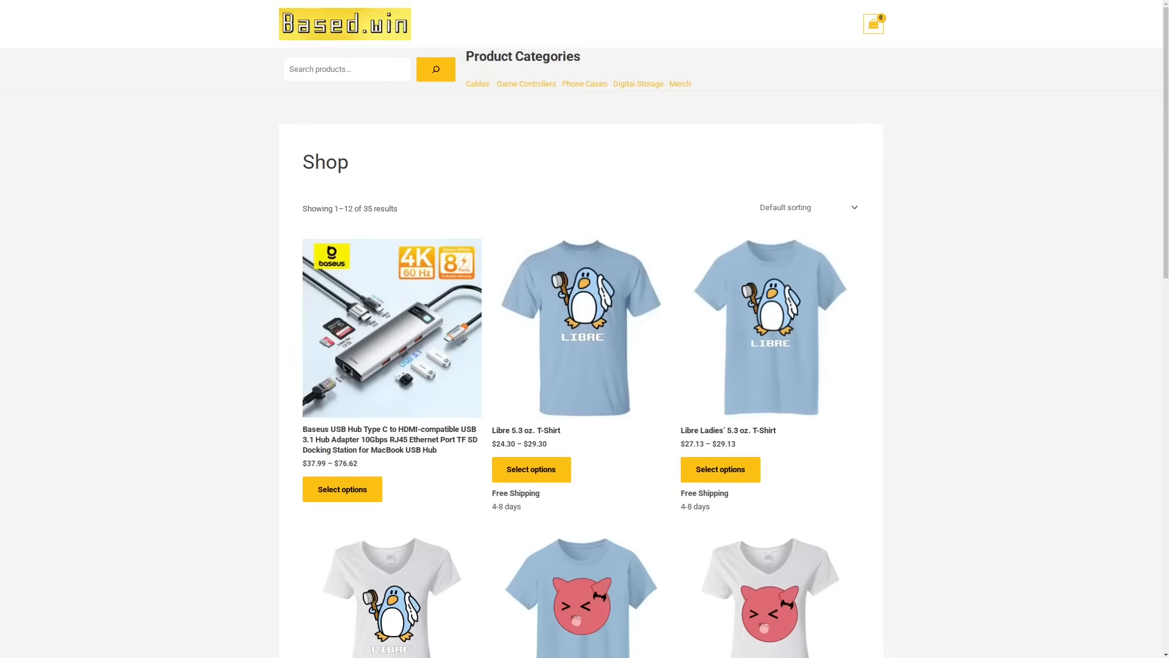
Browse down the shop's first page, move to page 2 of 35 products with Based.win Tux apparel
scroll("down", 3)
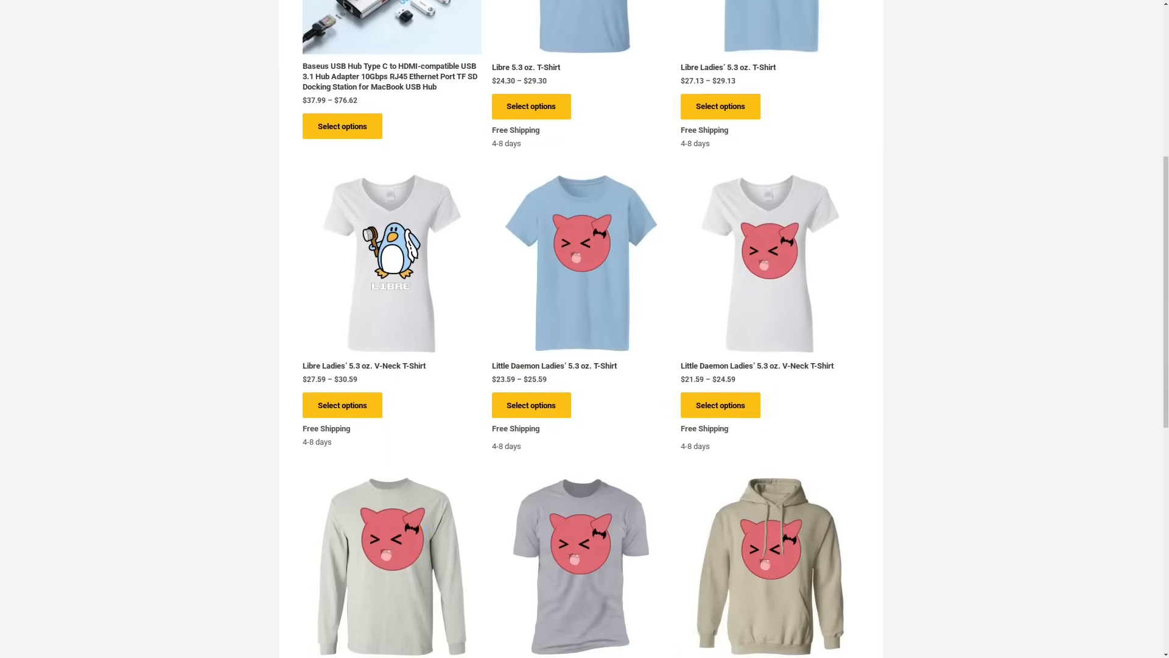
scroll("down", 3)
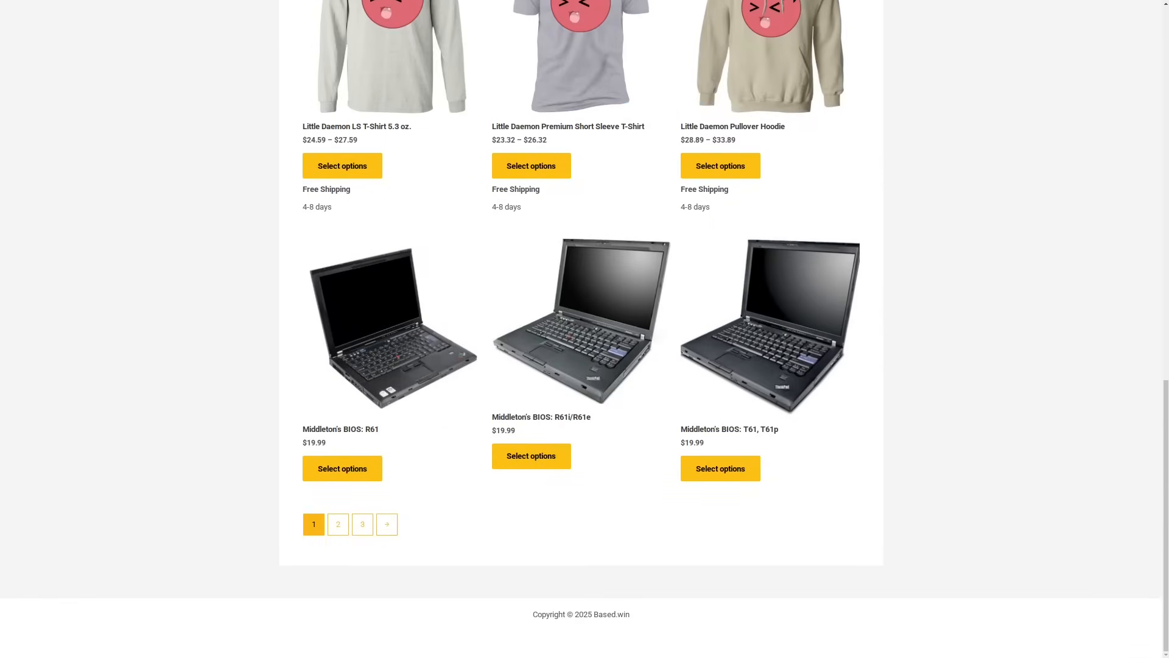
left_click(337, 524)
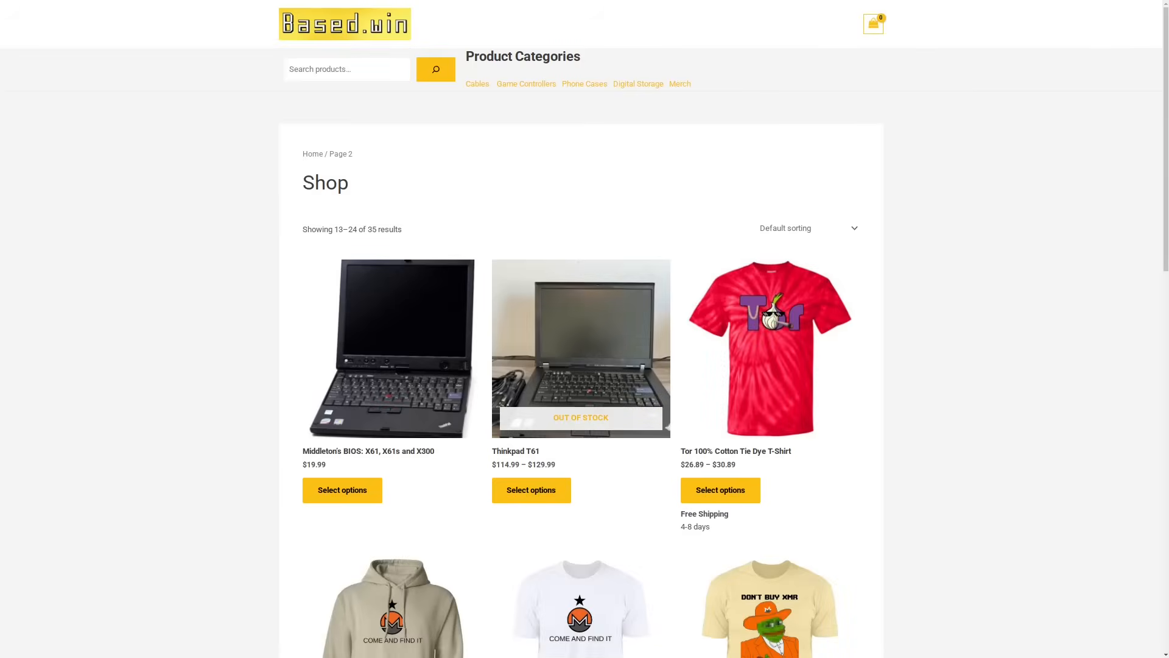
scroll("down", 3)
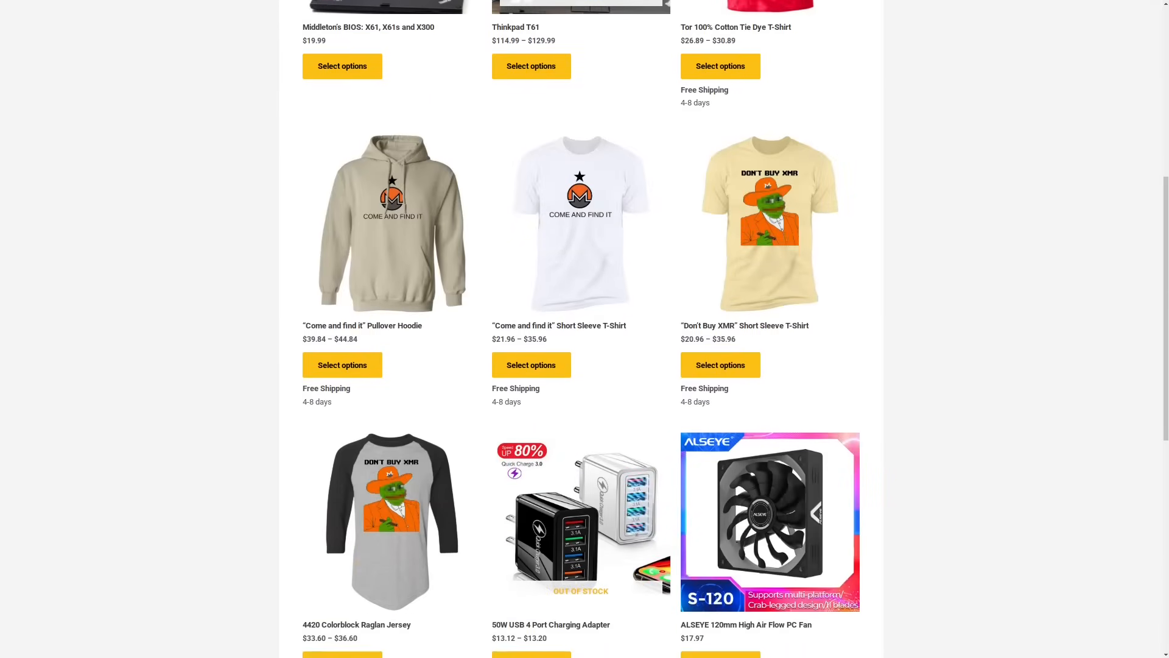
scroll("down", 3)
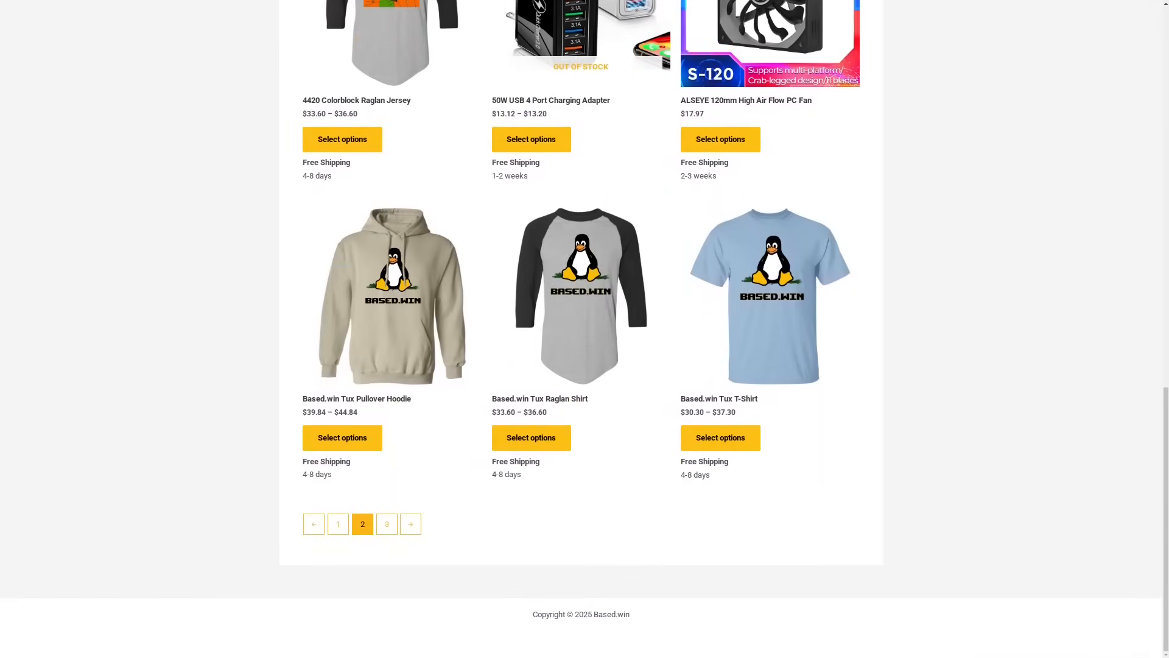